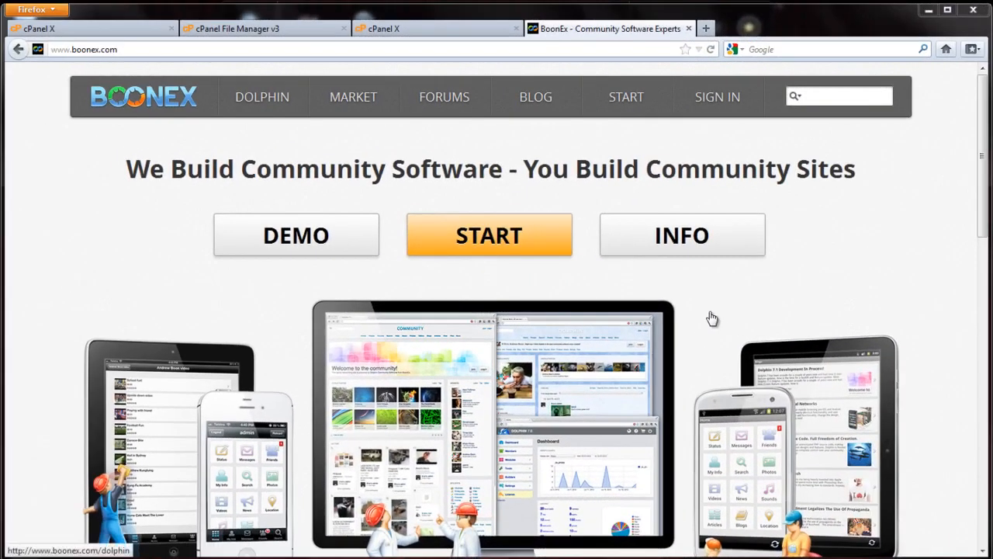
pyautogui.moveTo(284, 256)
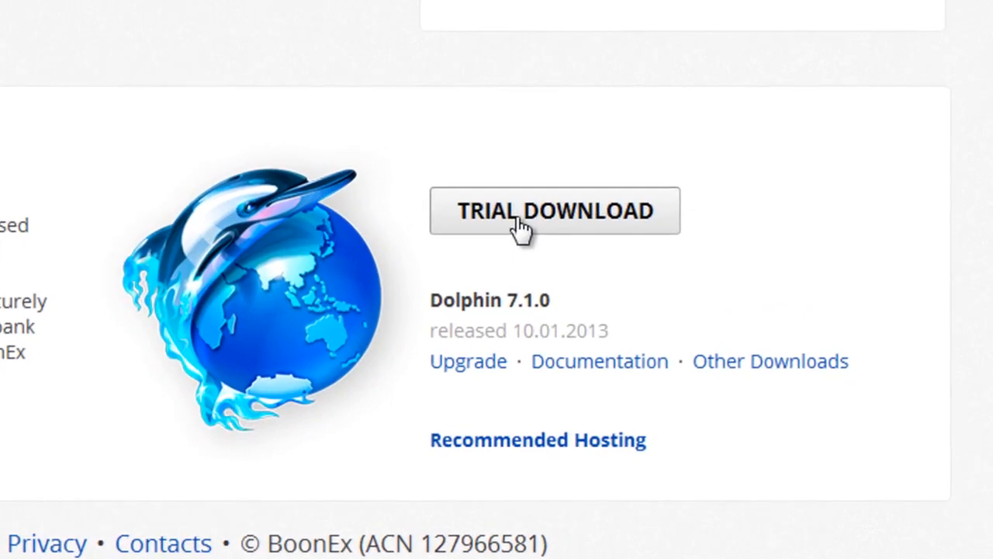
# Start the Dolphin 7.1.0 trial zip download on BoonEx, then cancel the save prompt.
pyautogui.click(554, 211)
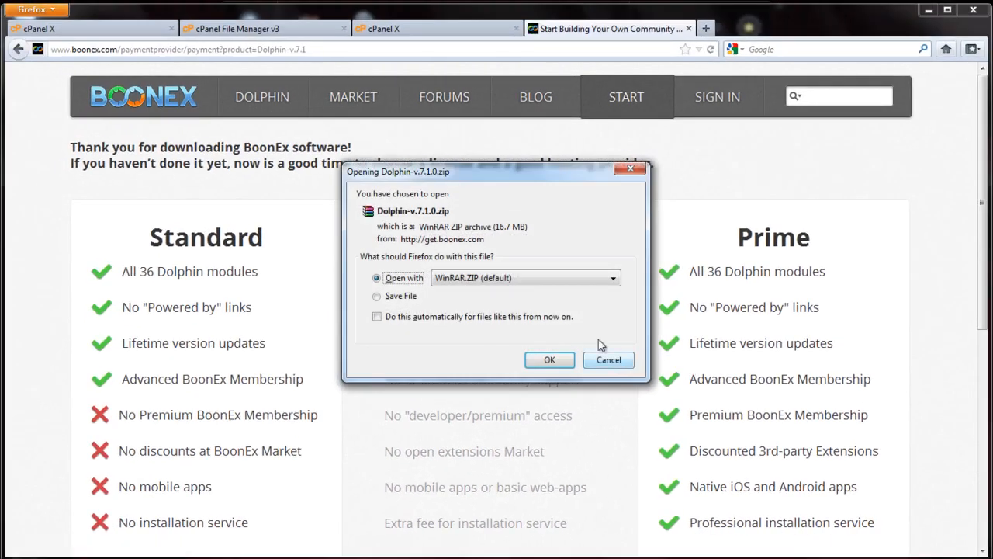
pyautogui.moveTo(612, 360)
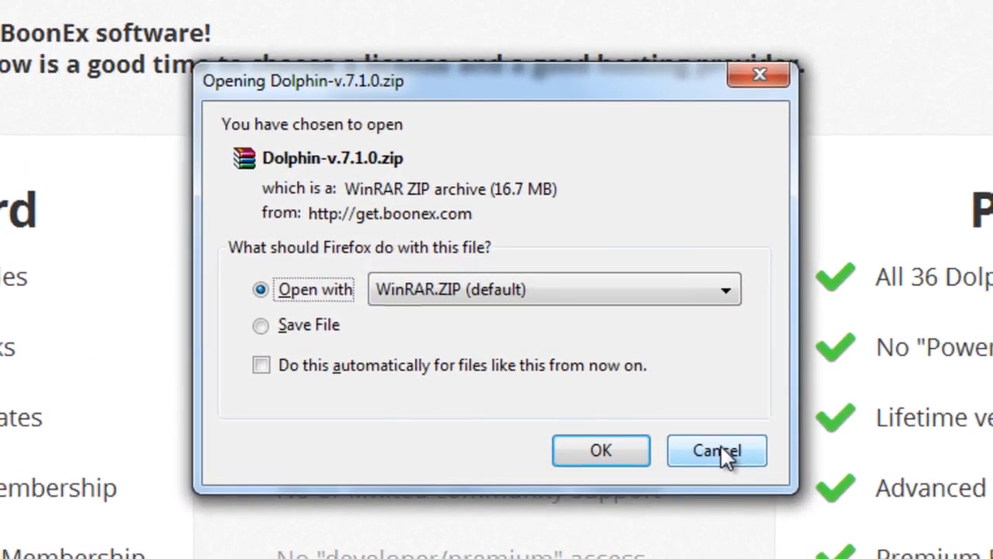
pyautogui.click(717, 452)
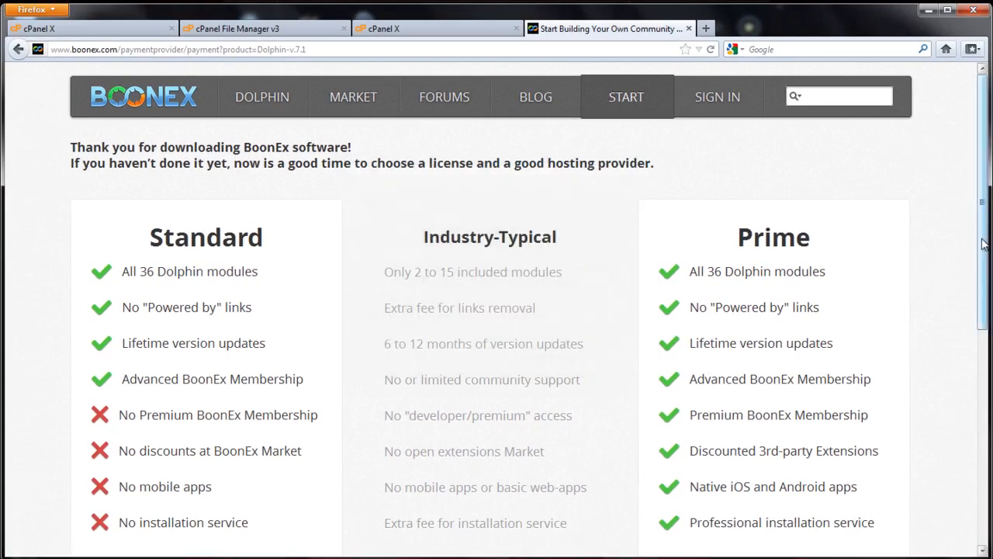
pyautogui.scroll(-3)
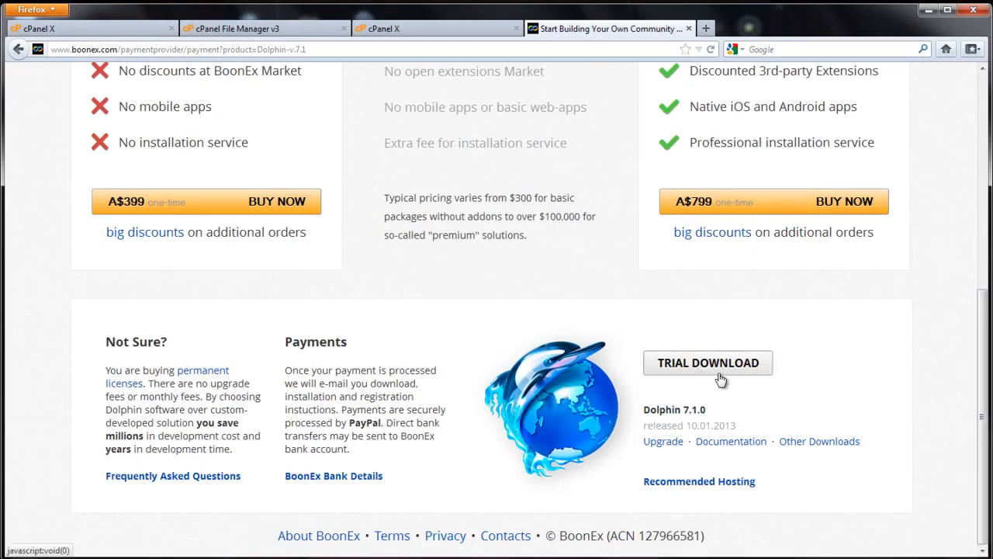
pyautogui.moveTo(754, 386)
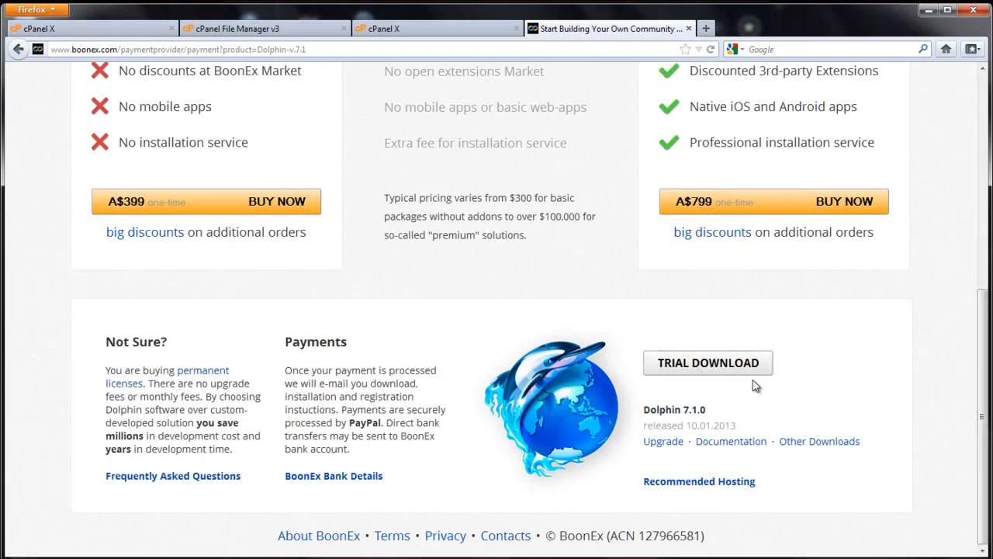
pyautogui.moveTo(639, 352)
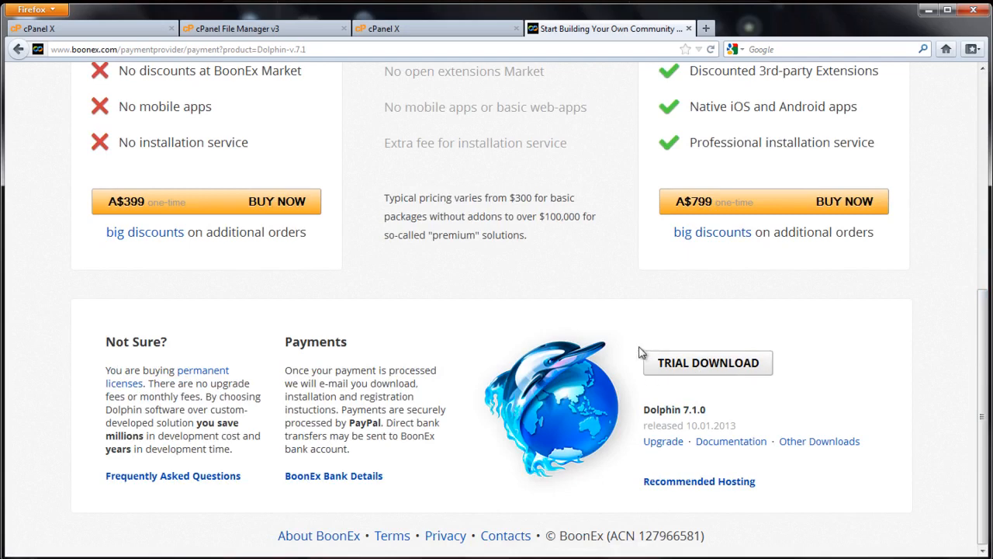
pyautogui.moveTo(745, 347)
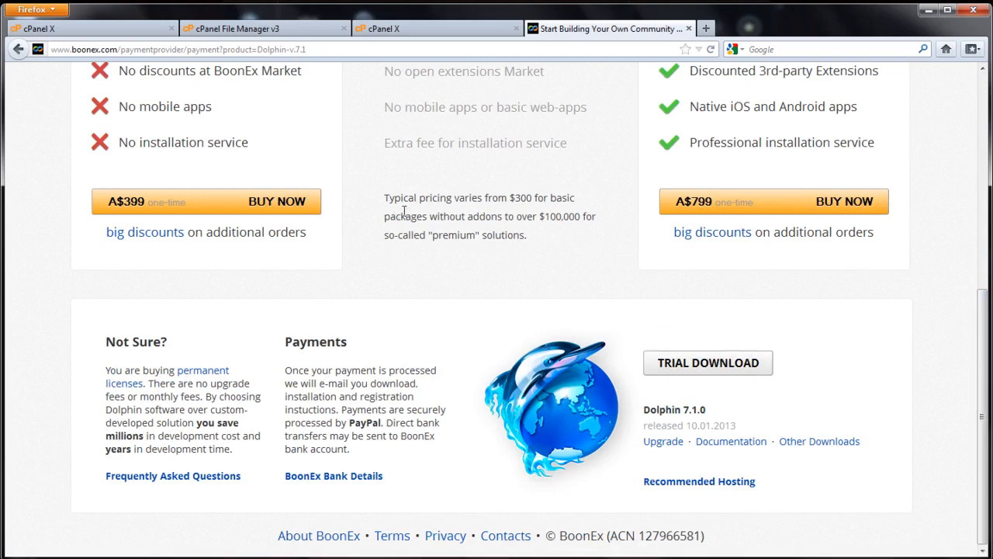
pyautogui.moveTo(199, 112)
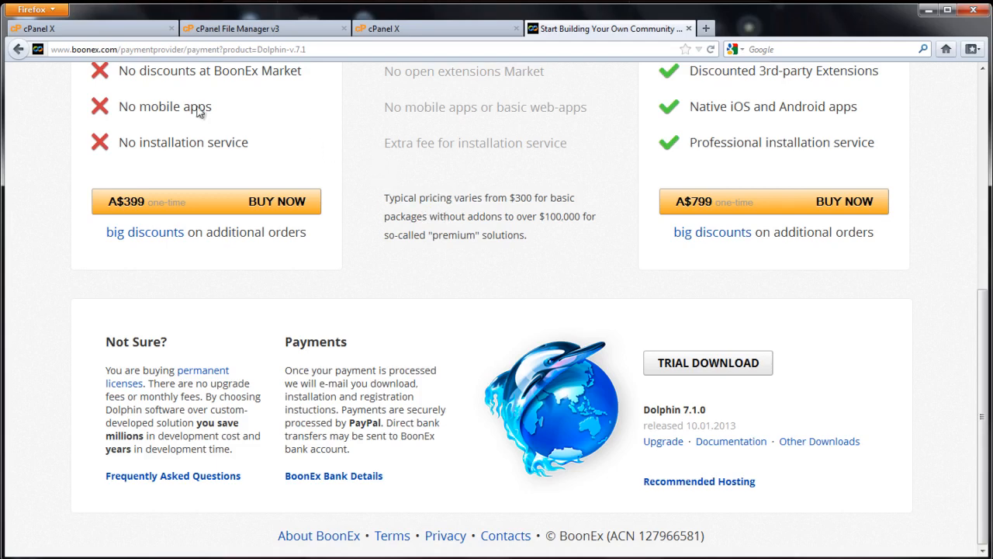
pyautogui.click(78, 28)
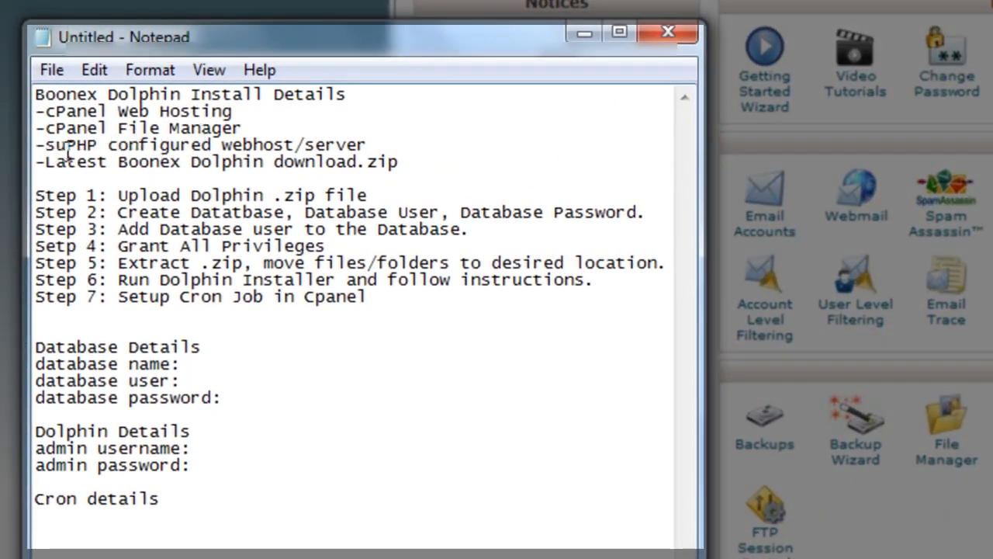
pyautogui.moveTo(303, 162)
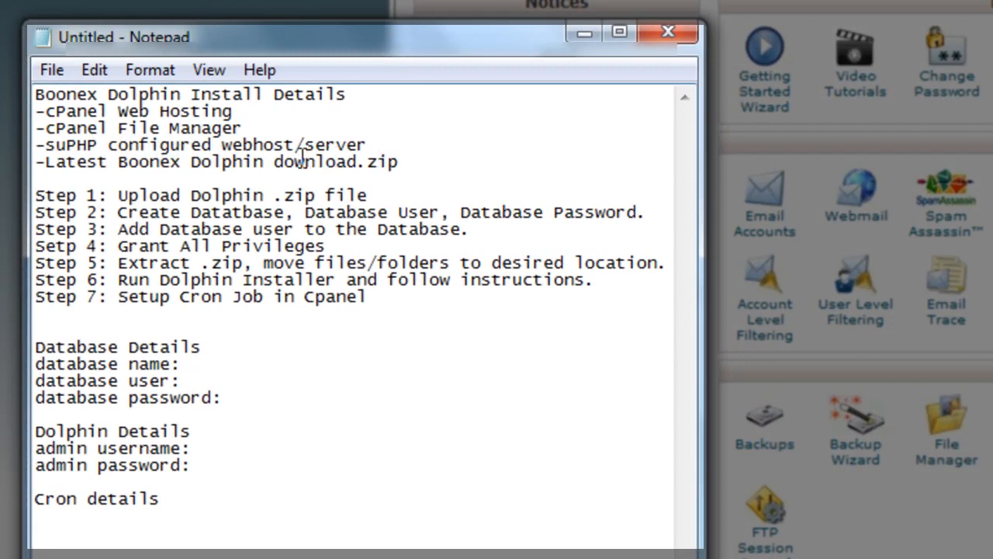
pyautogui.moveTo(183, 181)
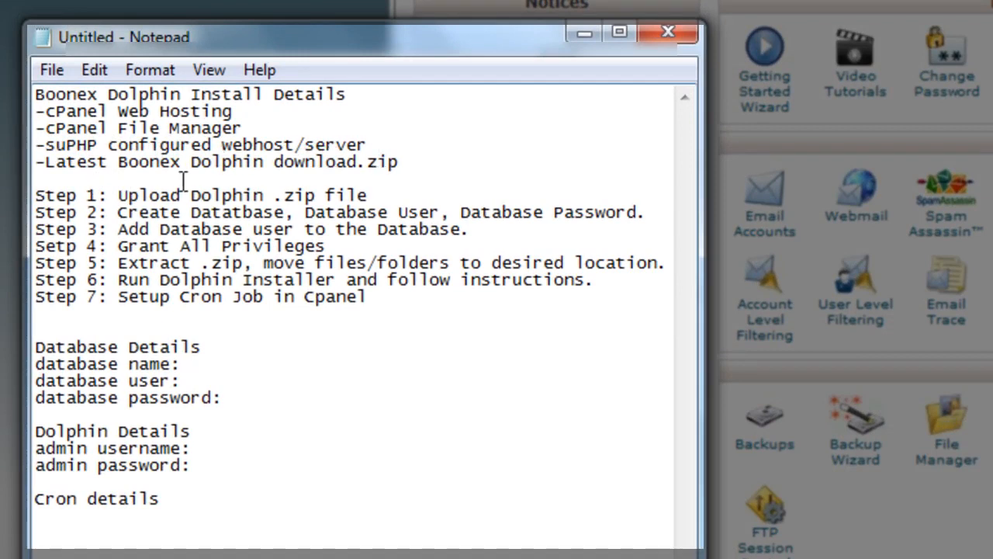
pyautogui.click(189, 363)
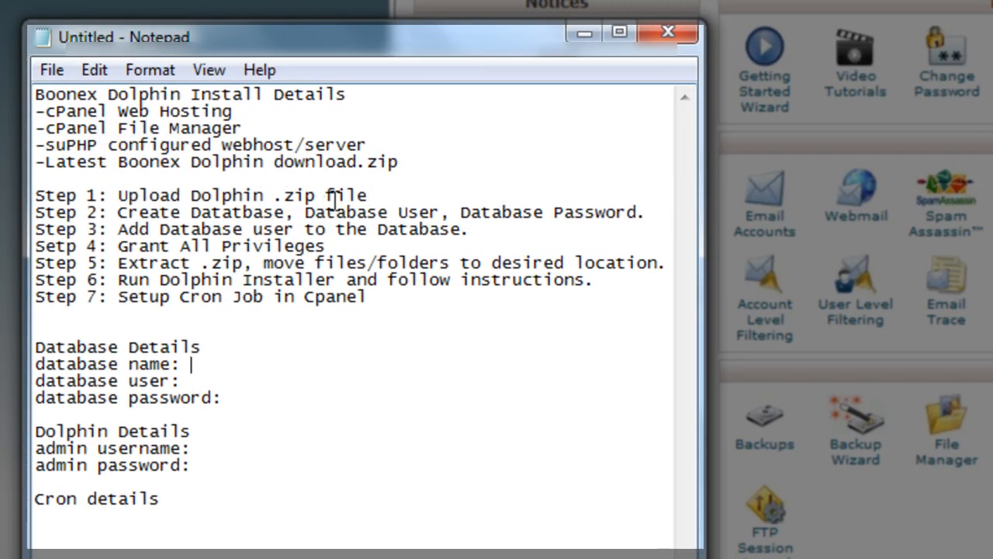
pyautogui.moveTo(34, 196); pyautogui.dragTo(180, 195)
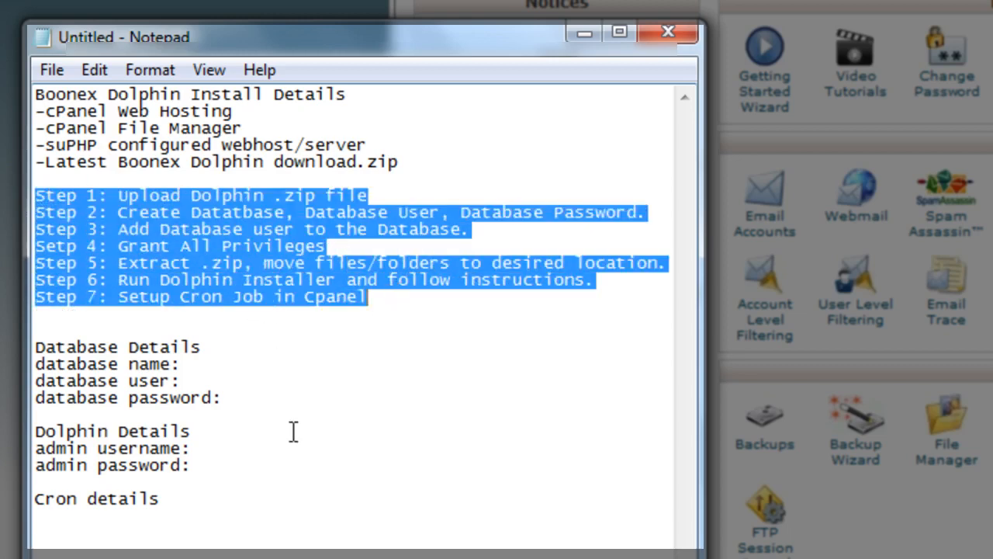
pyautogui.moveTo(39, 376)
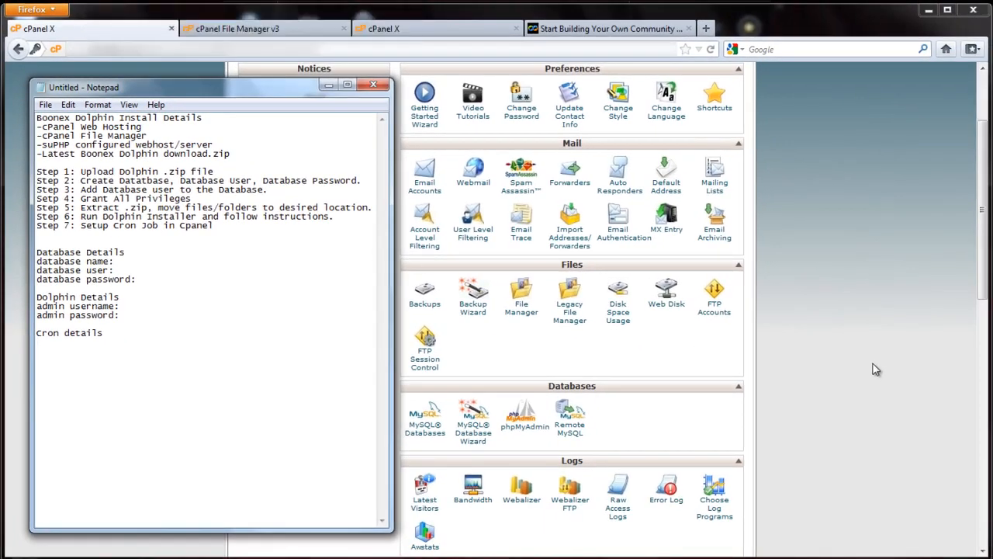
pyautogui.moveTo(881, 370)
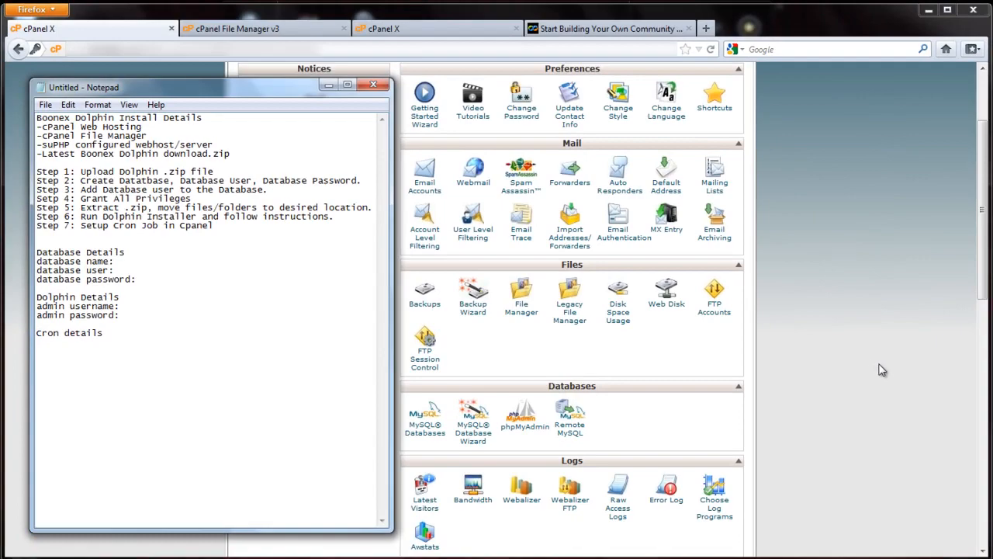
pyautogui.moveTo(520, 307)
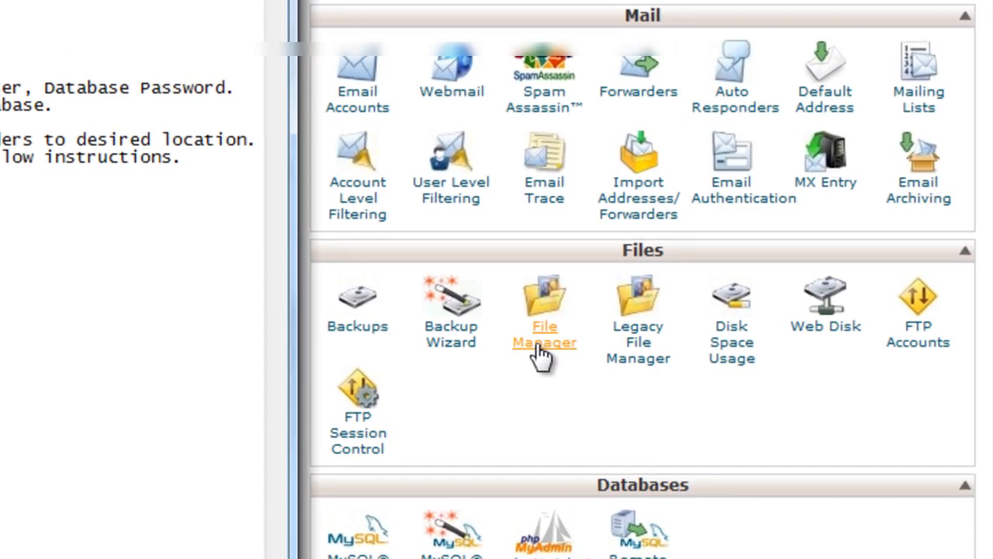
# Launch File Manager from cPanel's Files section, bringing up the directory selection prompt.
pyautogui.click(543, 298)
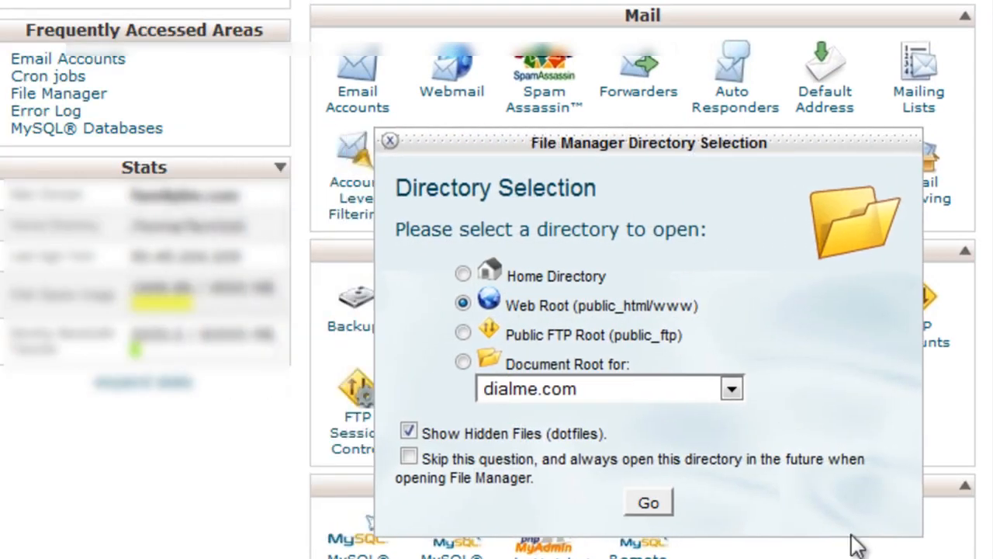
pyautogui.moveTo(819, 512)
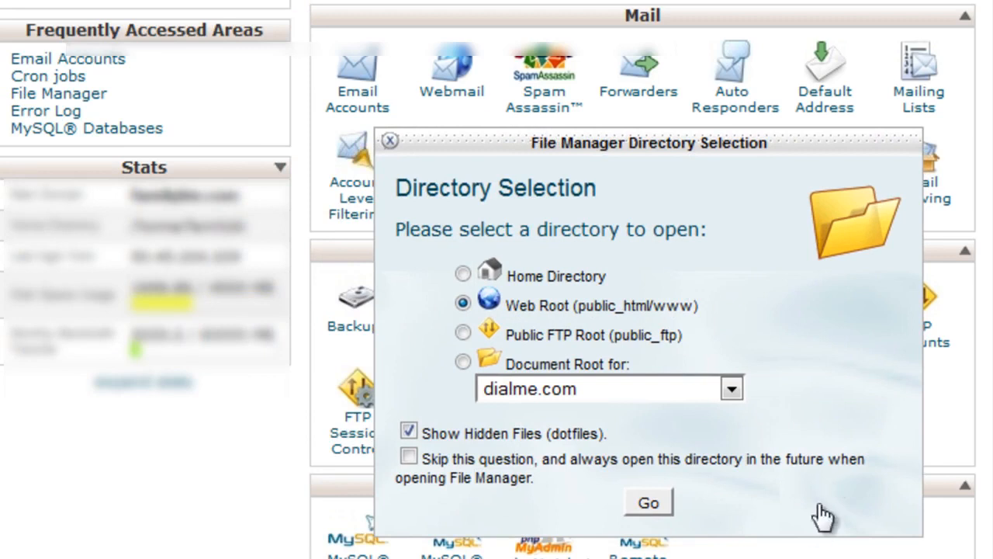
pyautogui.moveTo(644, 324)
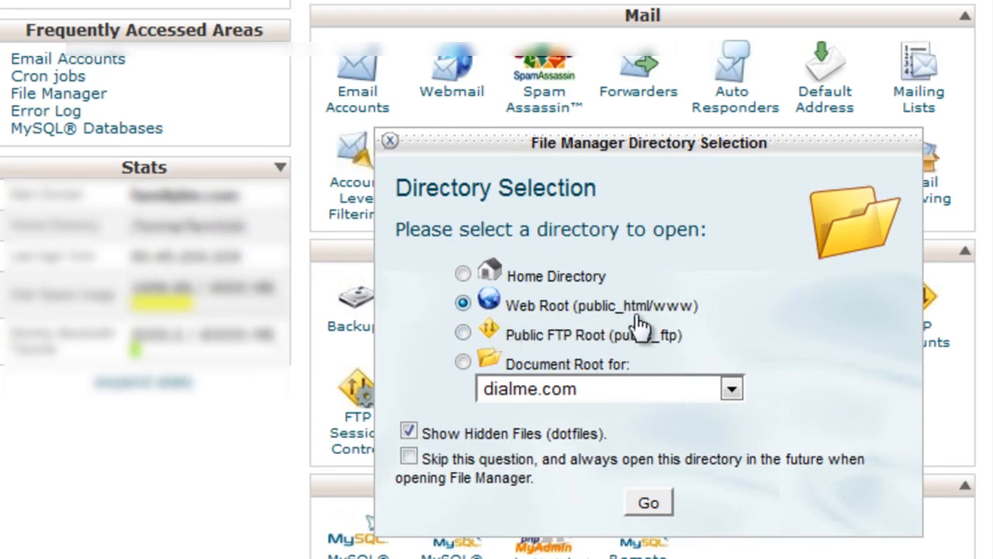
pyautogui.moveTo(699, 339)
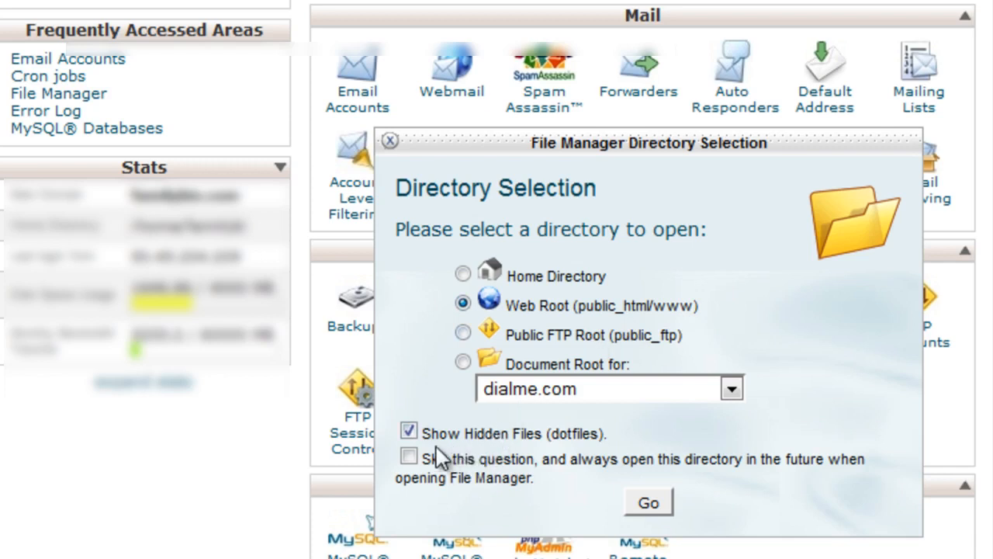
pyautogui.moveTo(627, 474)
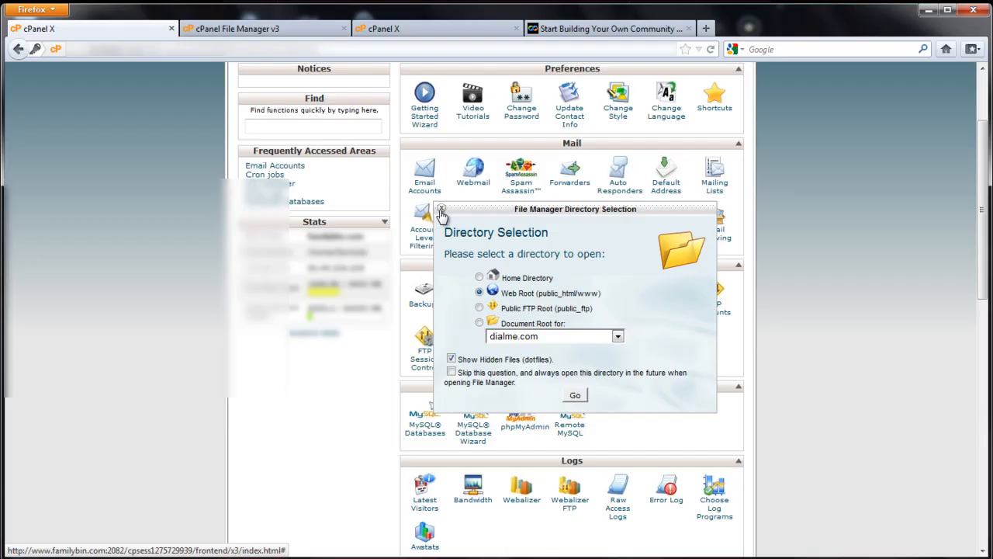
# Create a new 'dolphin' folder under dialme.com in the web root and go to upload into 1dolphin.
pyautogui.click(575, 396)
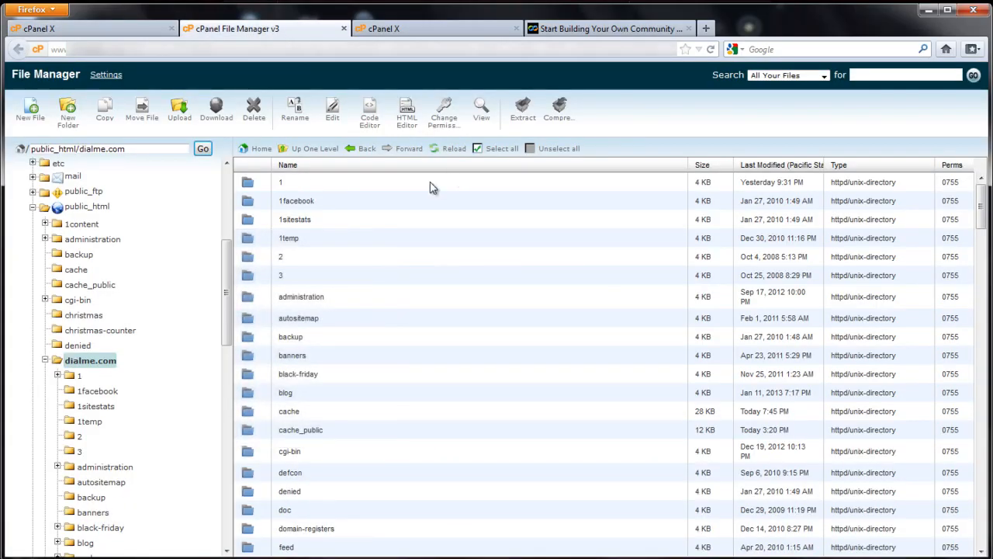
pyautogui.moveTo(92, 179)
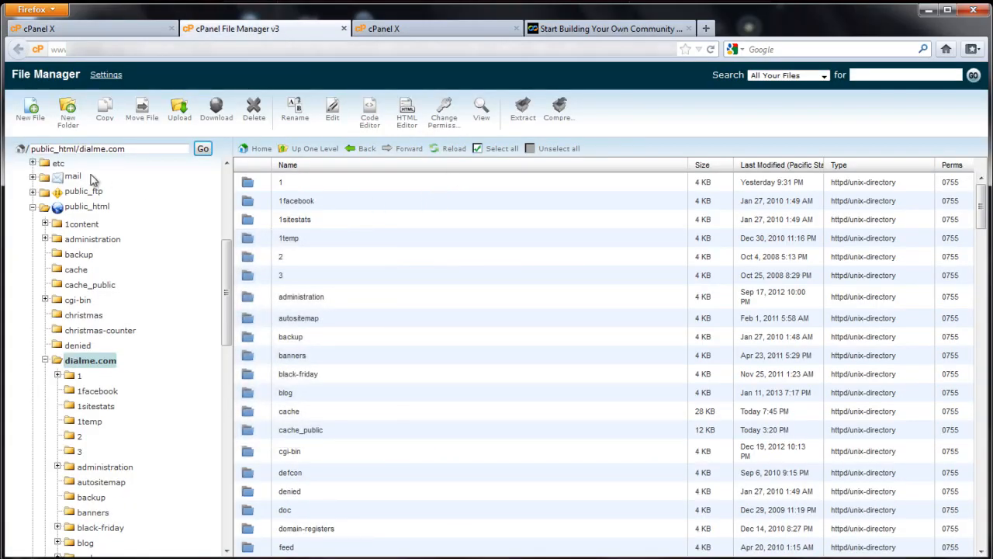
pyautogui.moveTo(96, 166)
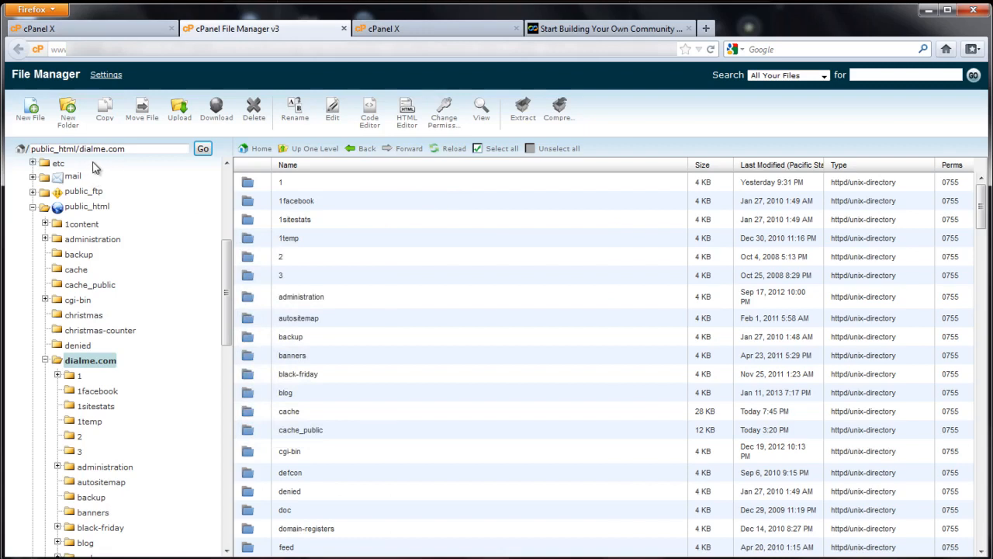
pyautogui.moveTo(139, 158)
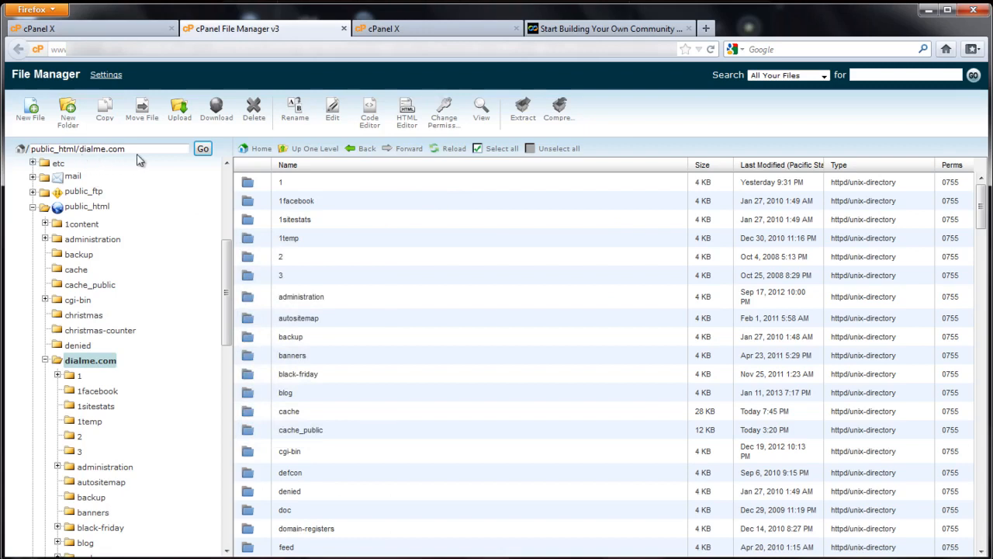
pyautogui.moveTo(208, 252)
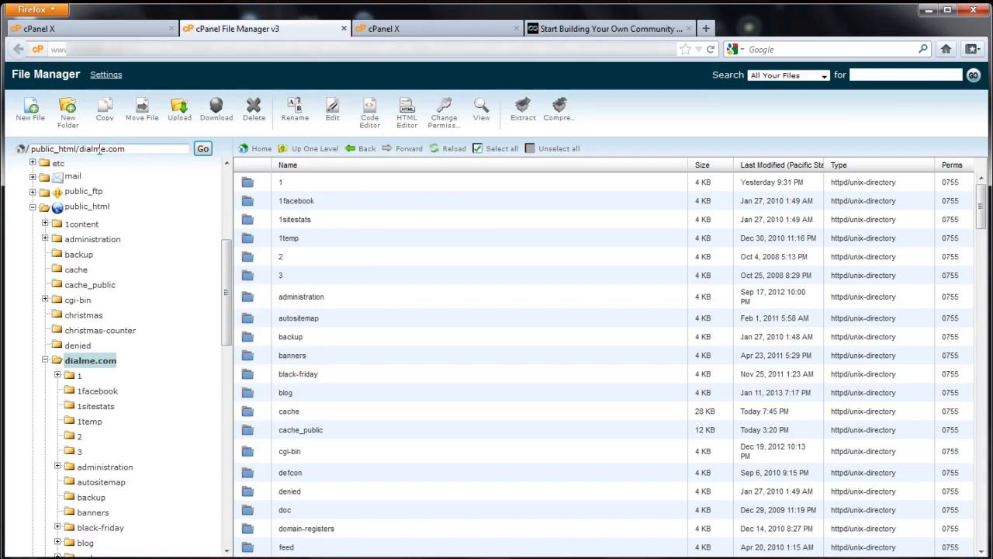
pyautogui.click(68, 109)
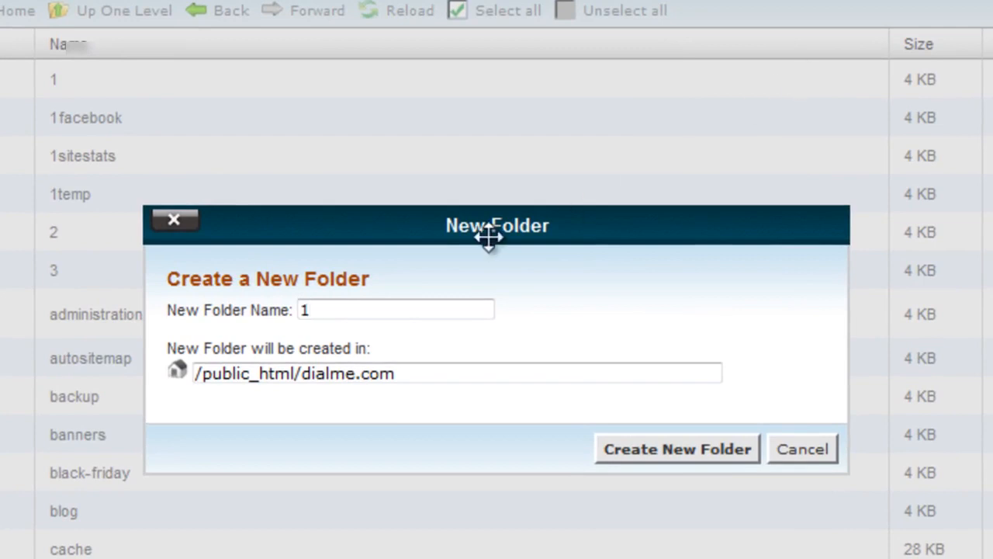
pyautogui.write('dolp')
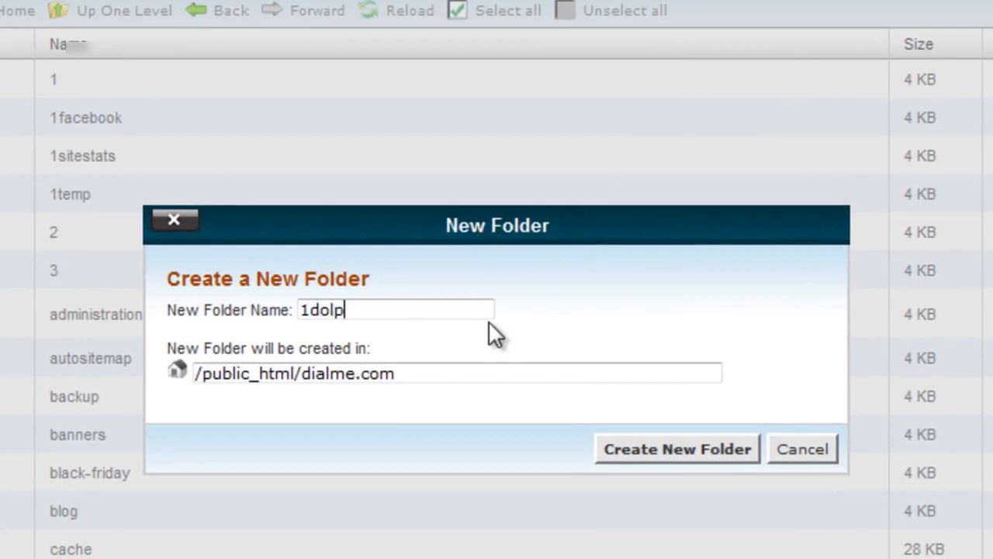
pyautogui.write('hin')
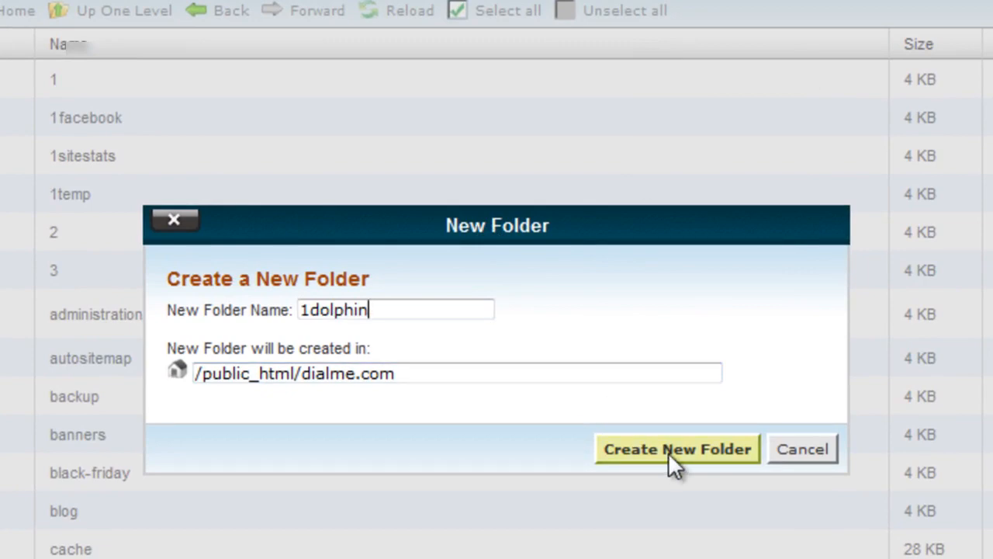
pyautogui.click(676, 448)
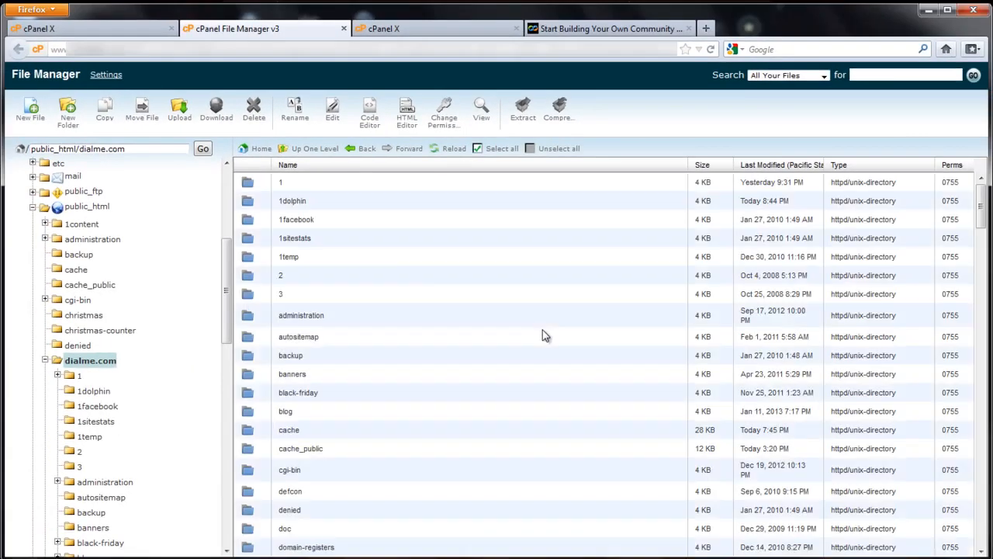
pyautogui.moveTo(256, 204)
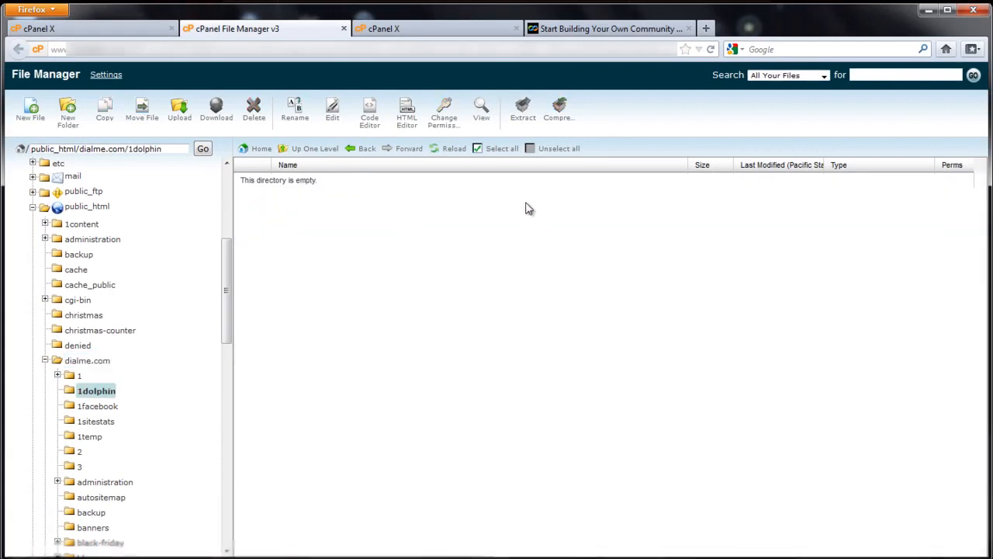
pyautogui.click(179, 107)
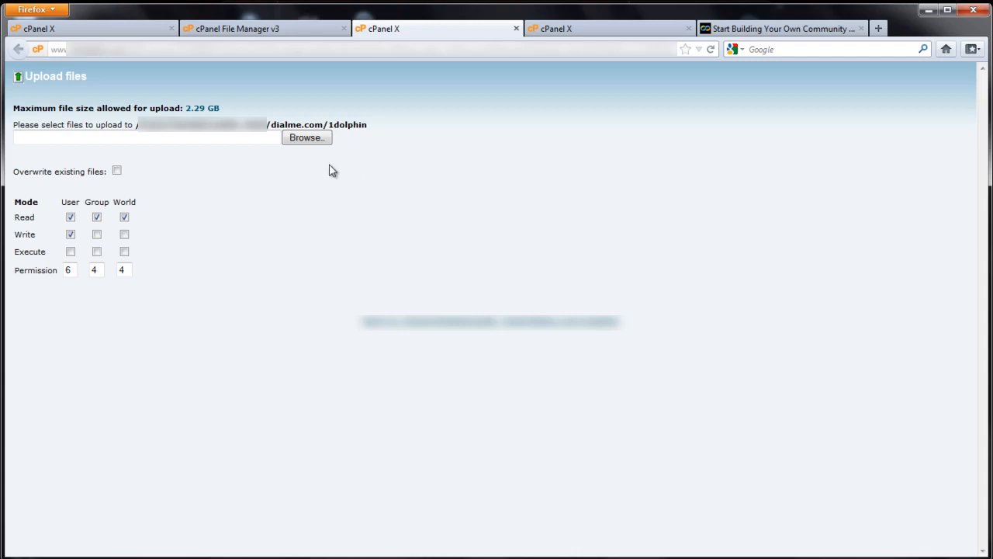
# Upload the Dolphin-v.7.1.0 archive from the Desktop, then return to the main cPanel page.
pyautogui.click(305, 137)
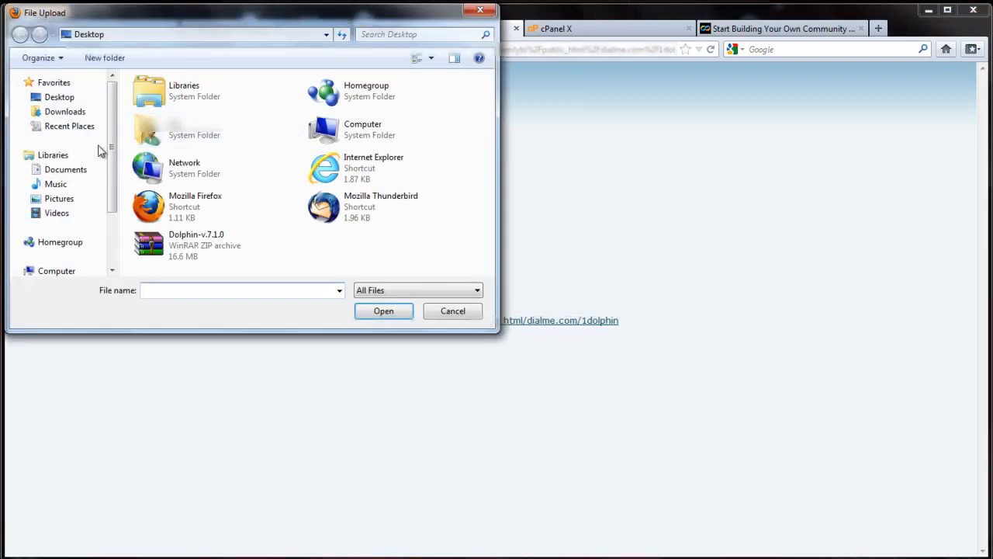
pyautogui.click(196, 245)
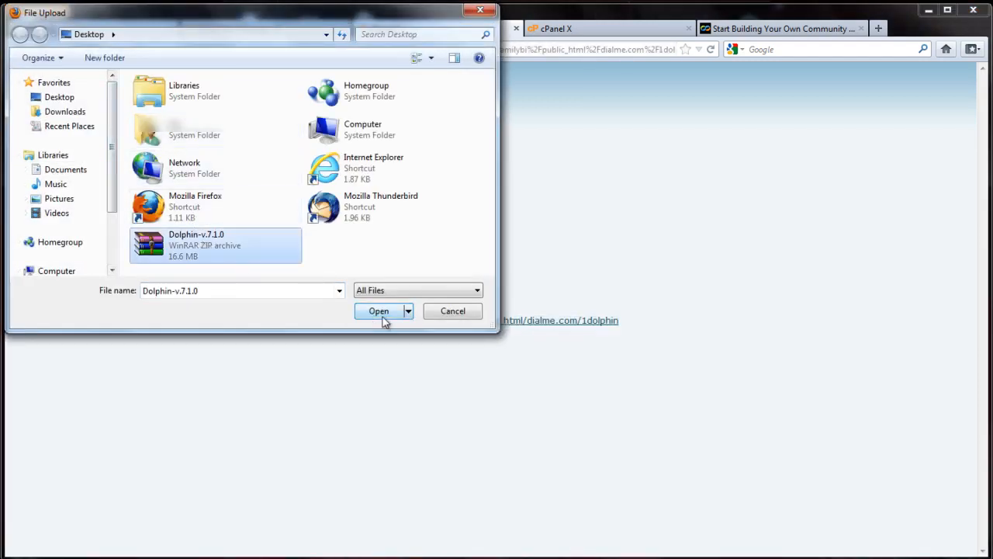
pyautogui.click(378, 311)
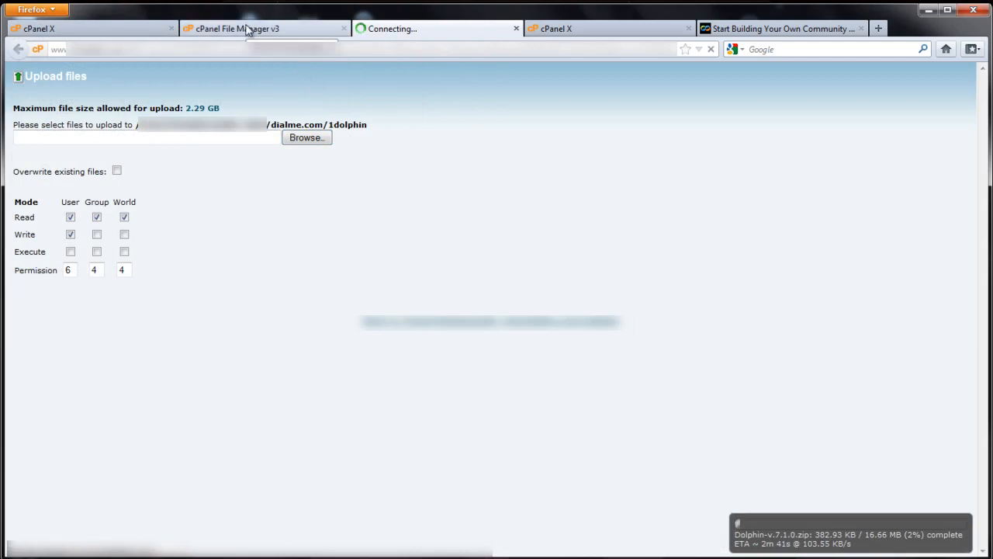
pyautogui.click(85, 28)
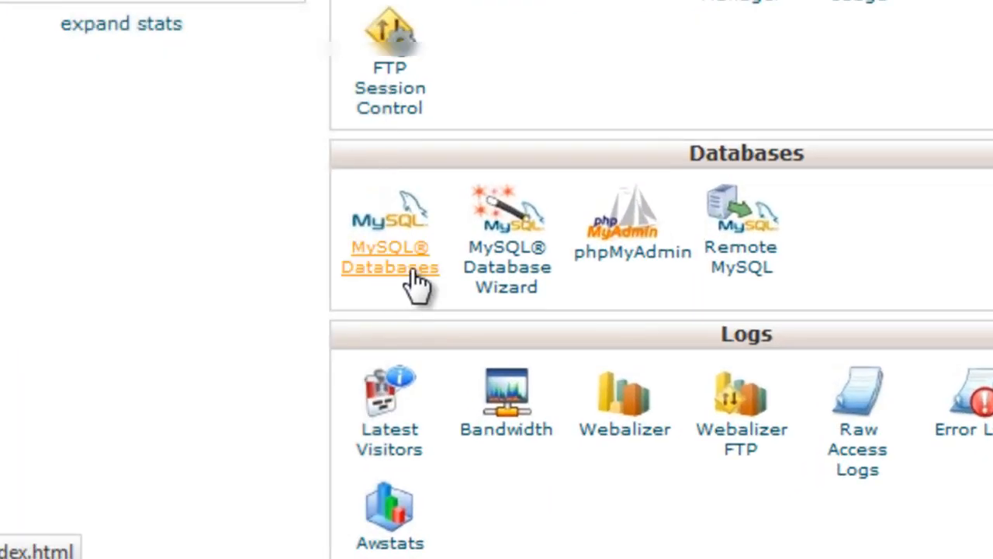
# Create a new MySQL database named 1dolph in MySQL Databases.
pyautogui.click(391, 258)
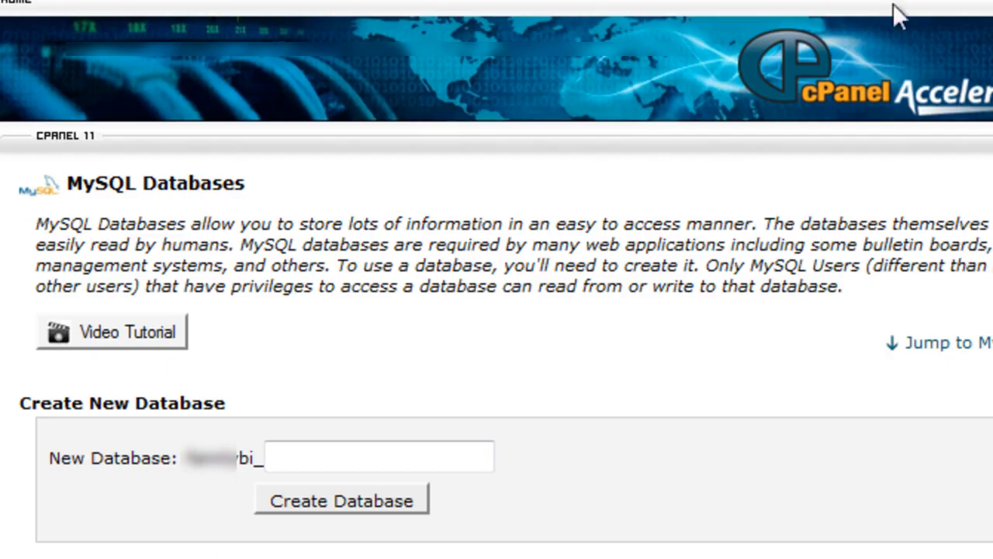
pyautogui.click(383, 453)
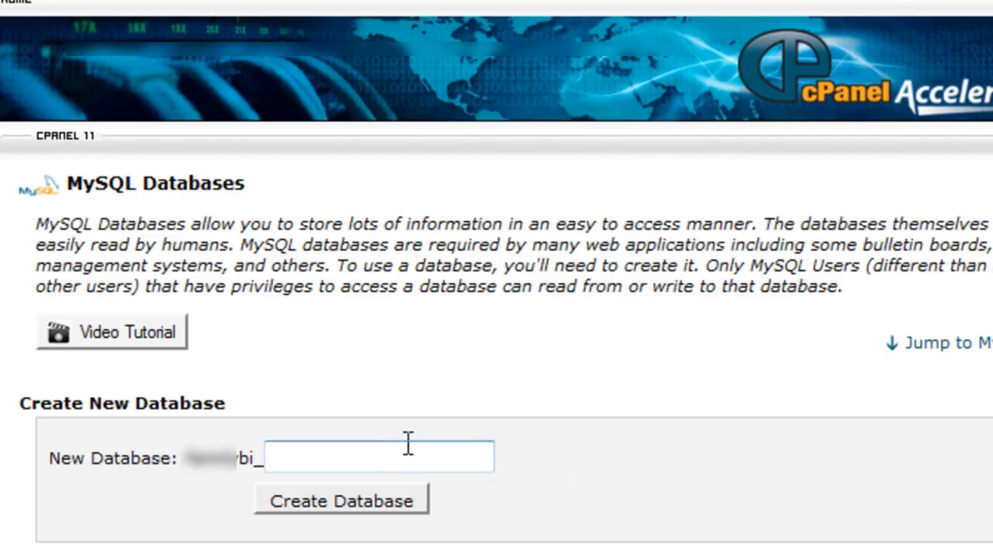
pyautogui.write('1')
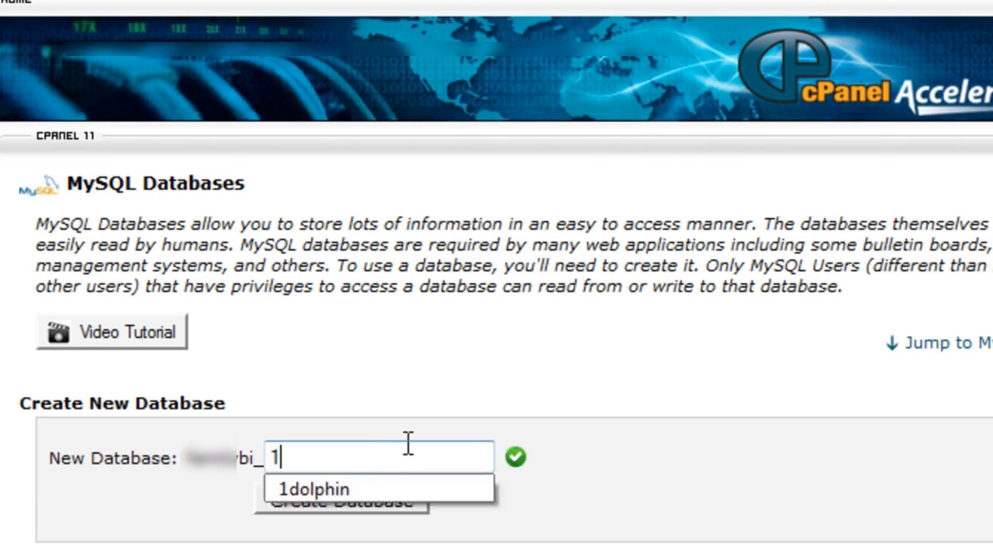
pyautogui.write('dolph')
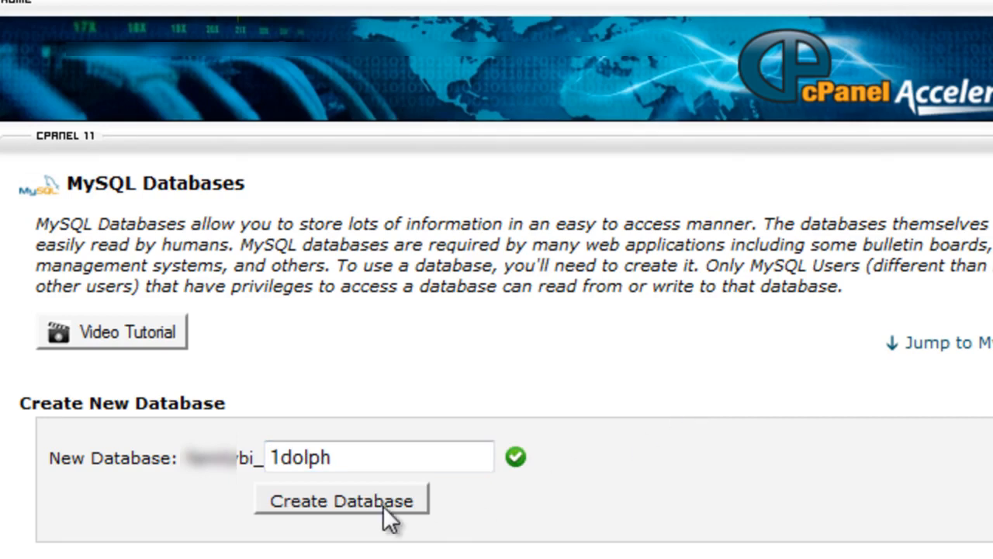
pyautogui.moveTo(450, 543)
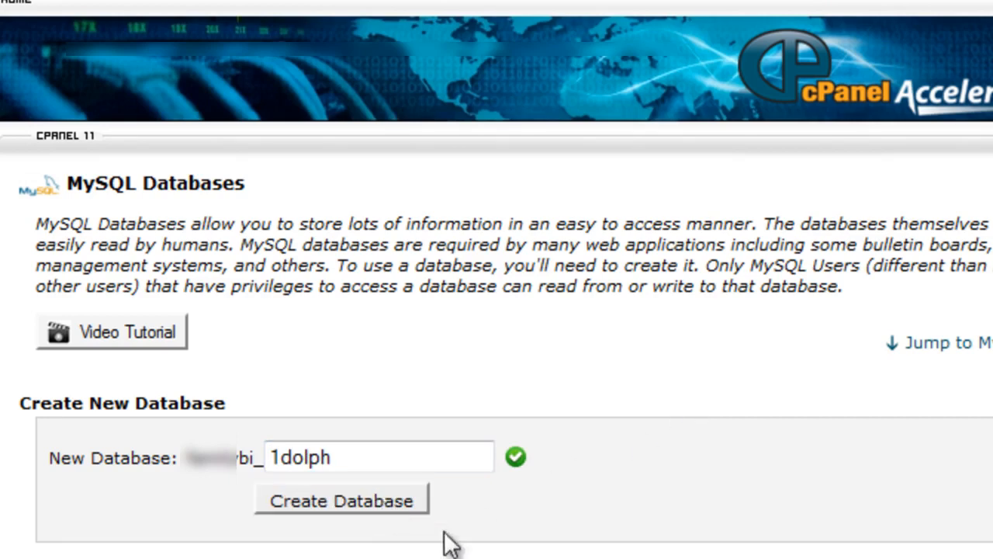
pyautogui.click(344, 499)
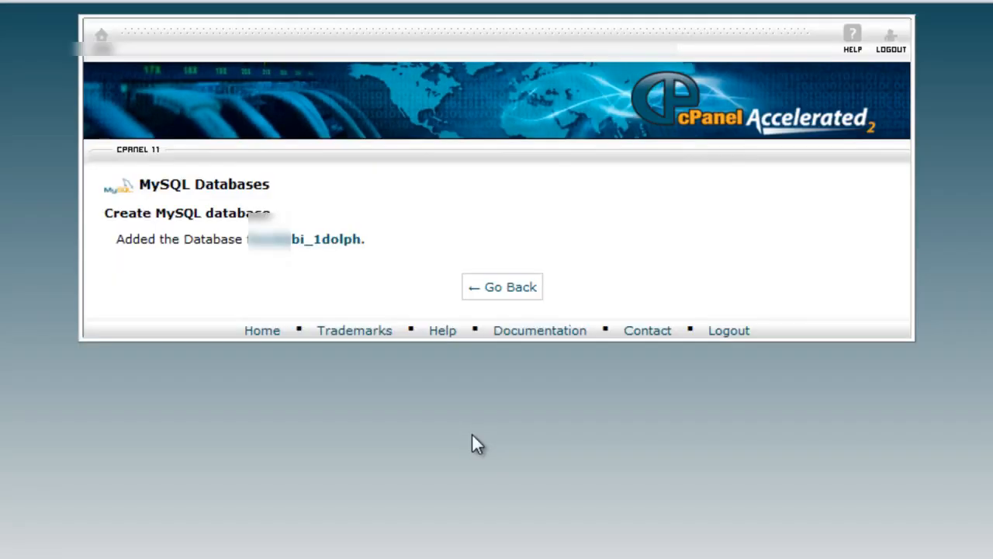
pyautogui.moveTo(487, 295)
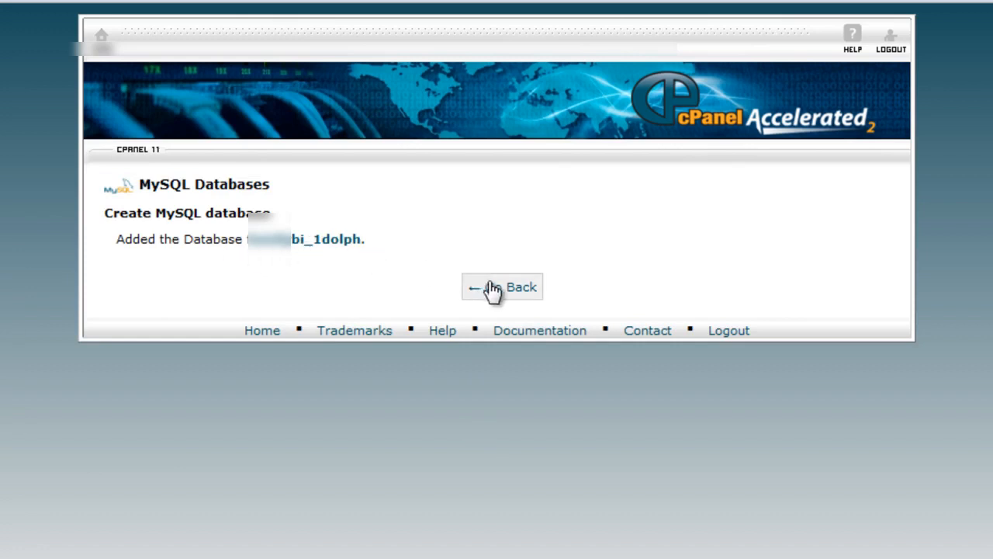
# Create a MySQL user named 1dolph with its password entered twice.
pyautogui.click(501, 285)
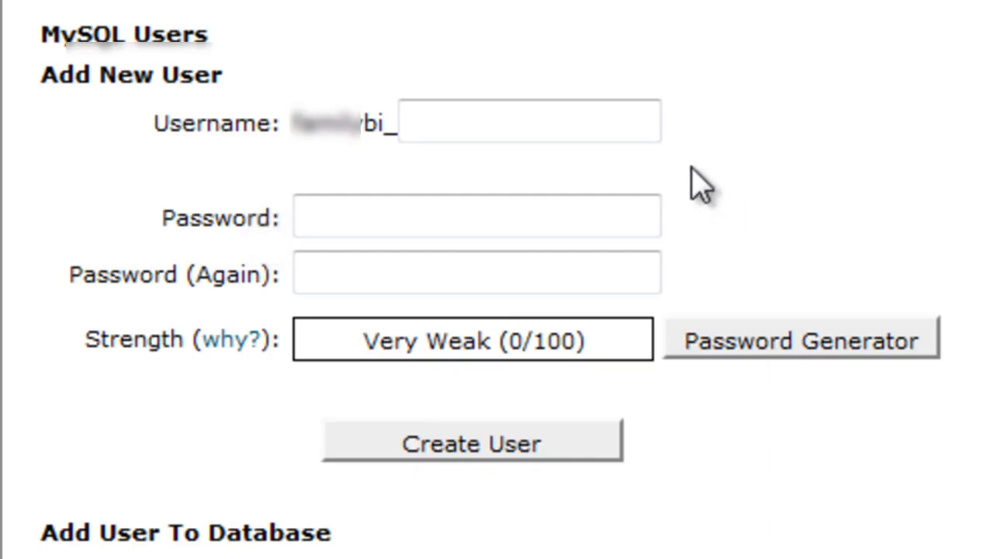
pyautogui.moveTo(99, 87)
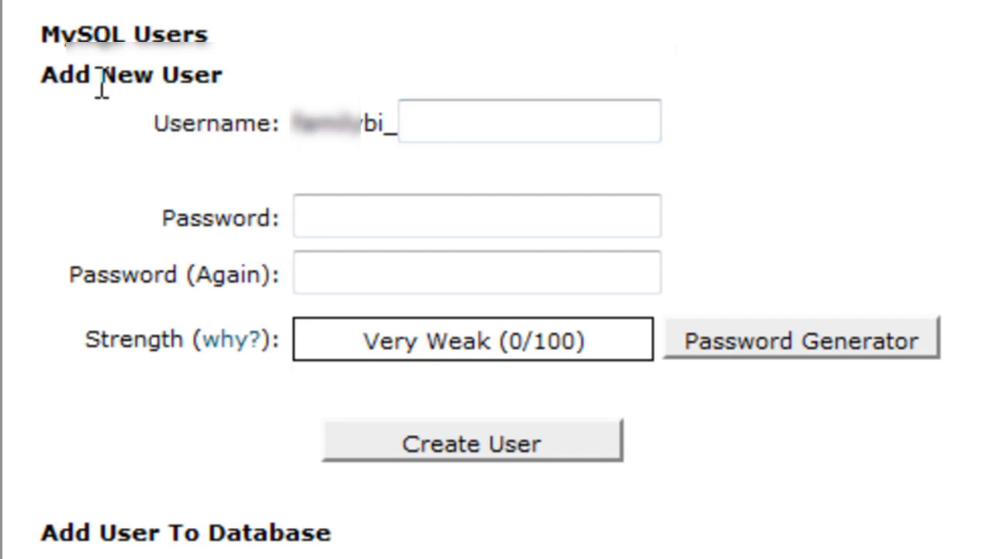
pyautogui.moveTo(127, 116)
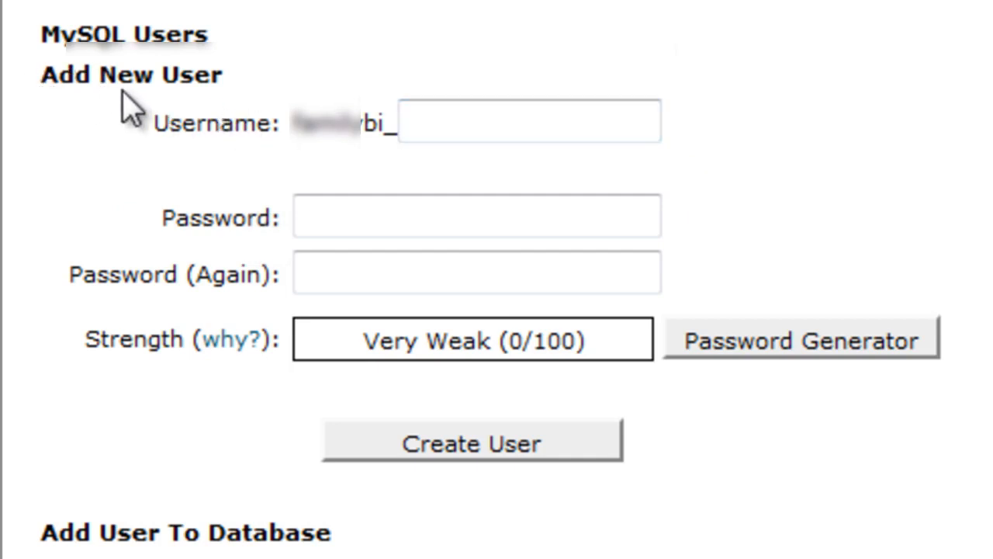
pyautogui.click(535, 121)
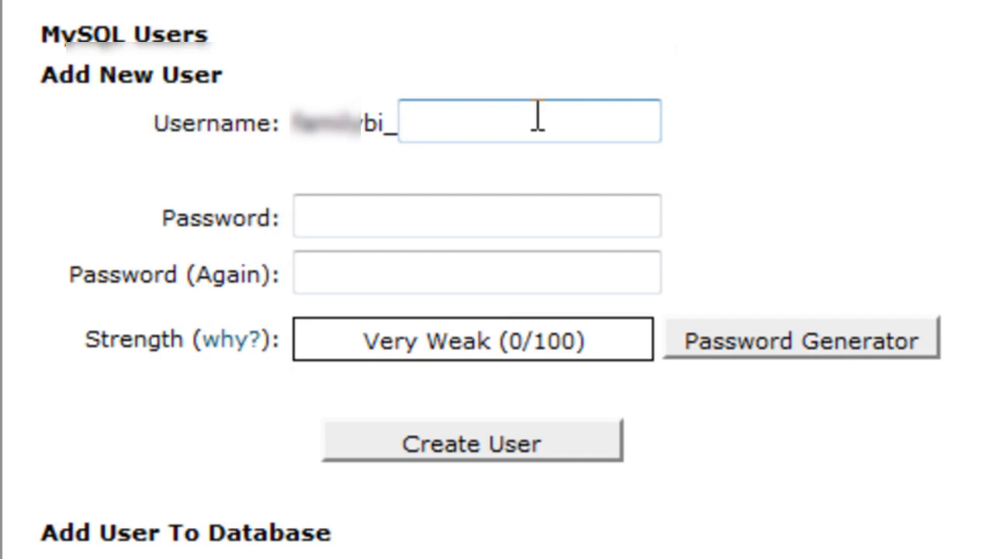
pyautogui.write('1dolph')
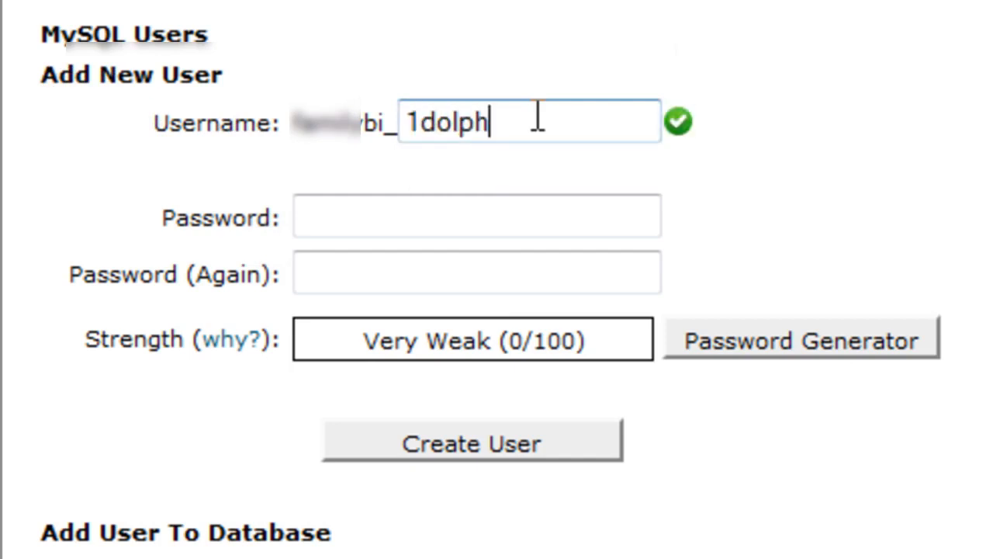
pyautogui.click(477, 217)
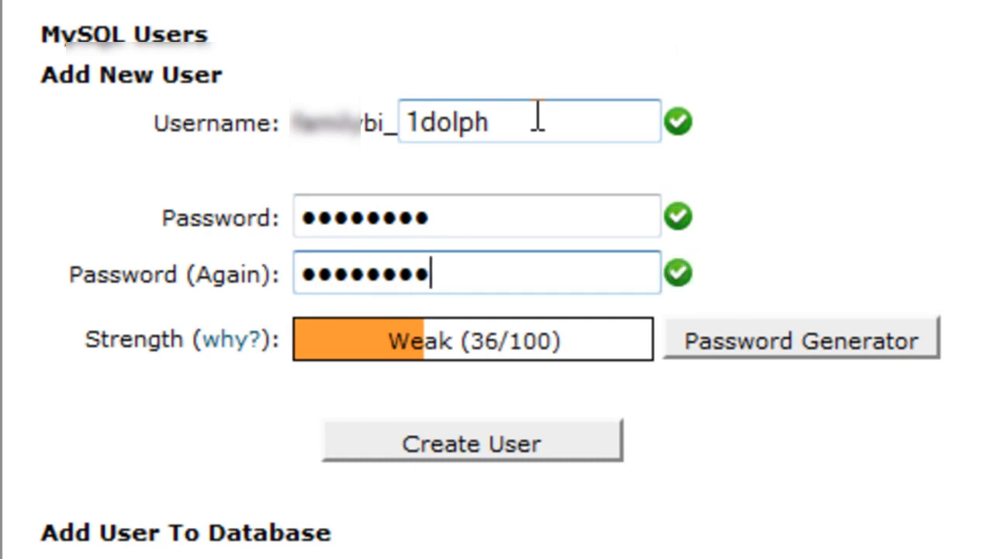
pyautogui.moveTo(546, 466)
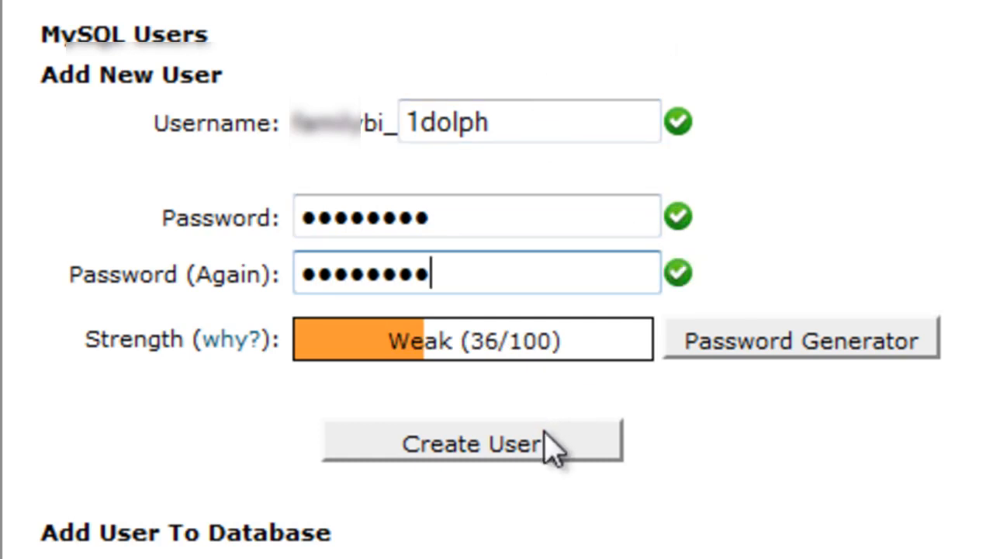
pyautogui.click(469, 444)
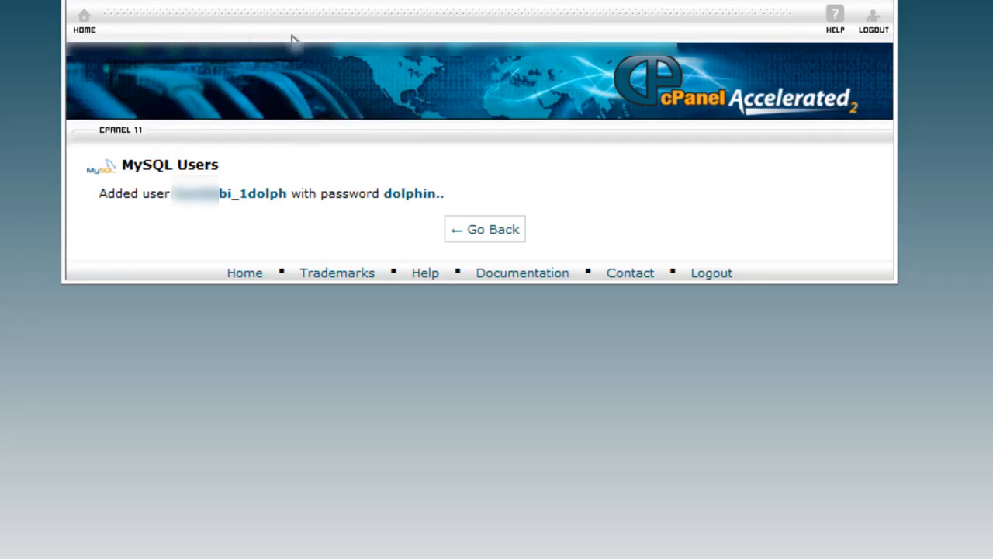
pyautogui.moveTo(529, 211)
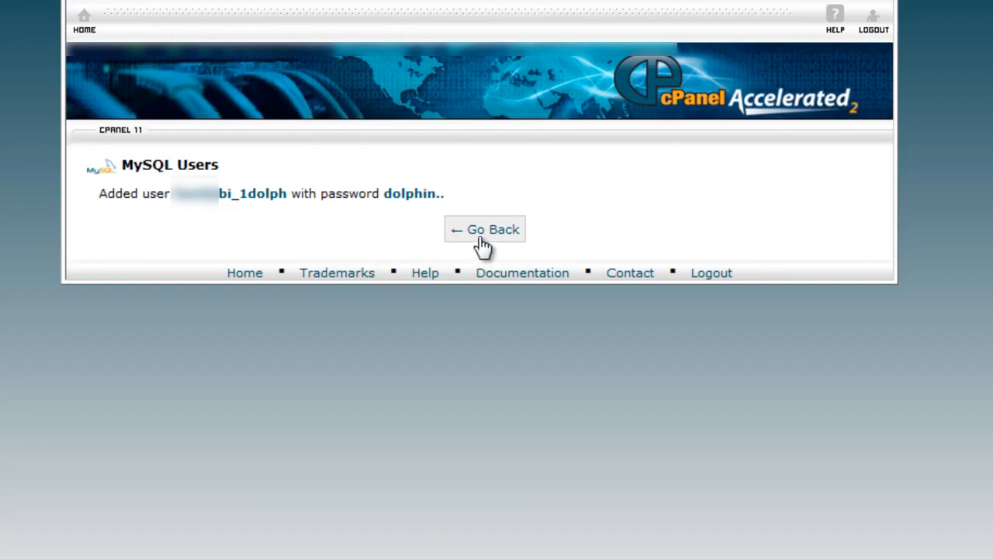
# Add the 1dolph user to the 1dolph database with ALL PRIVILEGES and save.
pyautogui.click(484, 229)
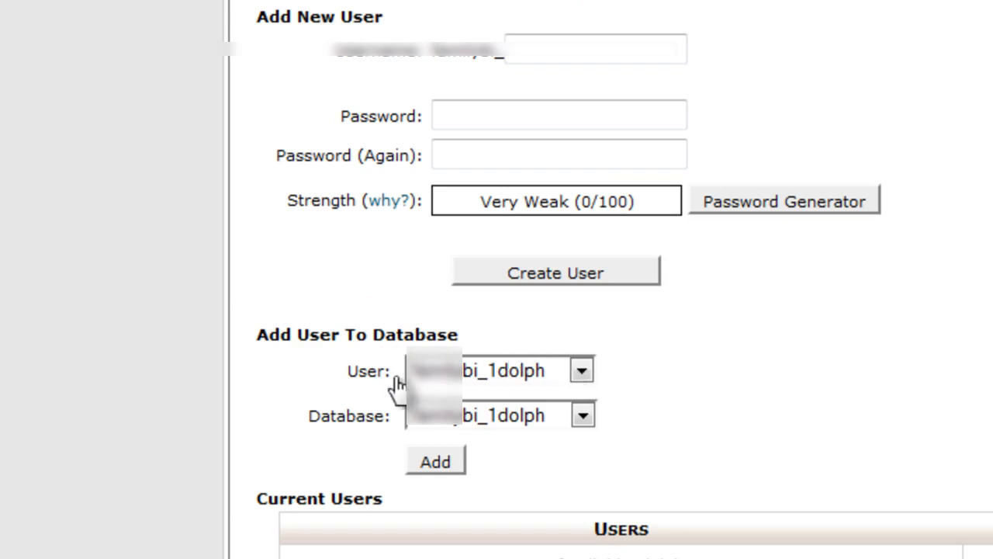
pyautogui.moveTo(400, 407)
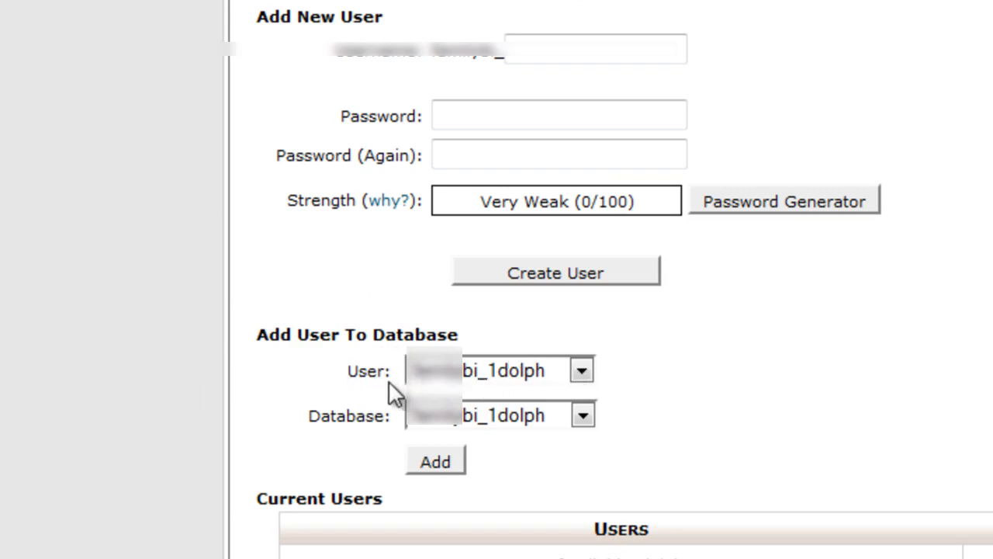
pyautogui.moveTo(544, 400)
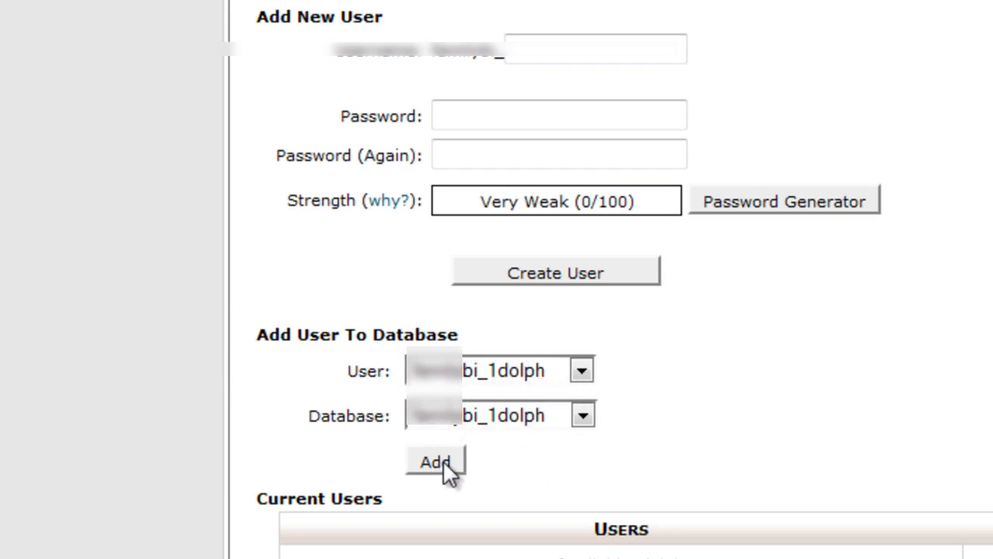
pyautogui.click(436, 463)
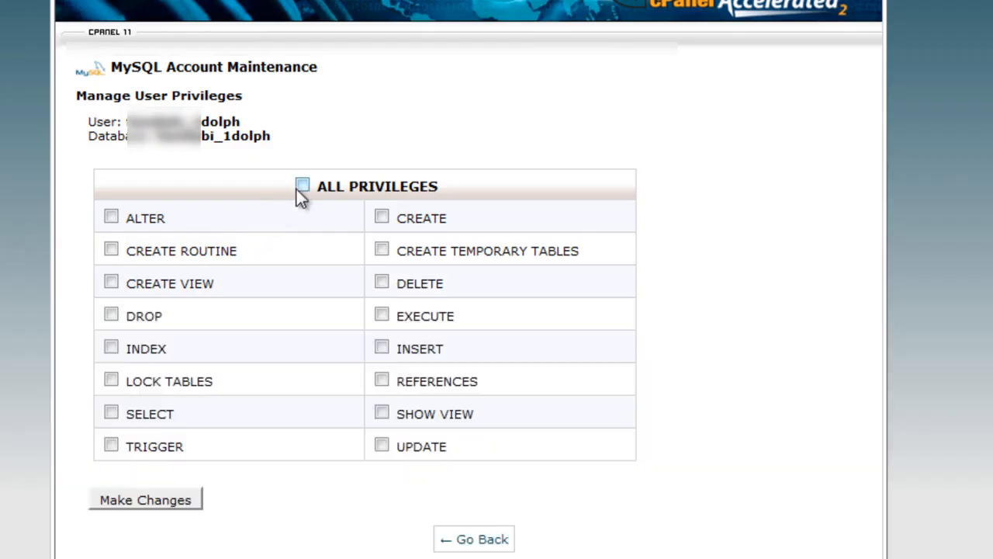
pyautogui.click(303, 186)
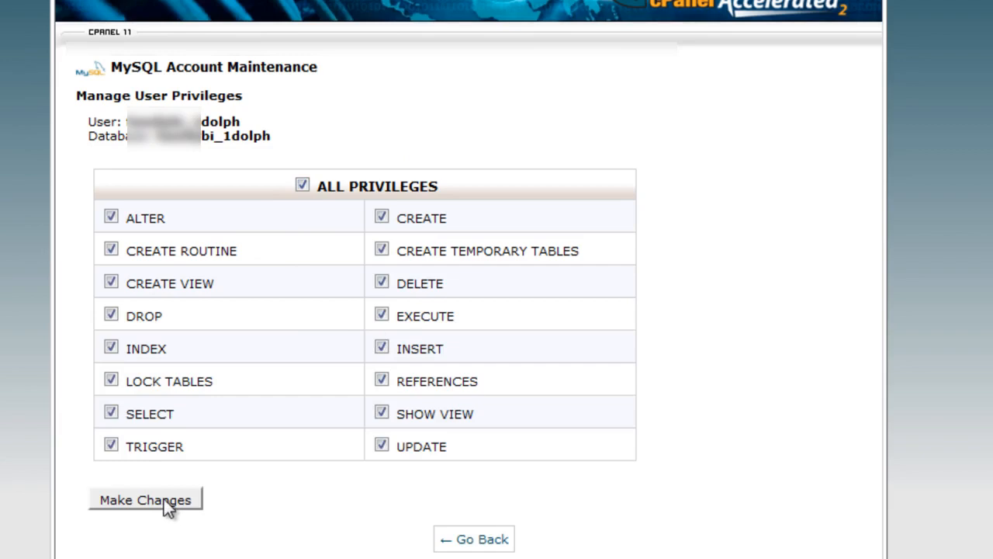
pyautogui.click(149, 500)
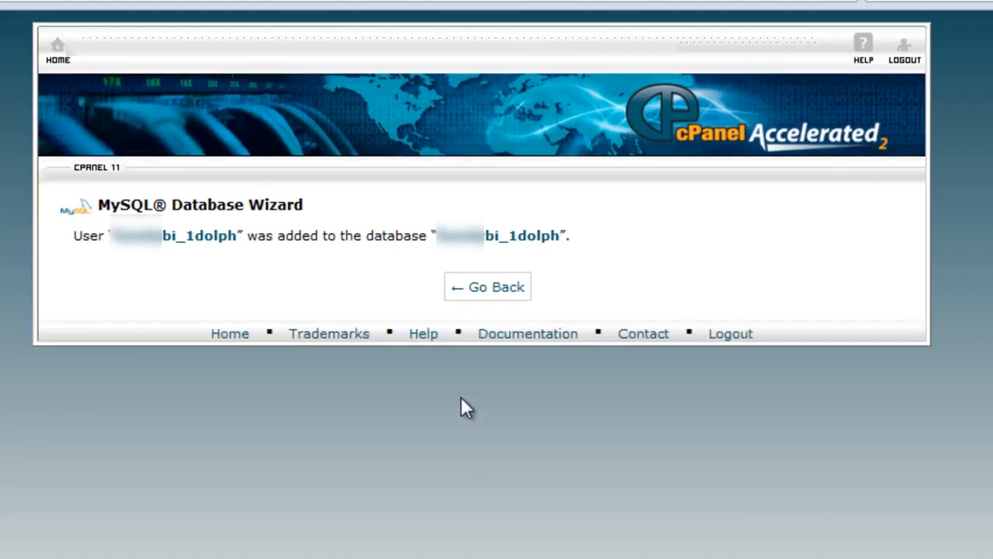
pyautogui.moveTo(475, 291)
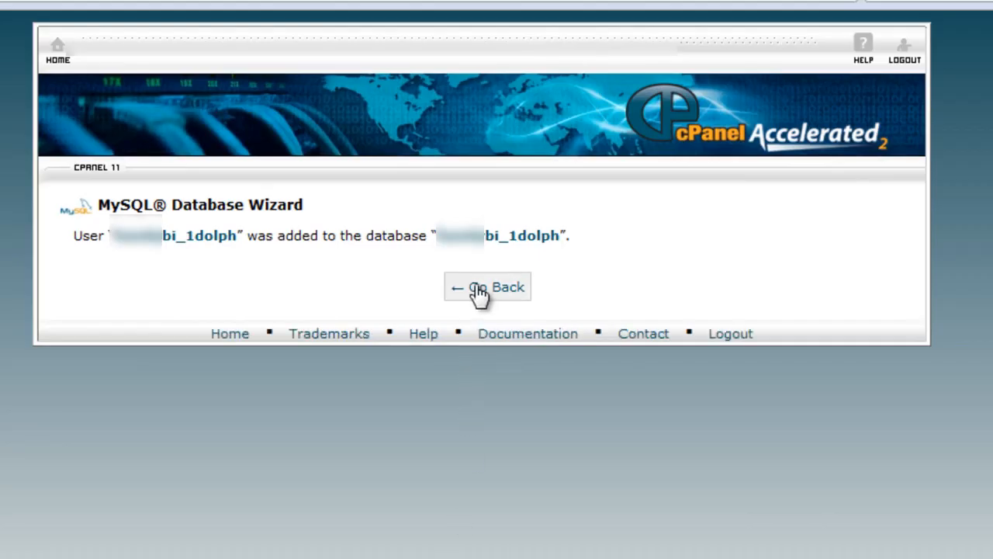
# Copy the bi_1dolph database and user names from cPanel into the Notepad notes.
pyautogui.click(487, 285)
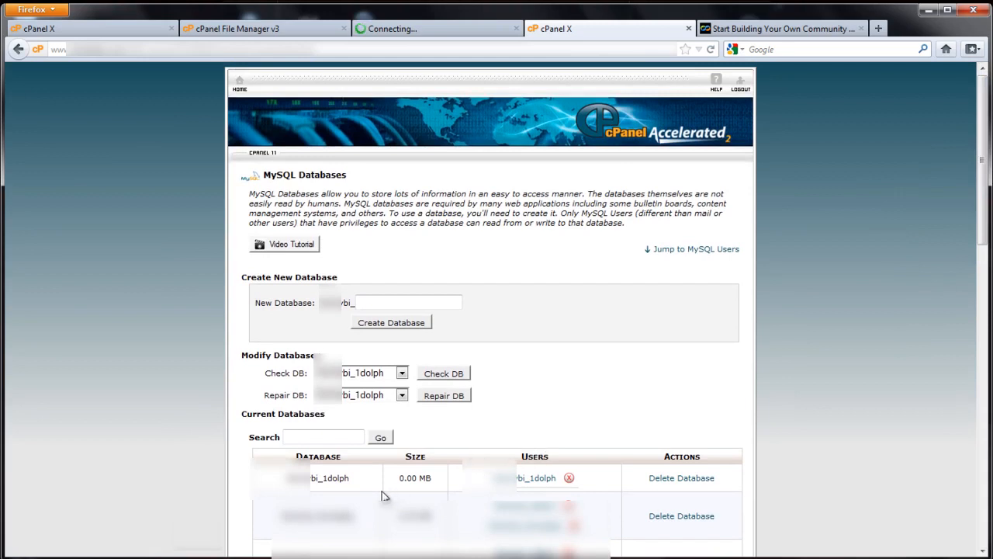
pyautogui.doubleClick(321, 478)
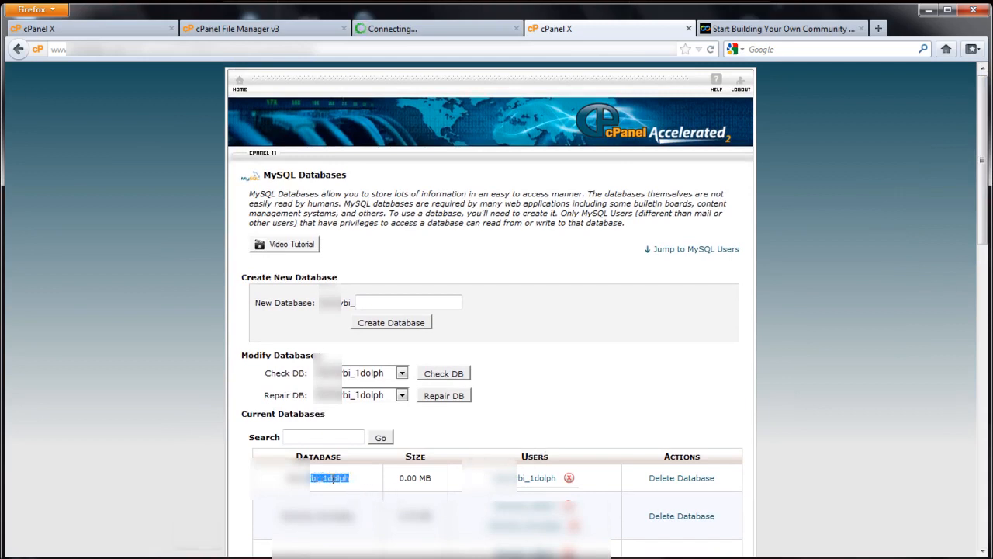
pyautogui.rightClick(325, 478)
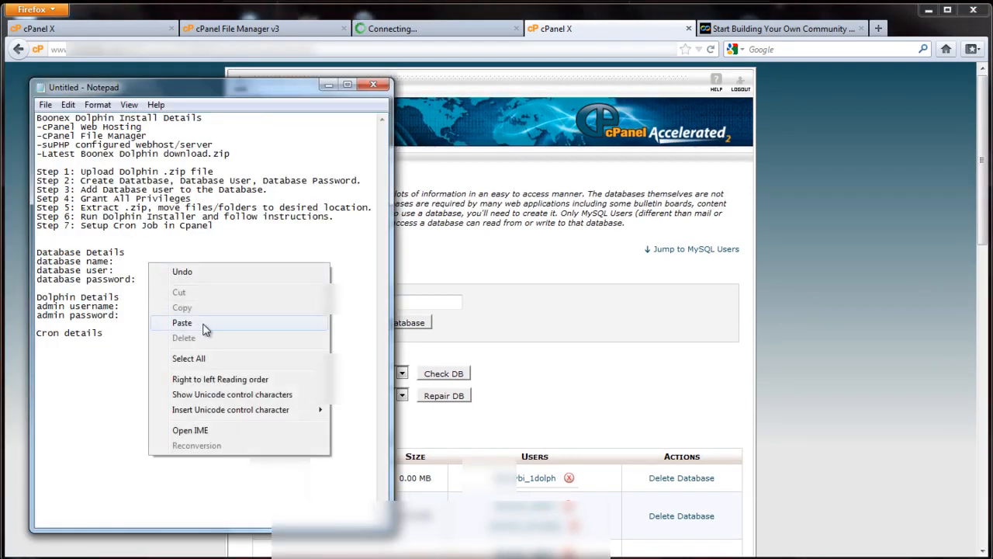
pyautogui.click(182, 321)
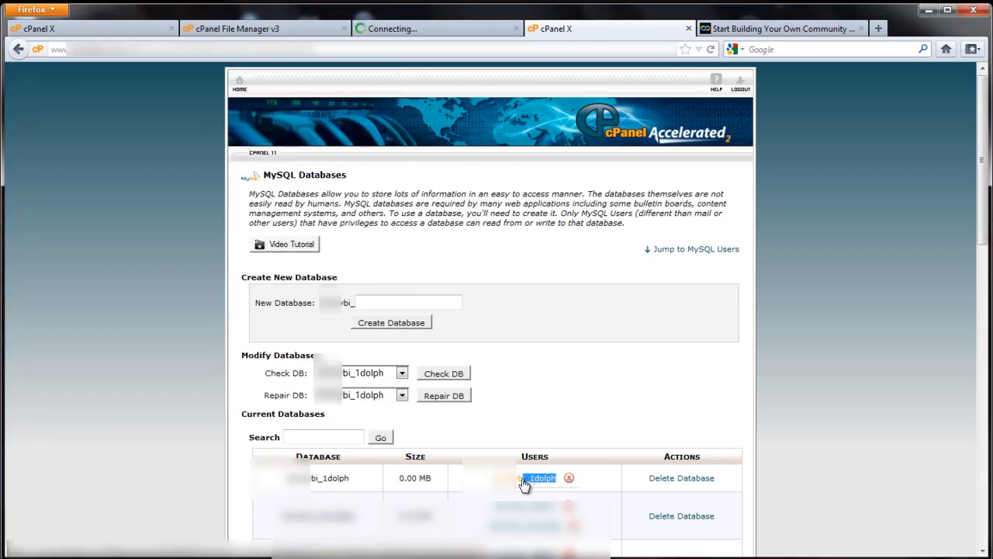
pyautogui.rightClick(537, 478)
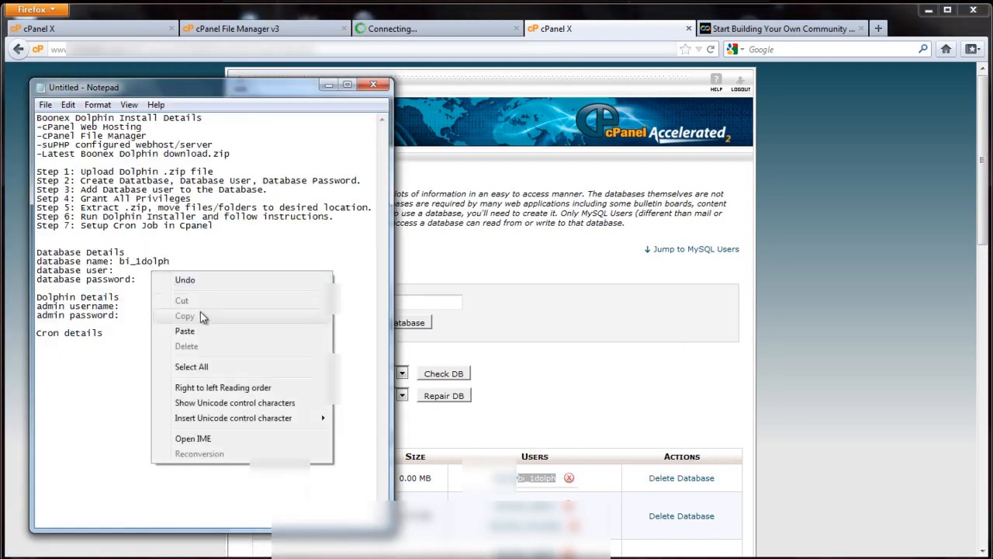
pyautogui.click(185, 331)
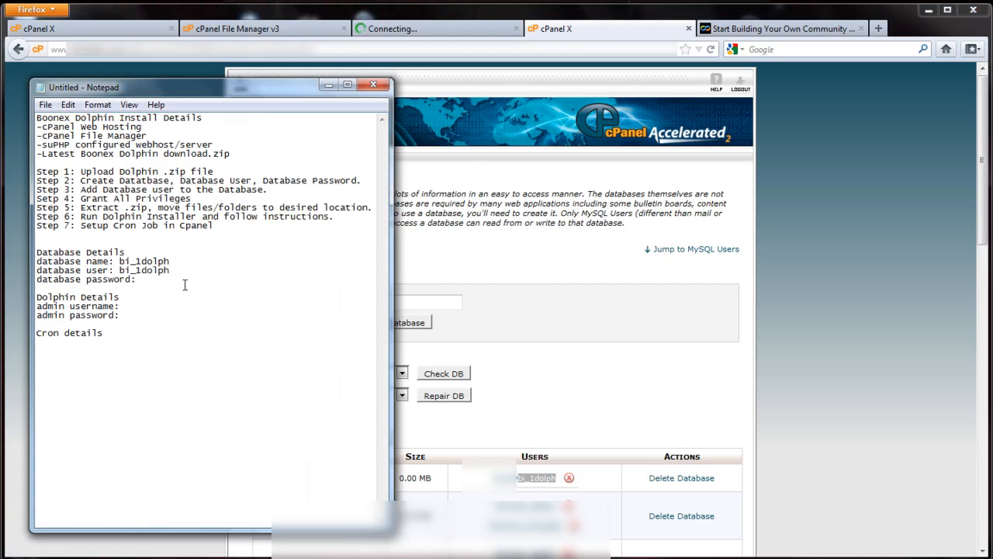
pyautogui.write('dolp')
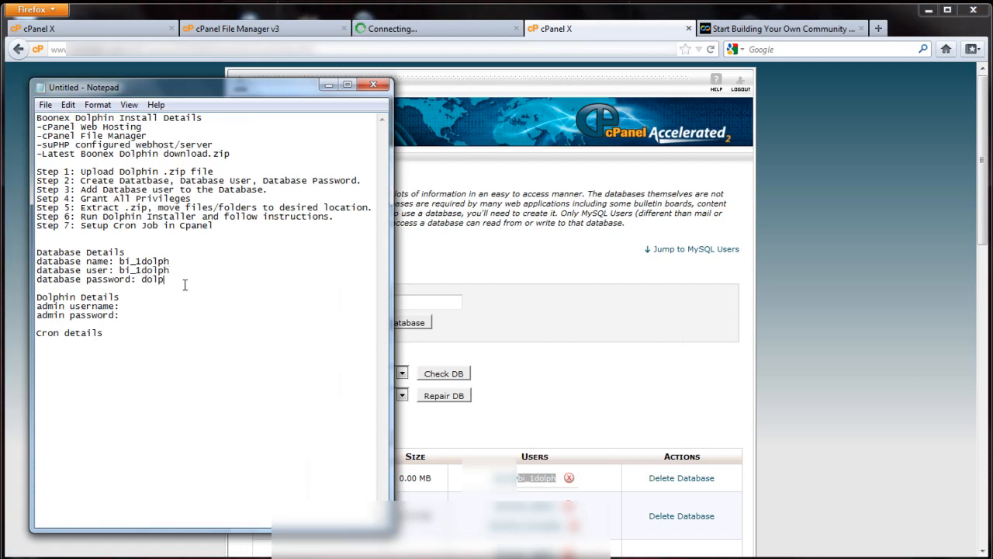
pyautogui.write('hin.')
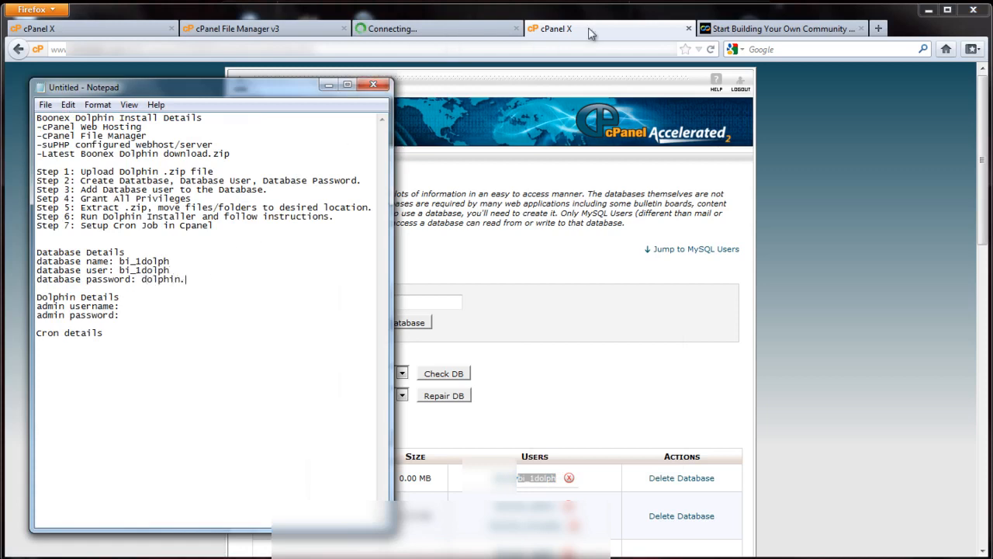
pyautogui.click(374, 84)
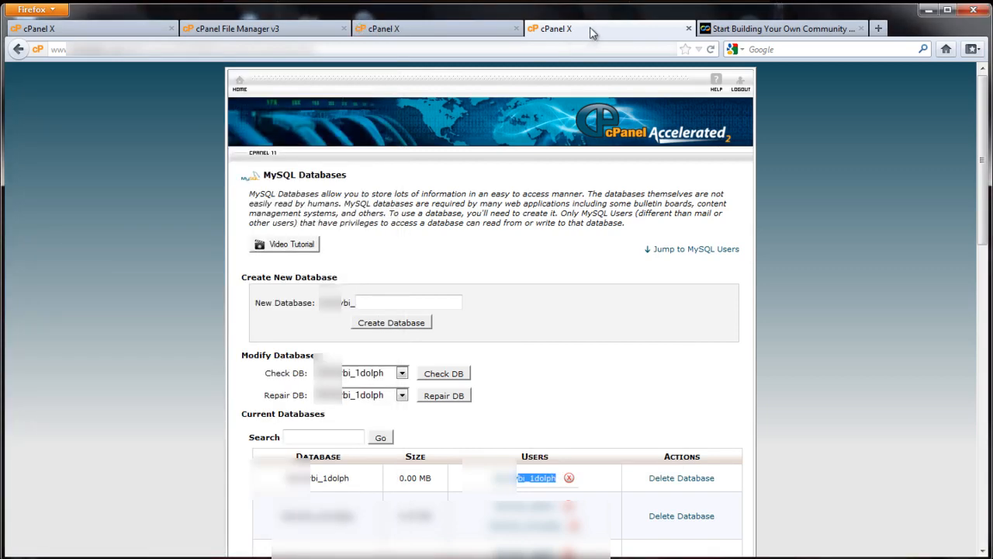
pyautogui.moveTo(686, 28)
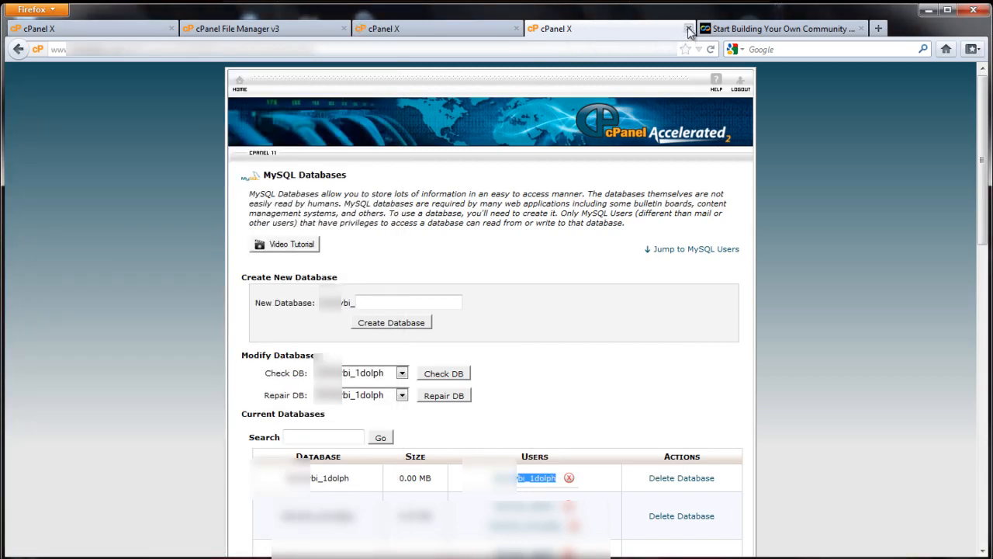
pyautogui.moveTo(686, 28)
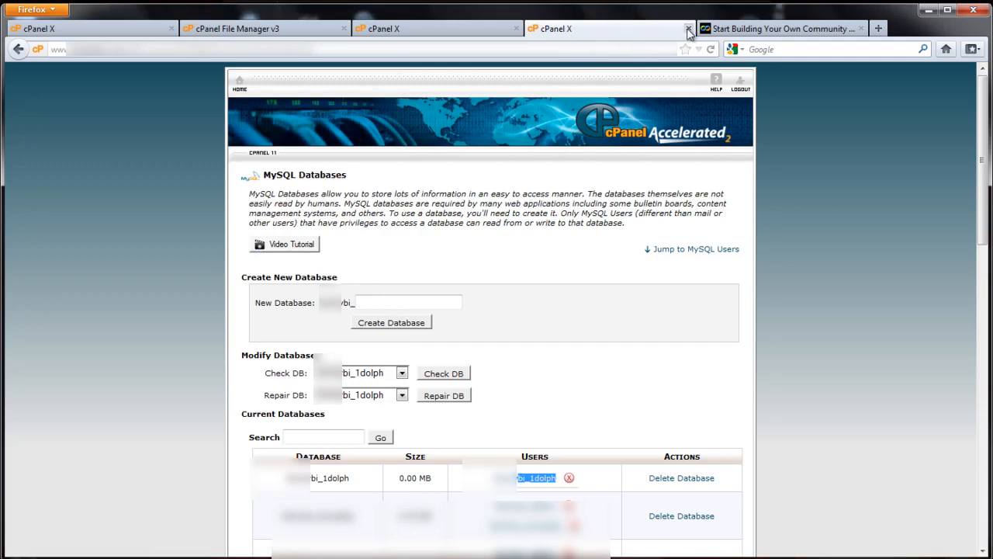
pyautogui.moveTo(686, 28)
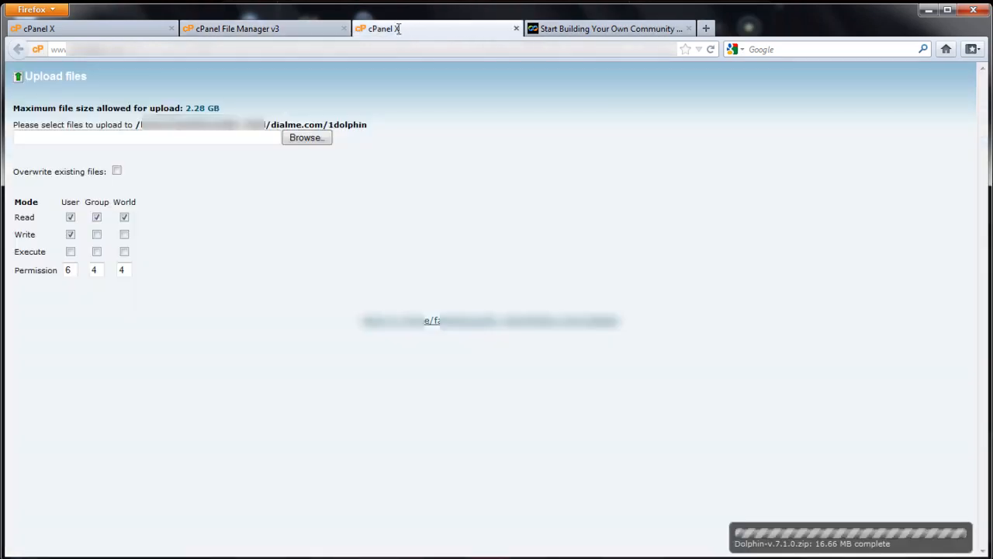
pyautogui.moveTo(854, 551)
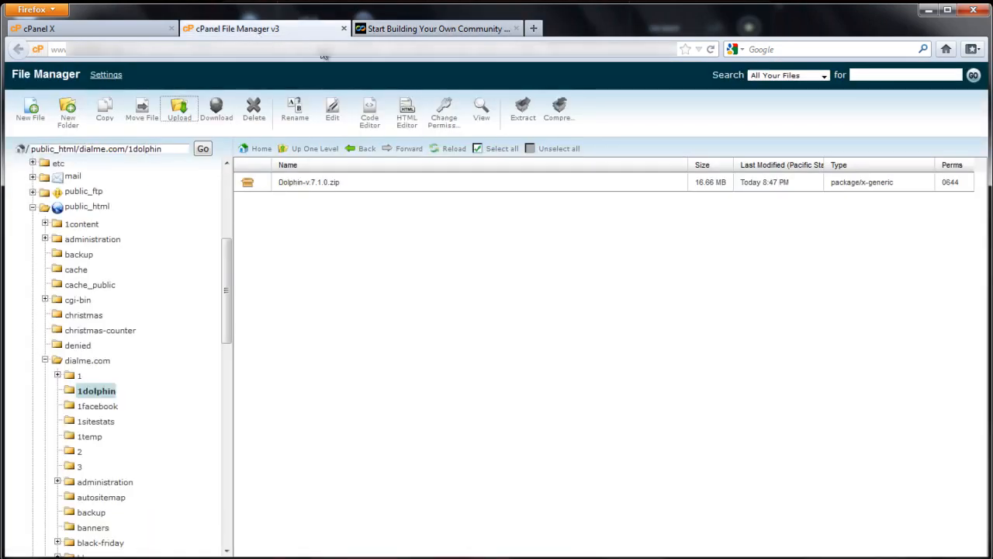
# Extract Dolphin-v.7.1.0.zip in the 1dolphin folder and dismiss the extraction results.
pyautogui.click(308, 181)
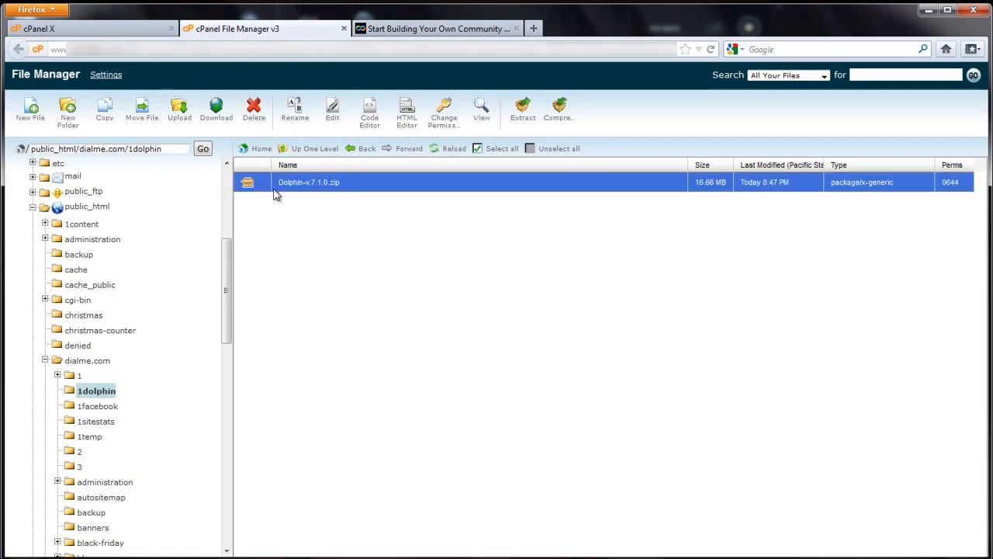
pyautogui.moveTo(521, 108)
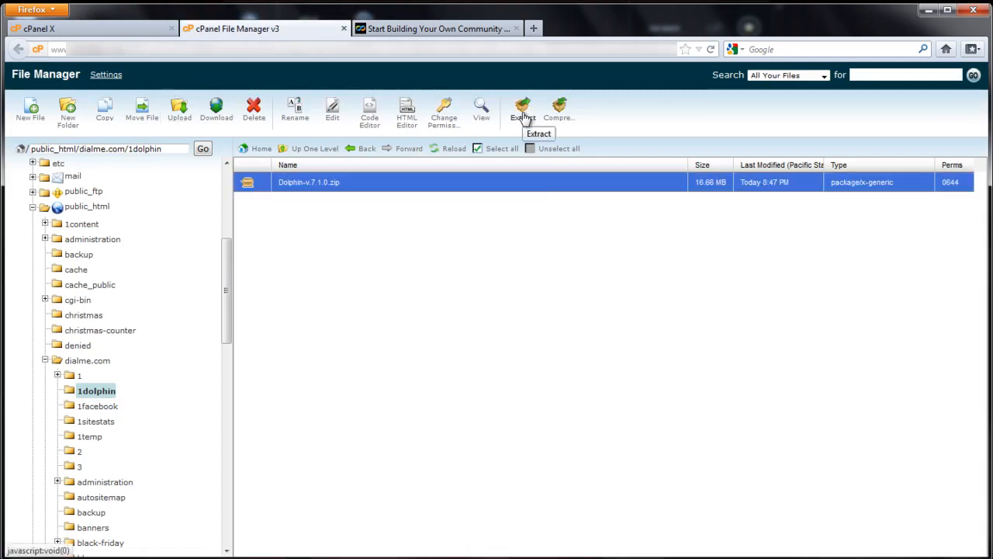
pyautogui.click(522, 107)
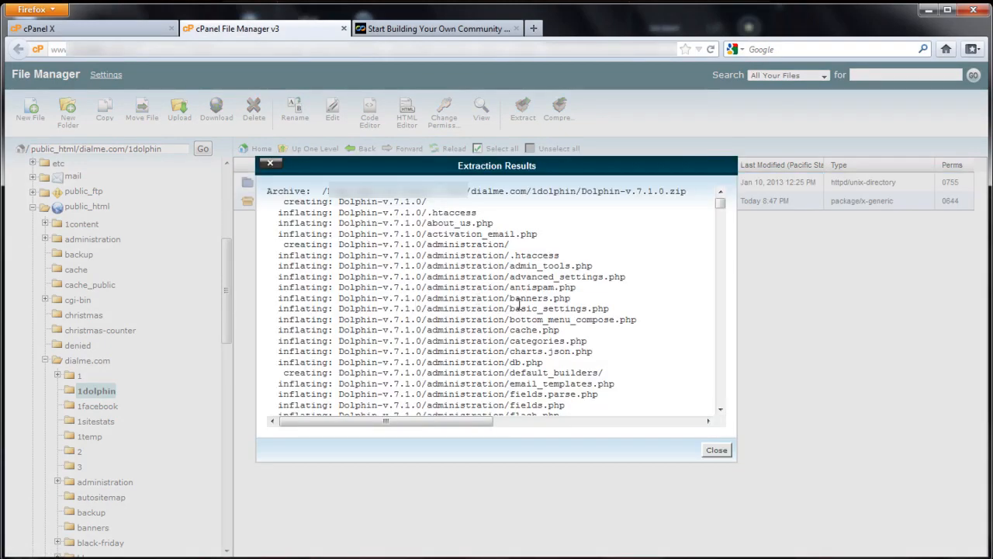
pyautogui.click(717, 450)
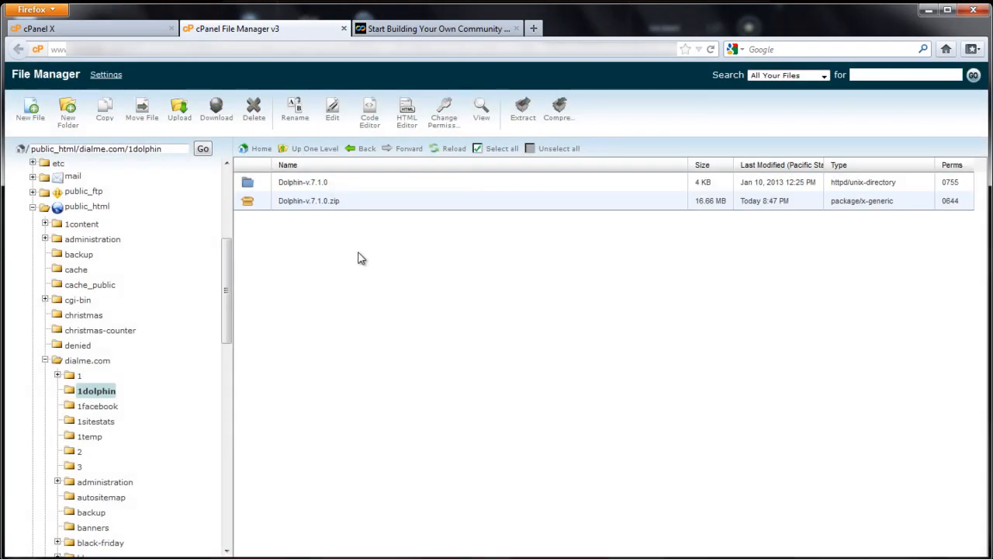
# Select everything inside Dolphin-v.7.1.0 and move it up into /1dolphin.
pyautogui.click(303, 182)
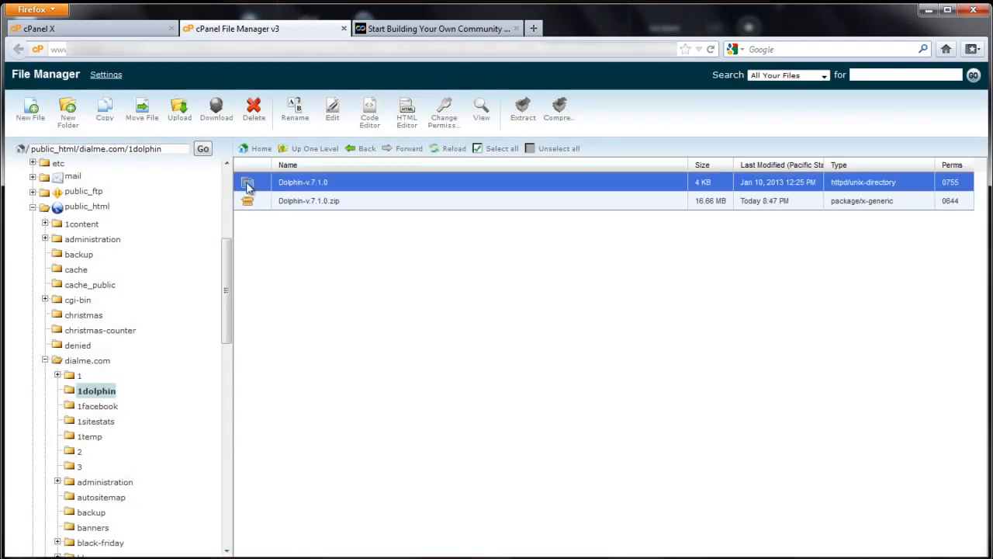
pyautogui.doubleClick(303, 181)
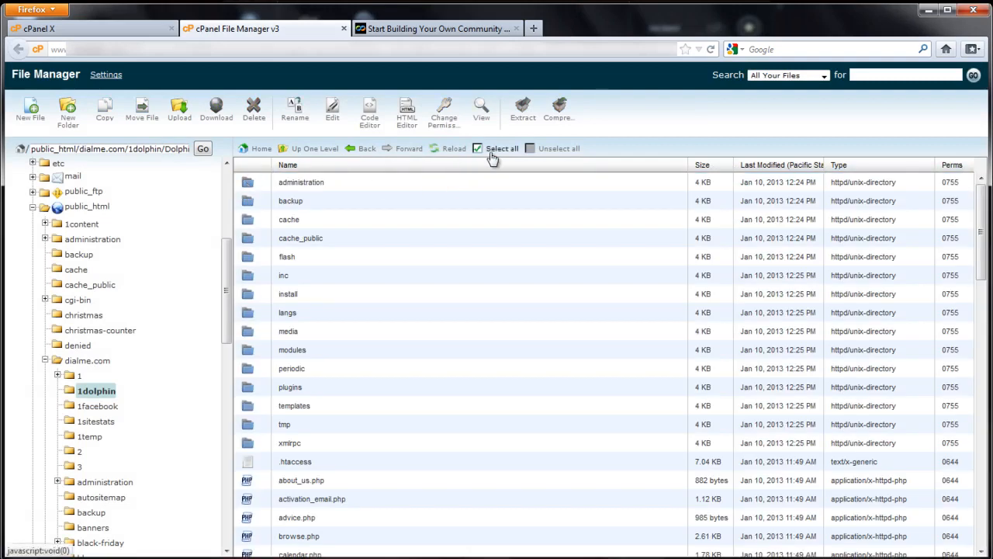
pyautogui.click(478, 149)
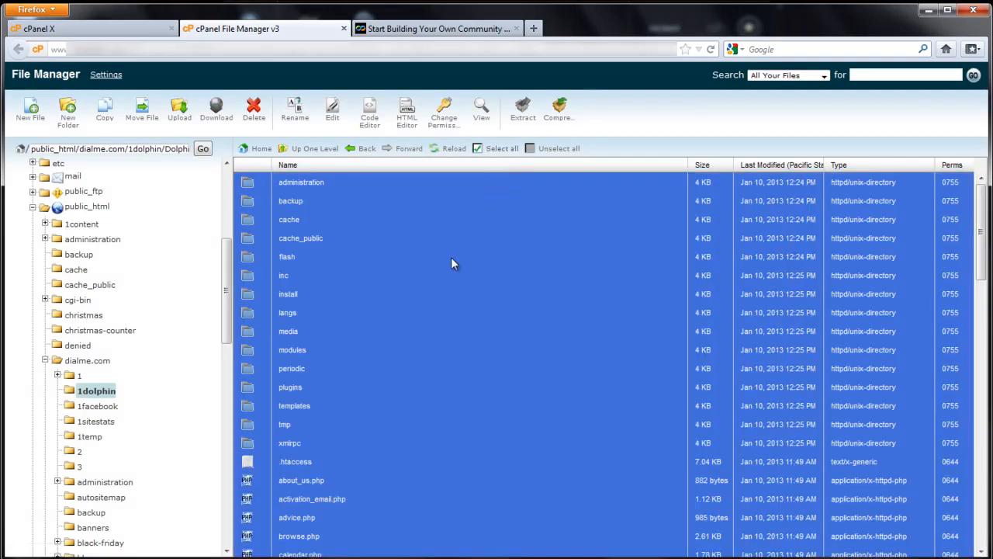
pyautogui.moveTo(248, 239)
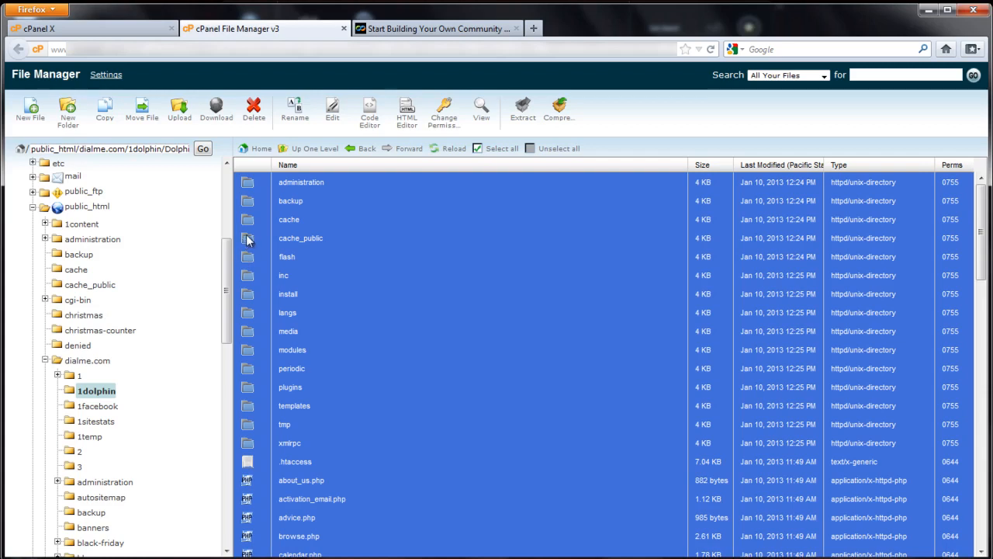
pyautogui.click(301, 238)
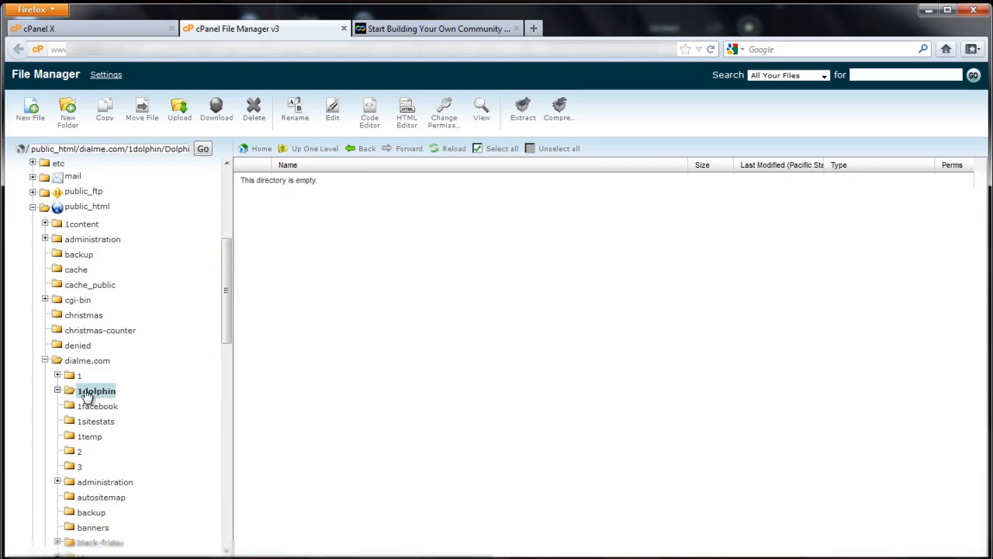
# In 1dolphin, select and delete the emptied Dolphin-v.7.1.0 folder.
pyautogui.click(95, 391)
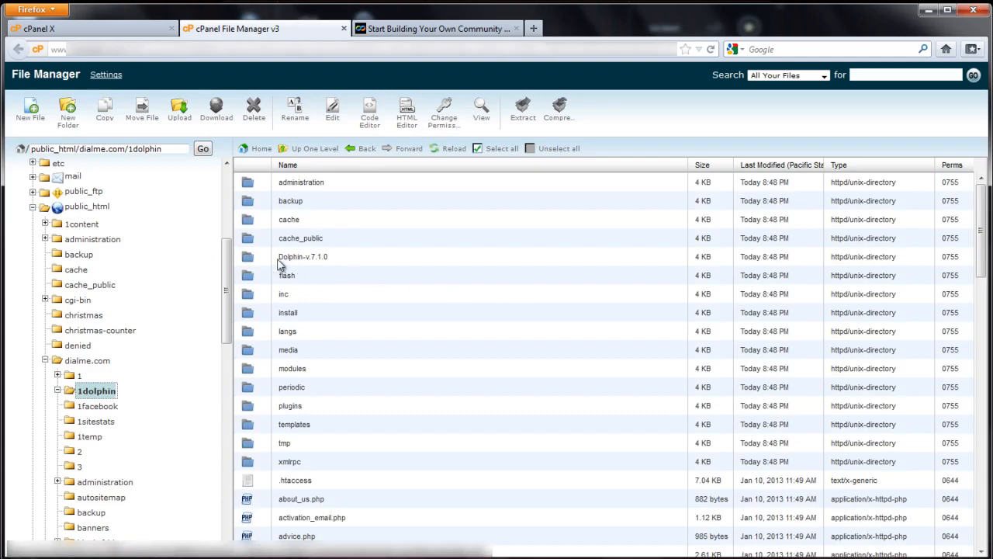
pyautogui.click(303, 256)
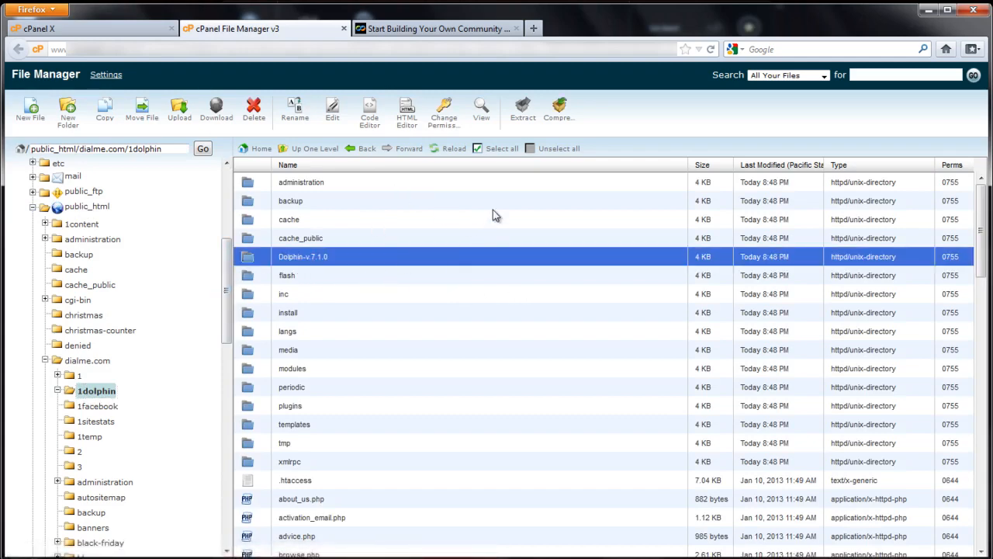
pyautogui.moveTo(267, 116)
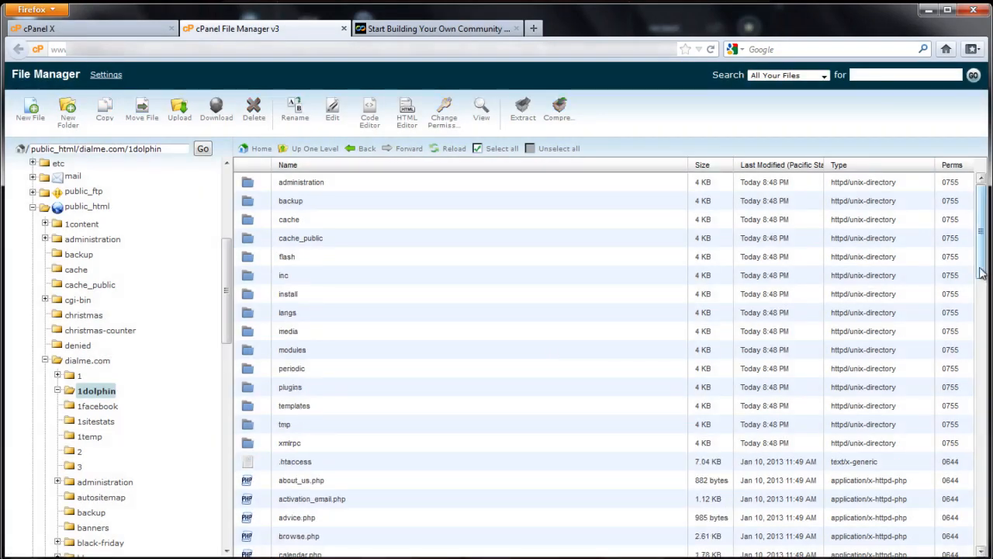
pyautogui.scroll(-3)
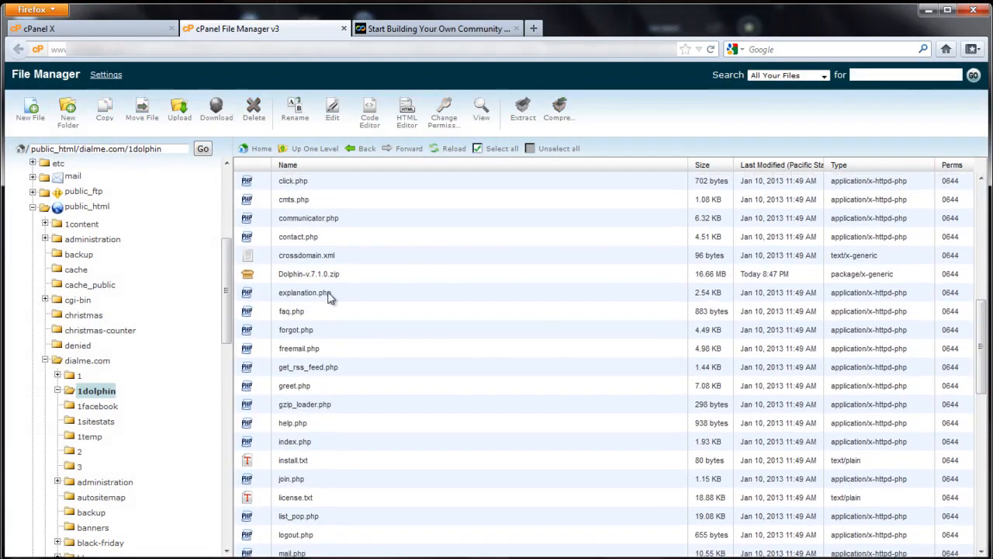
pyautogui.click(309, 273)
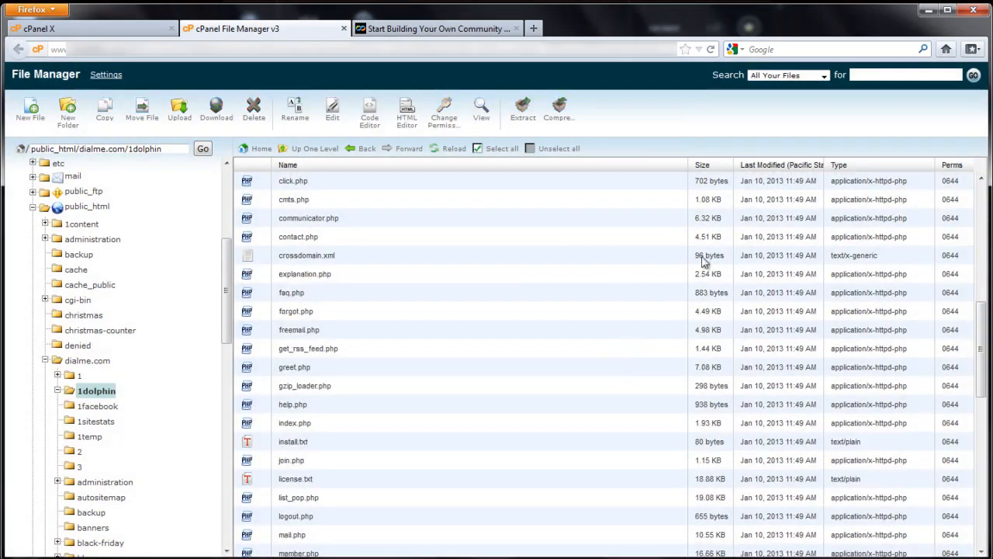
pyautogui.moveTo(497, 197)
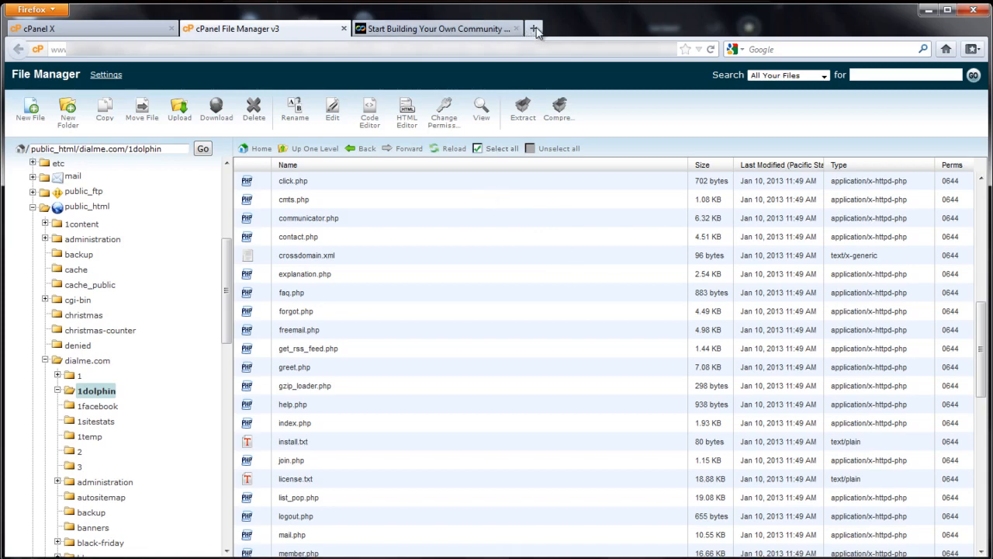
# Load the installer at dialme.com/1dolphin and select the flash/modules/global/app/ffmpeg.exe path flagged Non-Executable.
pyautogui.click(534, 28)
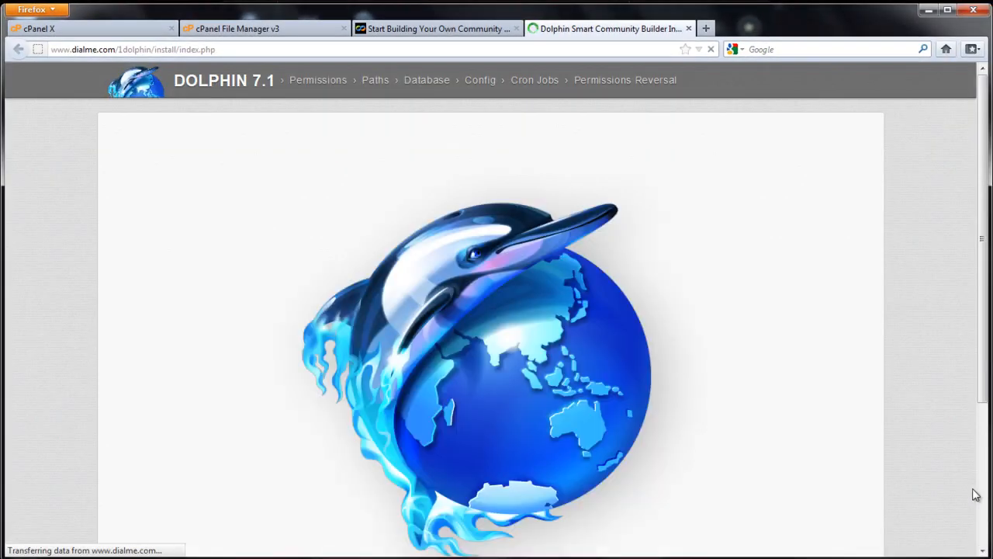
pyautogui.scroll(-3)
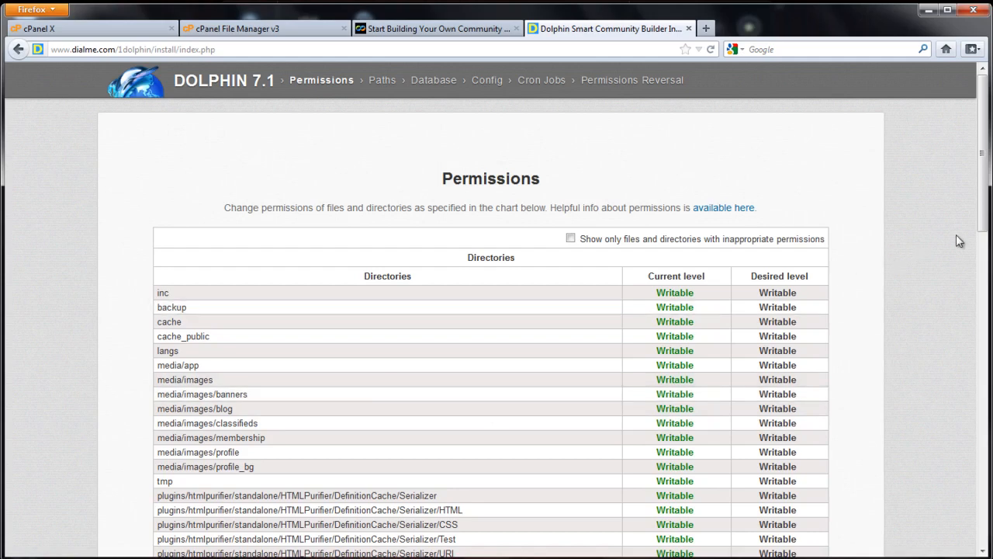
pyautogui.scroll(-3)
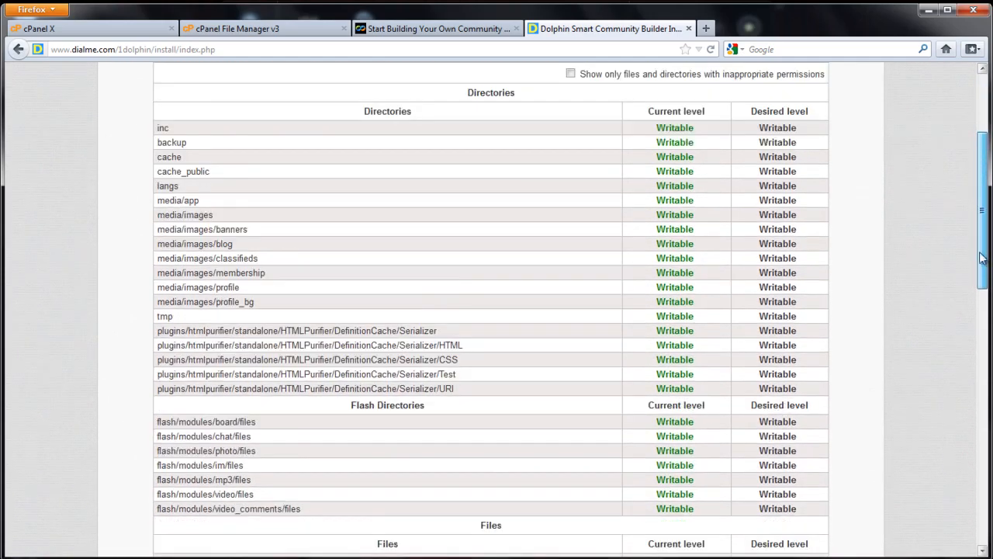
pyautogui.scroll(-3)
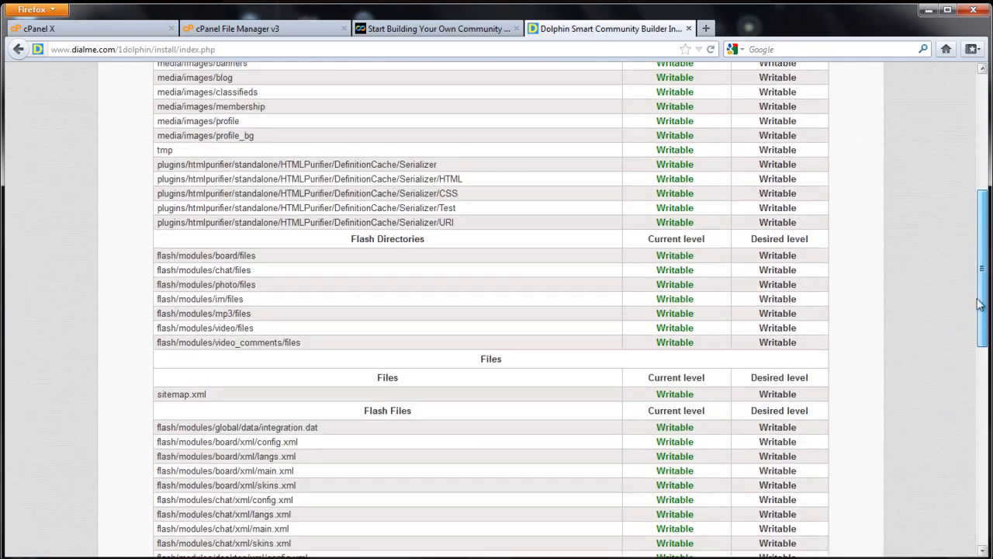
pyautogui.scroll(-3)
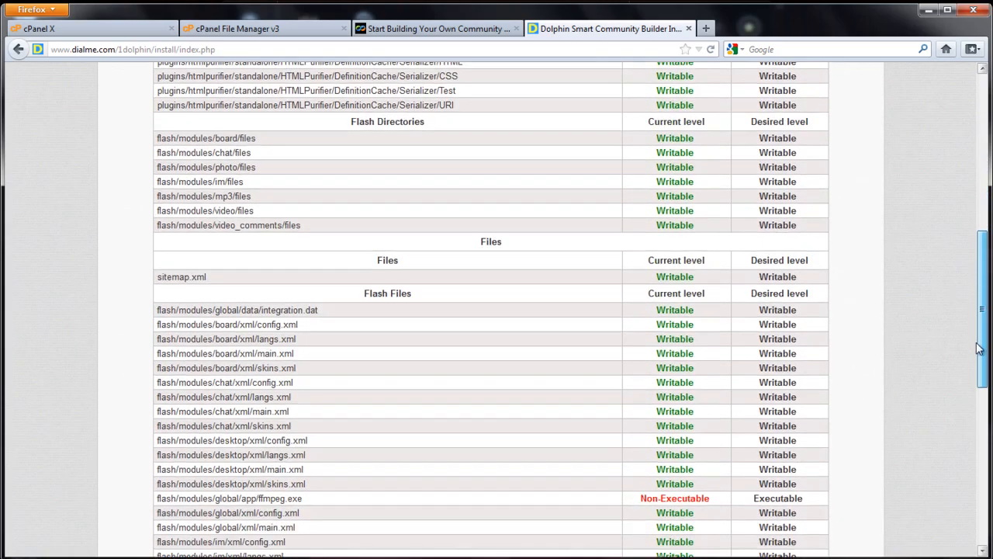
pyautogui.scroll(-3)
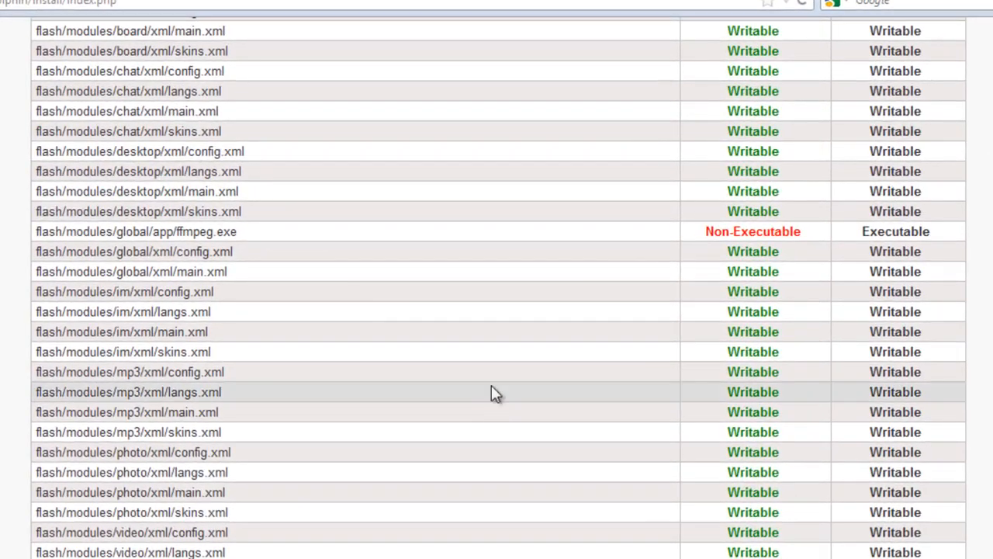
pyautogui.moveTo(199, 238)
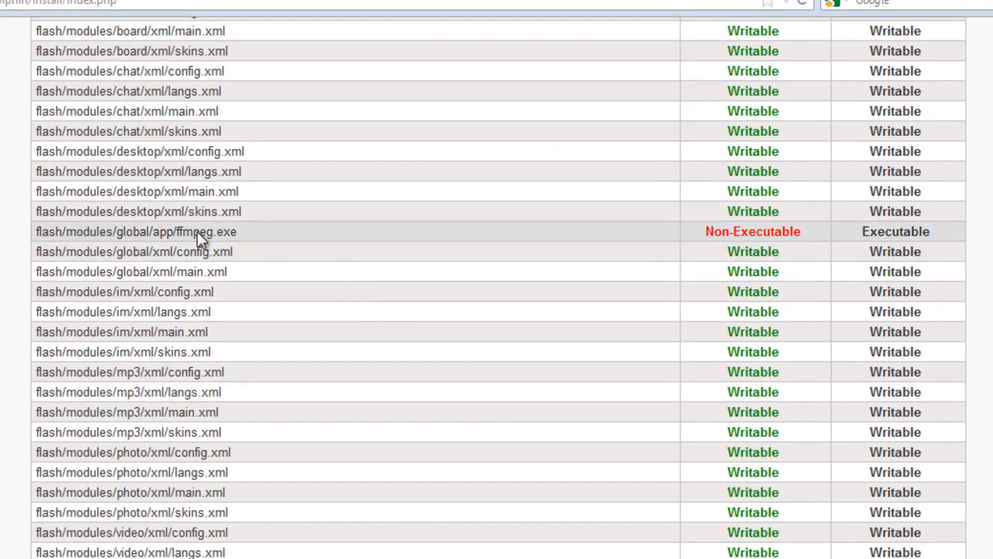
pyautogui.doubleClick(148, 232)
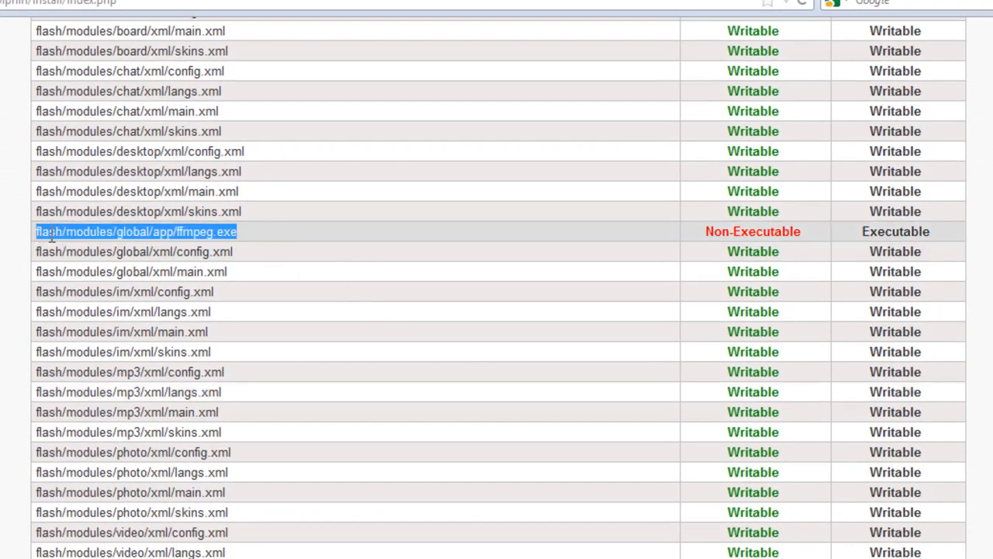
pyautogui.moveTo(158, 229)
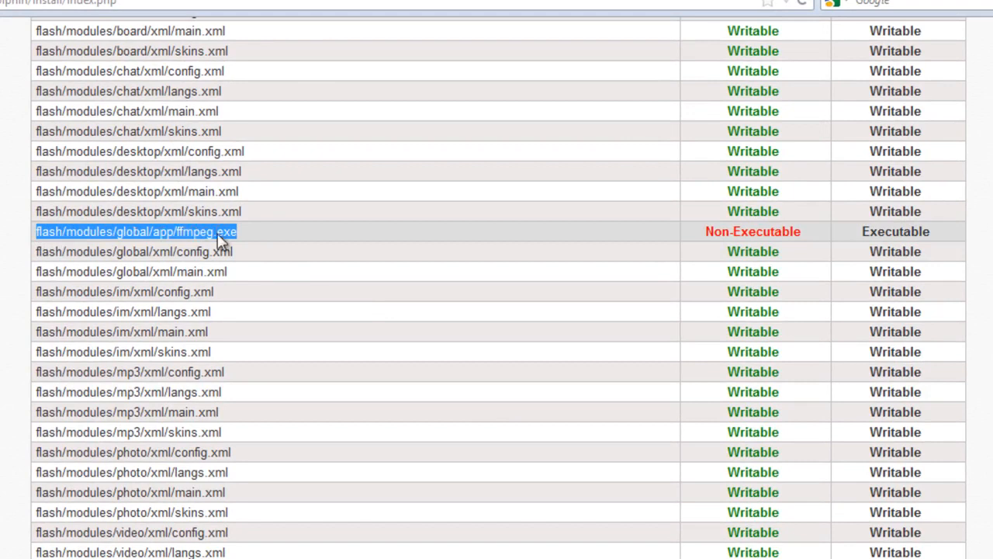
pyautogui.moveTo(745, 233)
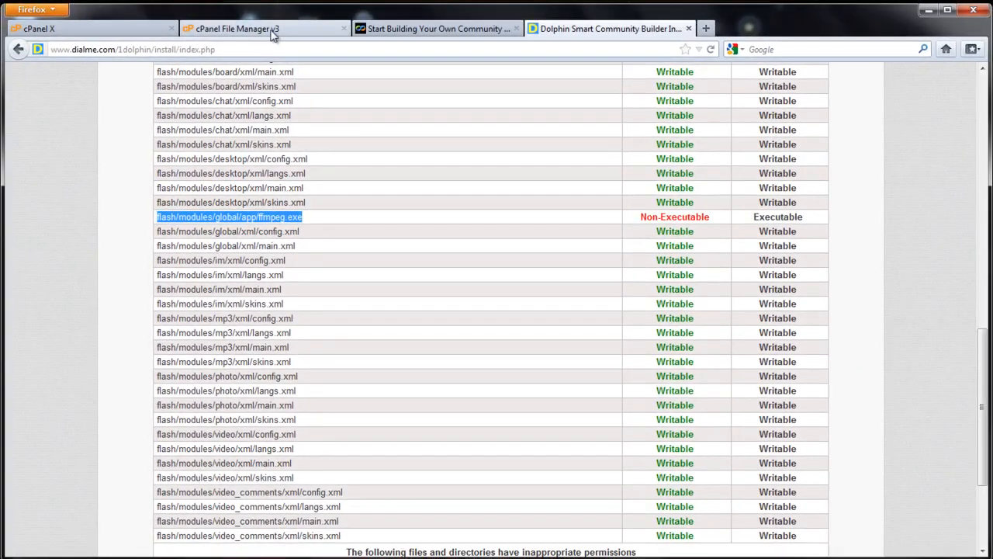
# In File Manager, select ffmpeg.exe inside the flash modules' global/app folder.
pyautogui.click(256, 28)
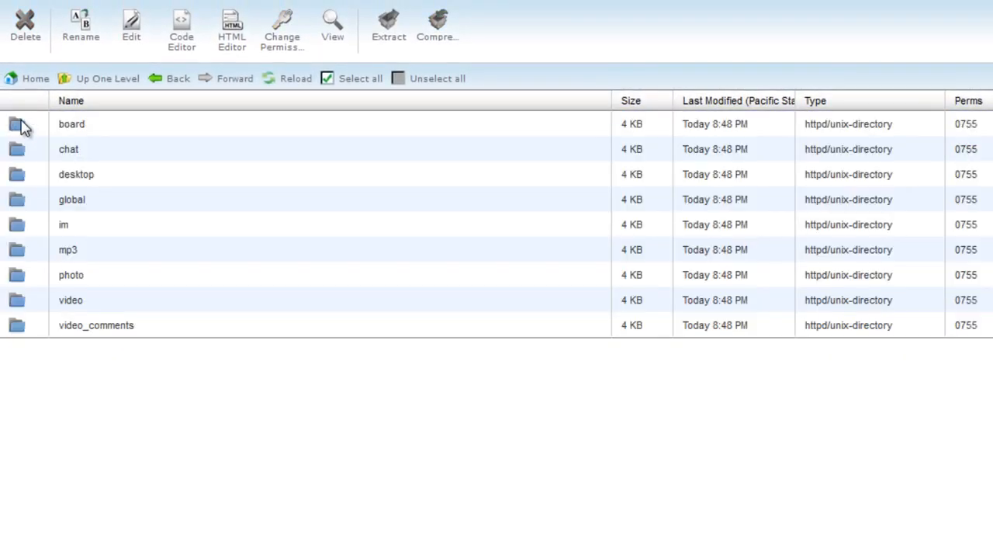
pyautogui.click(71, 199)
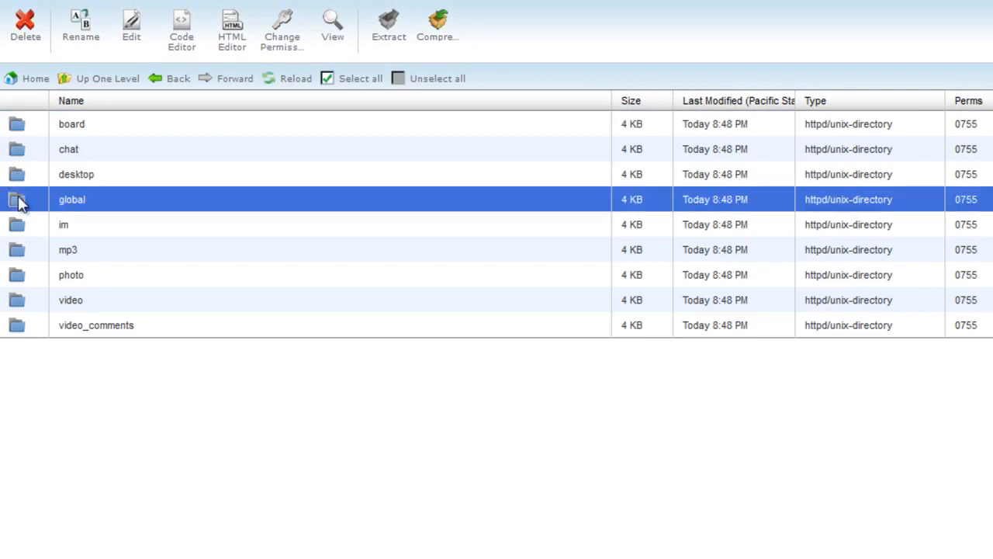
pyautogui.doubleClick(71, 198)
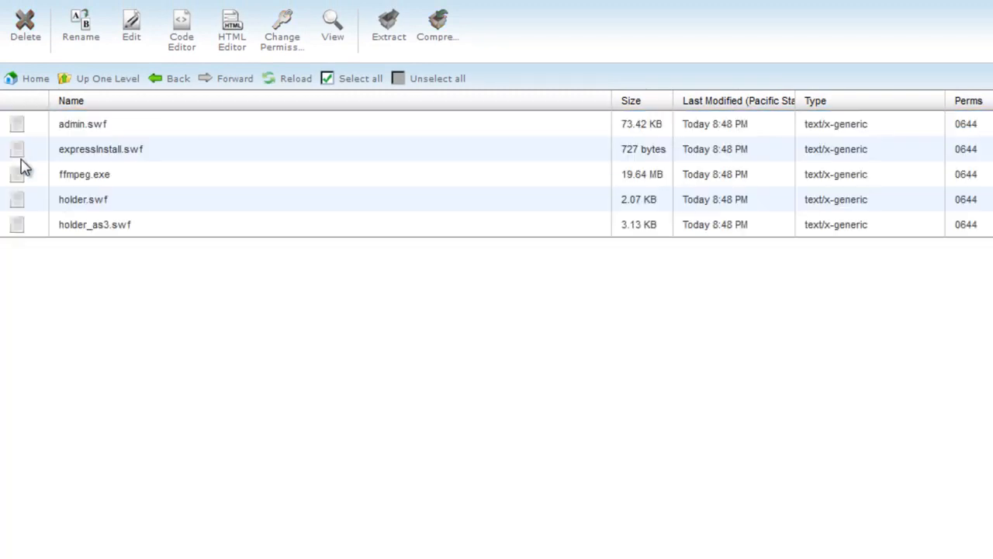
pyautogui.click(84, 173)
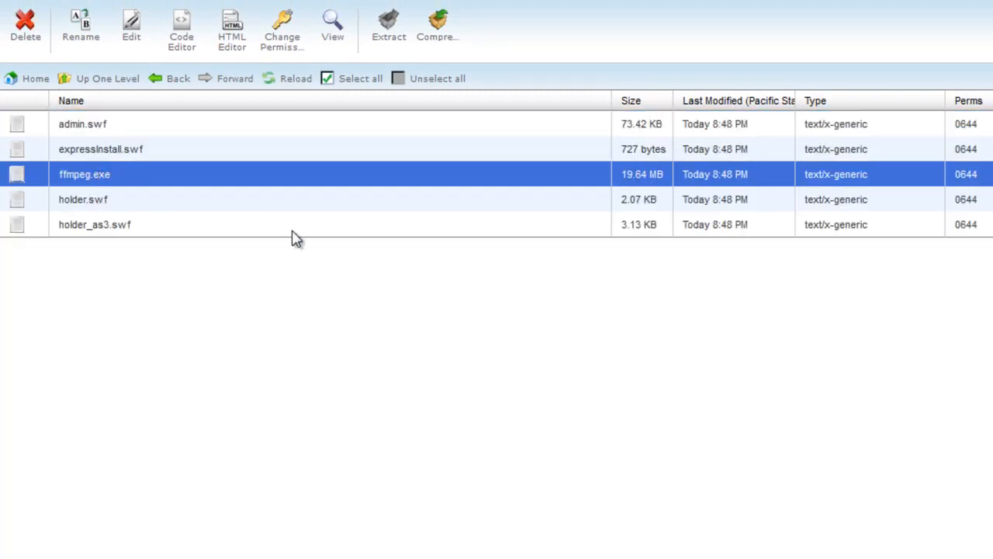
pyautogui.moveTo(421, 136)
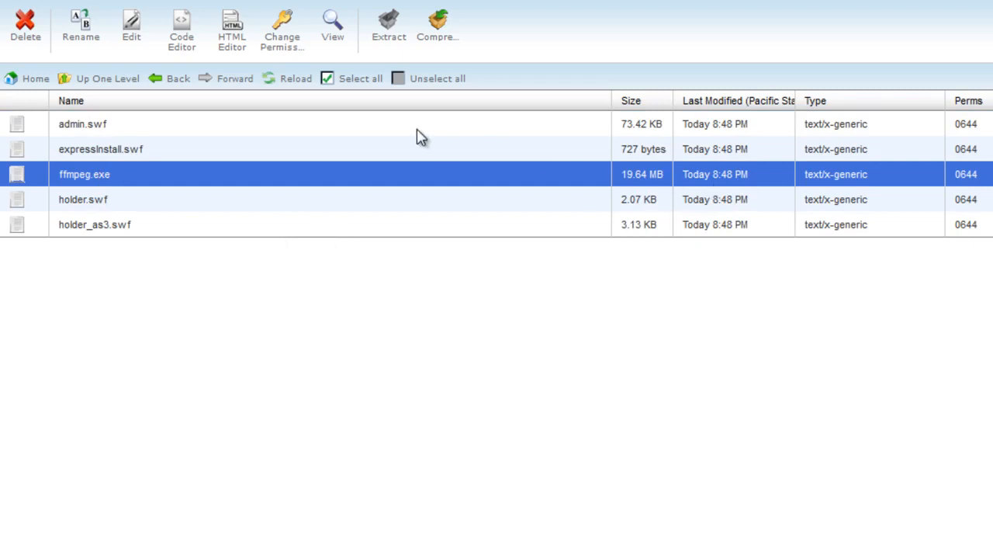
pyautogui.moveTo(283, 31)
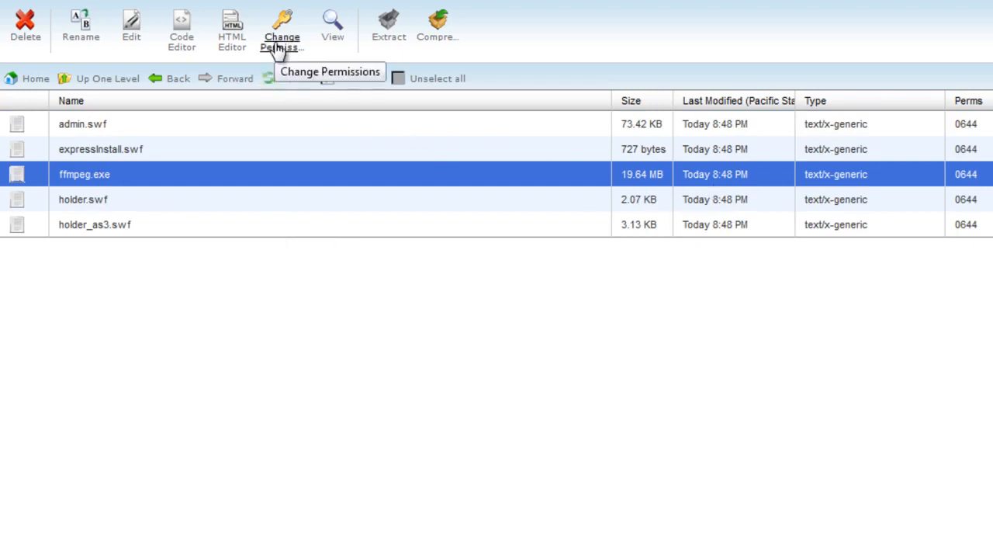
# Grant owner and group execute permission on ffmpeg.exe in Change Permissions.
pyautogui.click(282, 23)
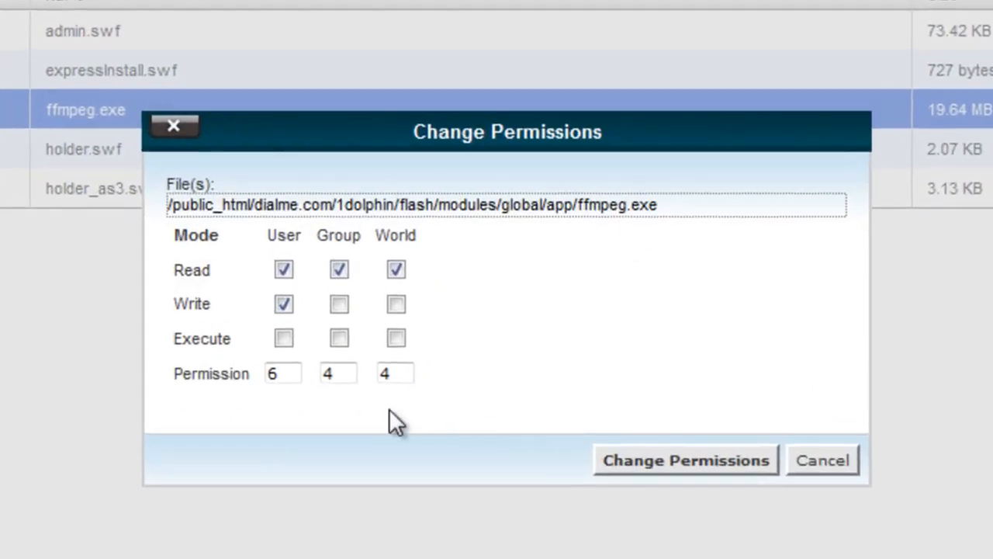
pyautogui.click(282, 338)
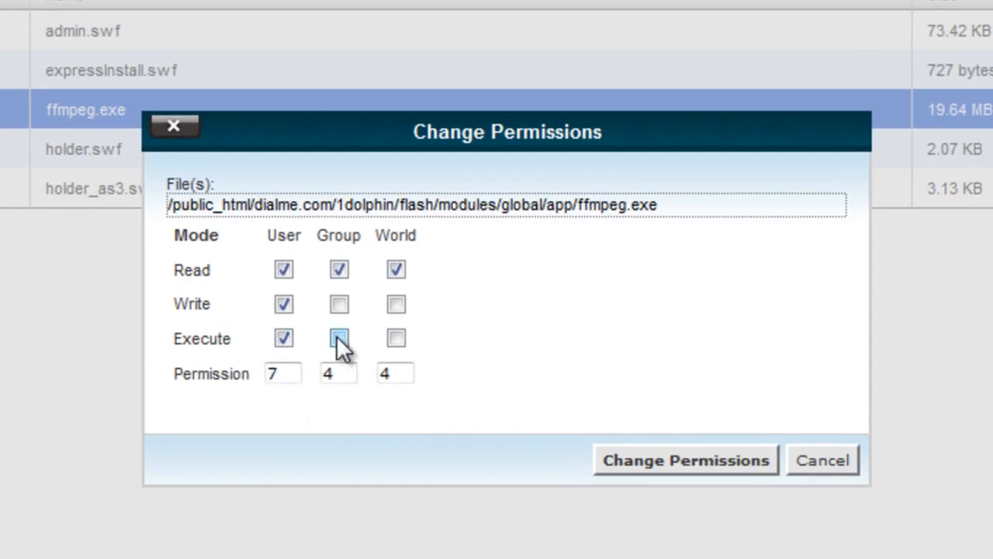
pyautogui.click(337, 339)
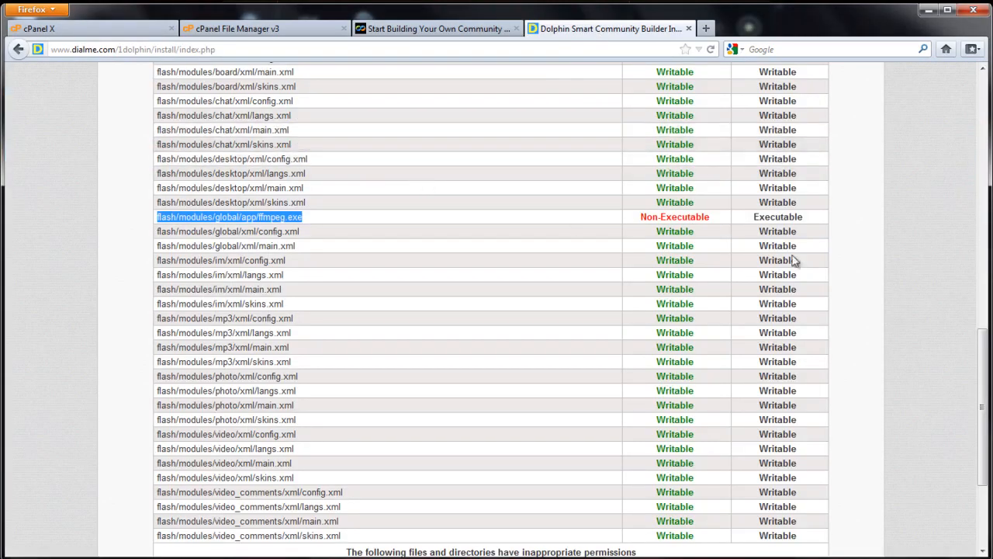
# Reload the Permissions check and confirm ffmpeg.exe now reads Executable with nothing flagged.
pyautogui.scroll(-3)
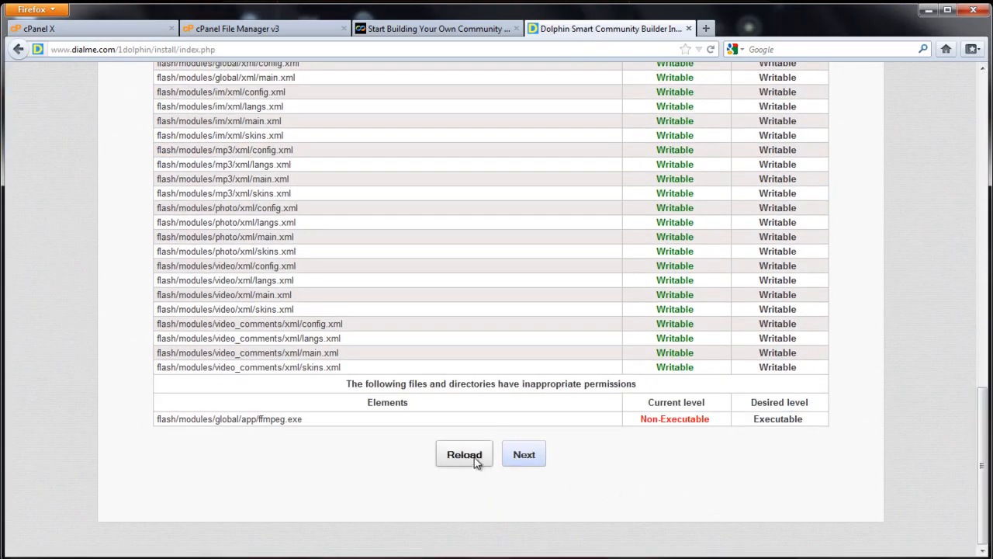
pyautogui.click(464, 454)
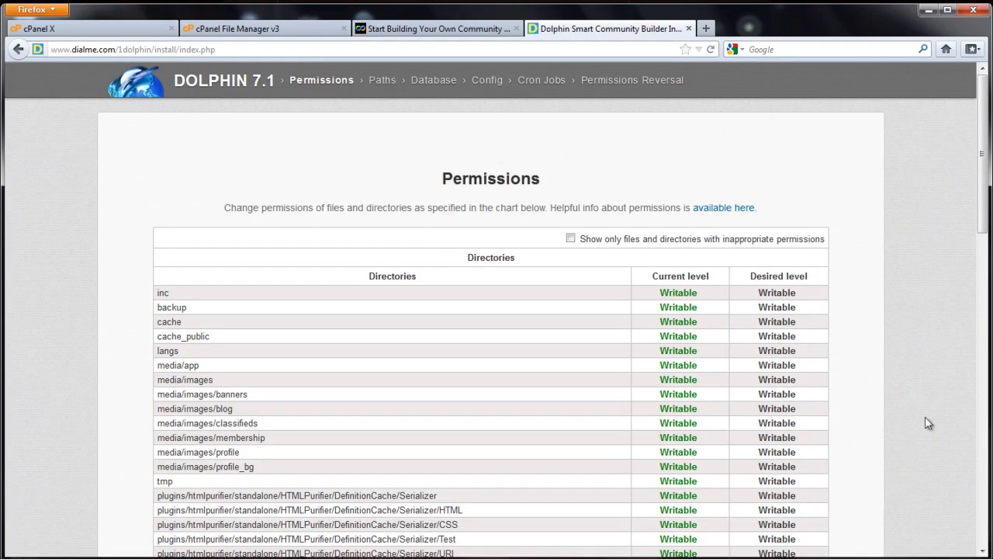
pyautogui.scroll(-3)
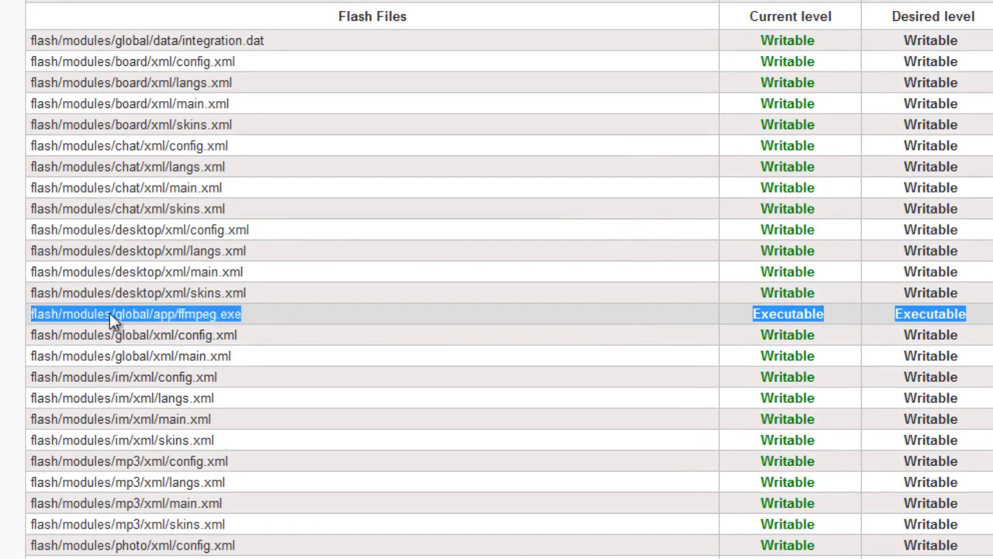
pyautogui.scroll(-3)
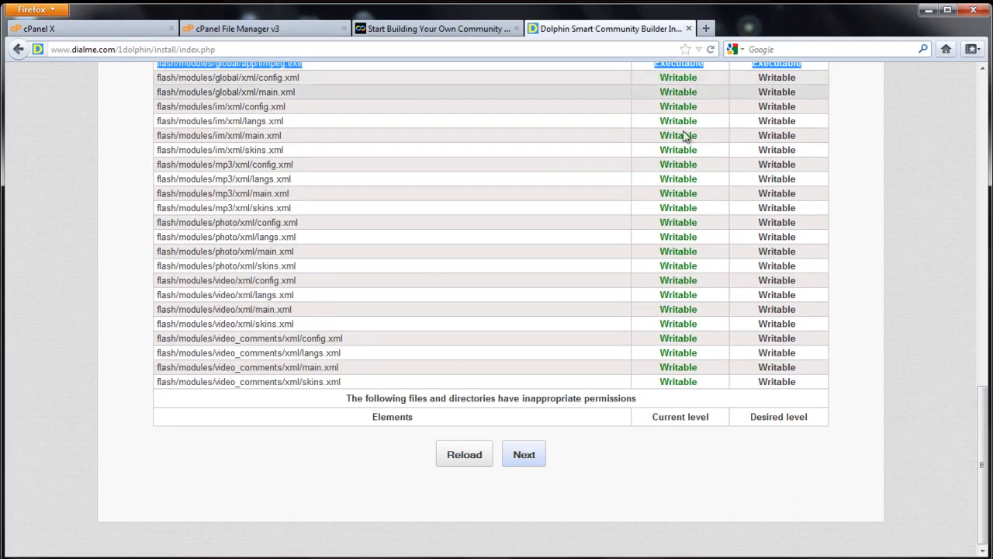
pyautogui.moveTo(751, 322)
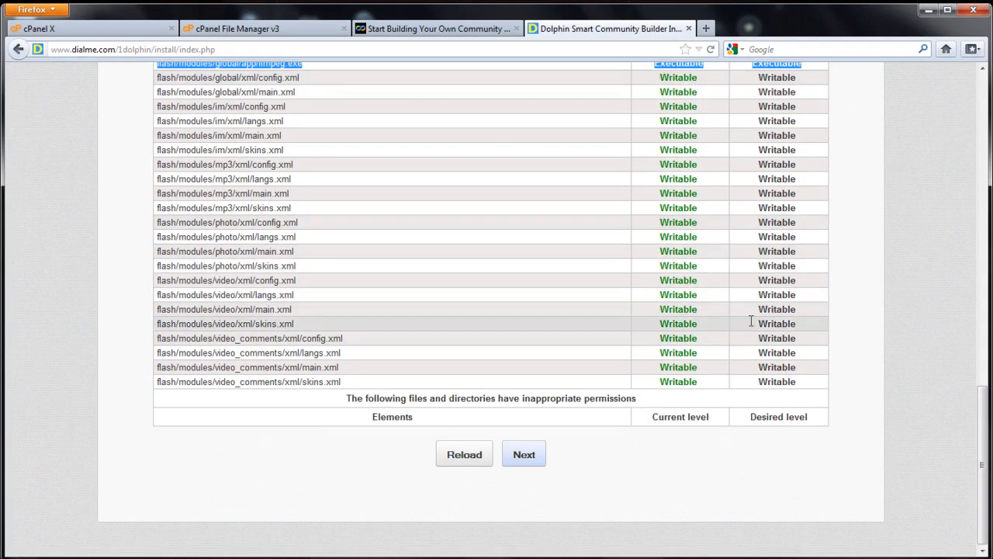
pyautogui.moveTo(736, 220)
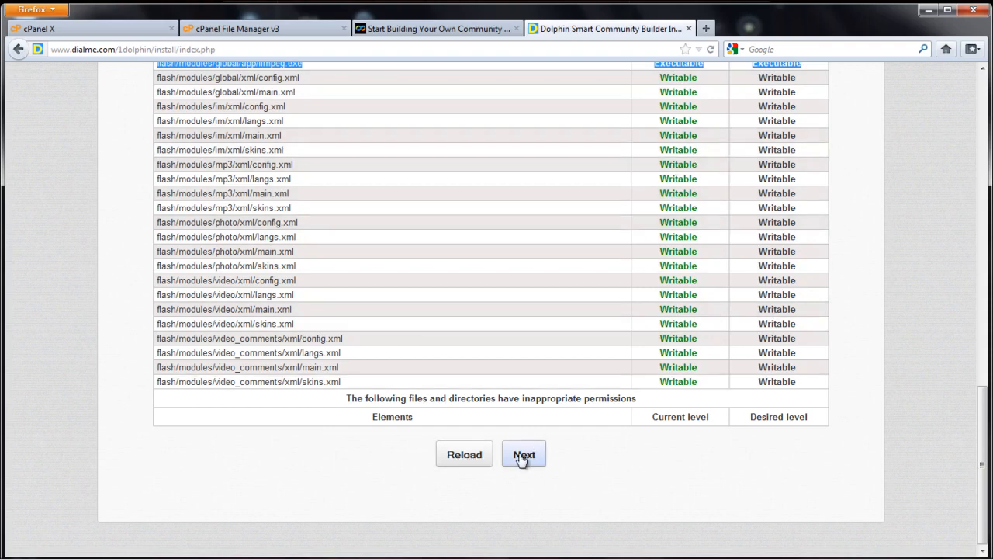
# Continue through the Paths Check, which finds every script path, ImageMagick and the GD Library.
pyautogui.click(523, 453)
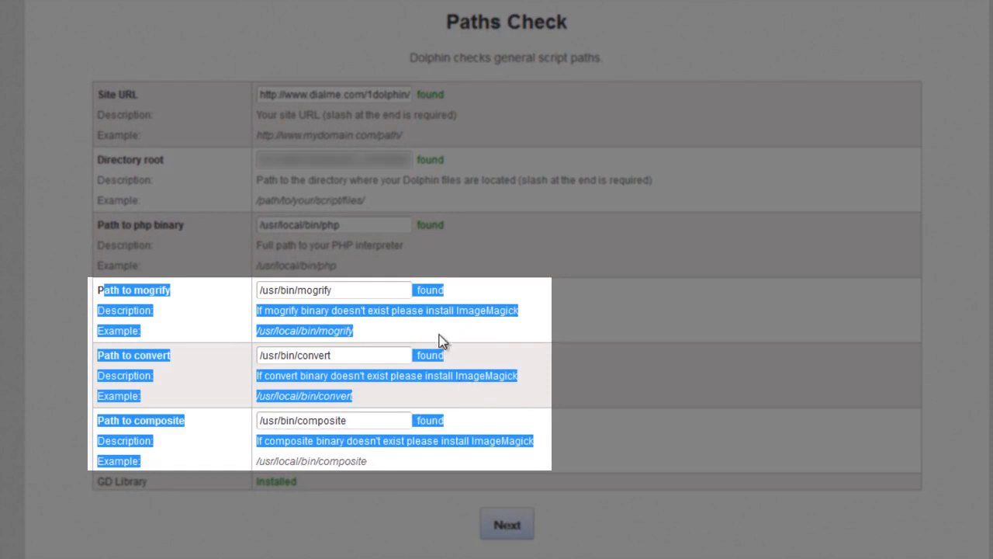
pyautogui.moveTo(447, 292)
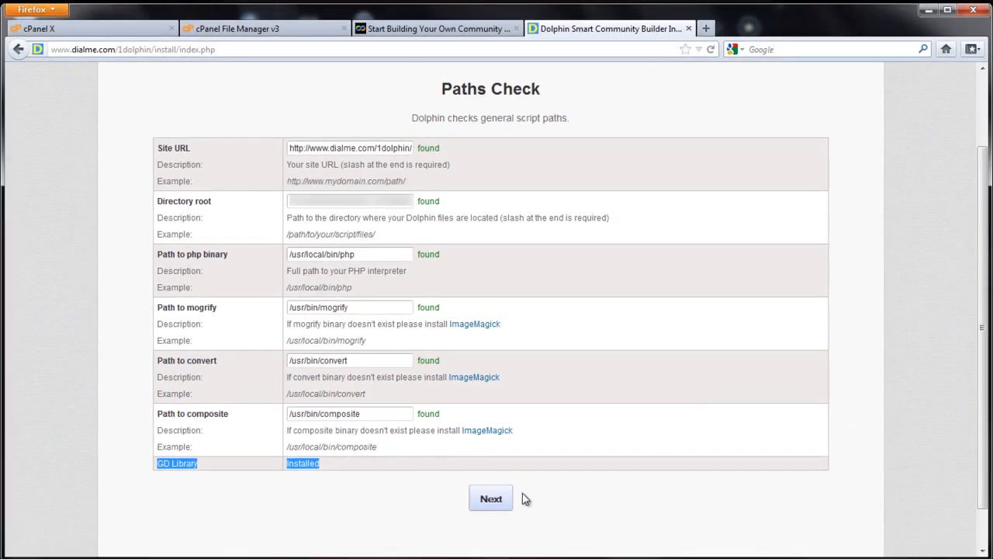
pyautogui.moveTo(503, 510)
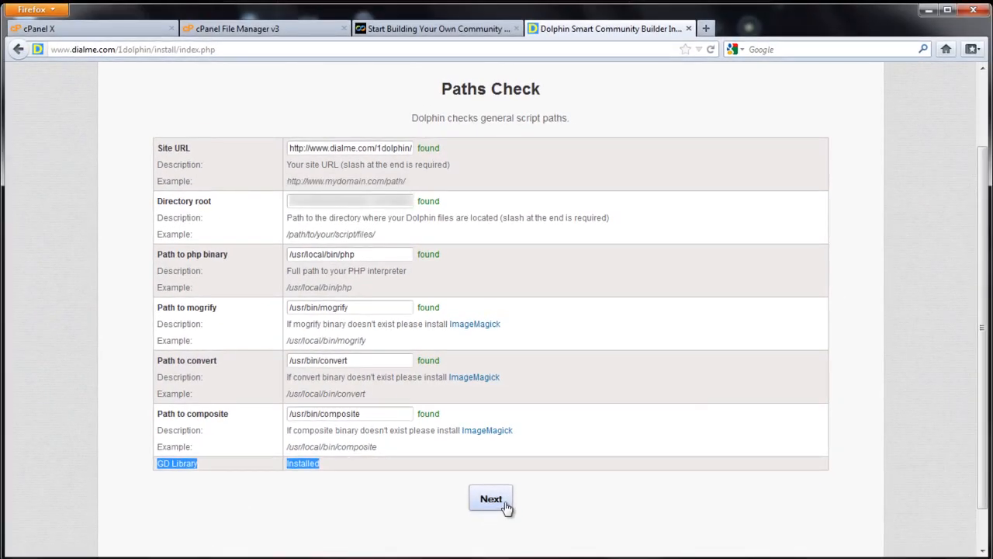
pyautogui.click(491, 496)
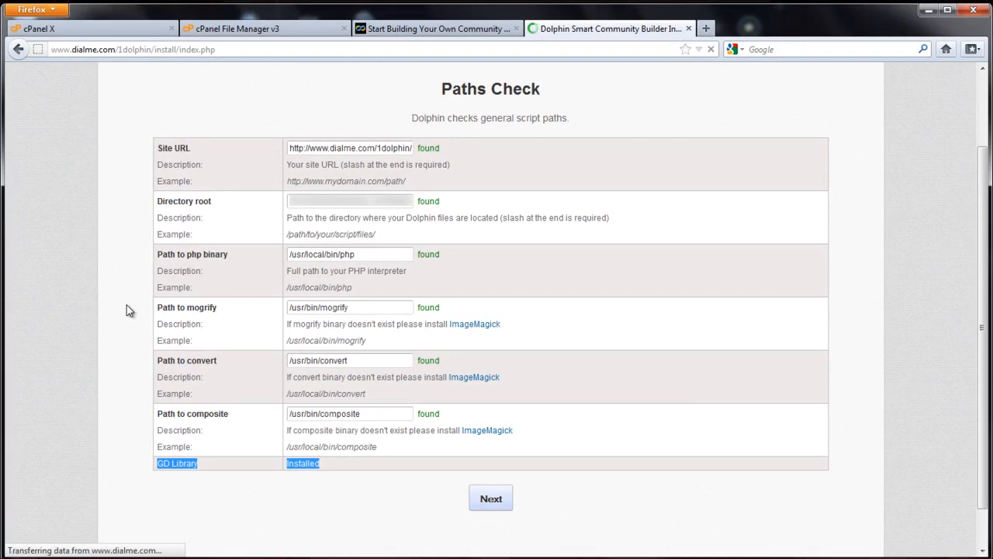
# Enter bi_1dolph as the database name and database user.
pyautogui.click(489, 496)
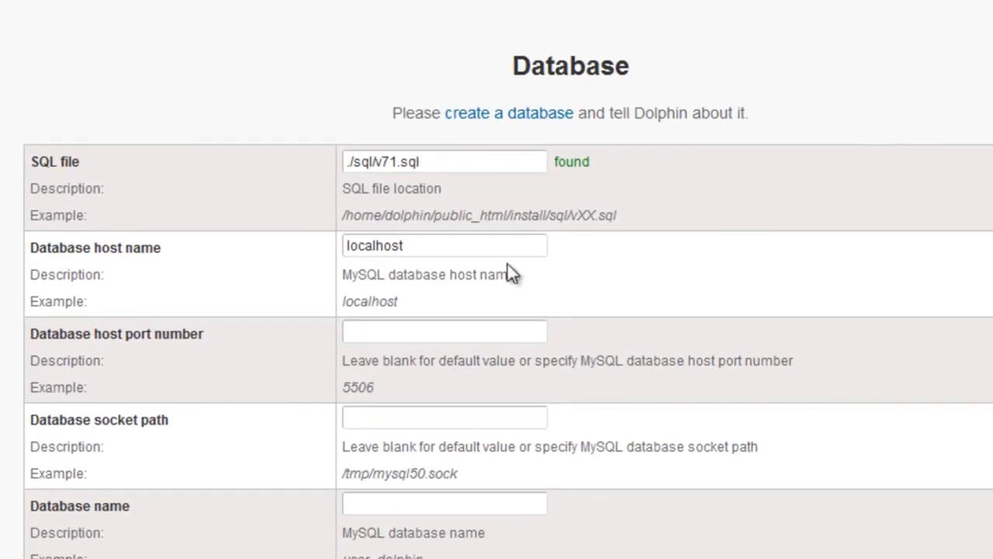
pyautogui.moveTo(124, 248)
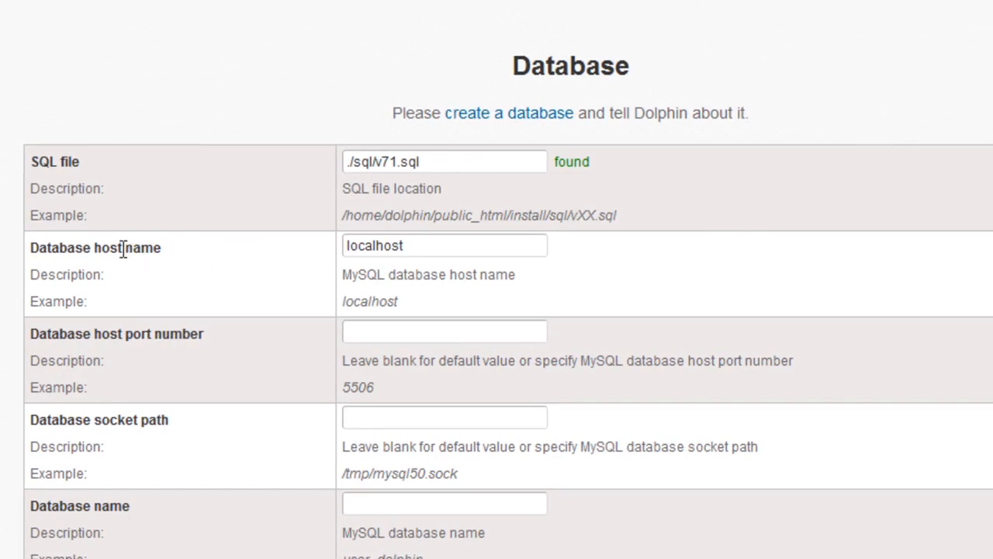
pyautogui.moveTo(709, 366)
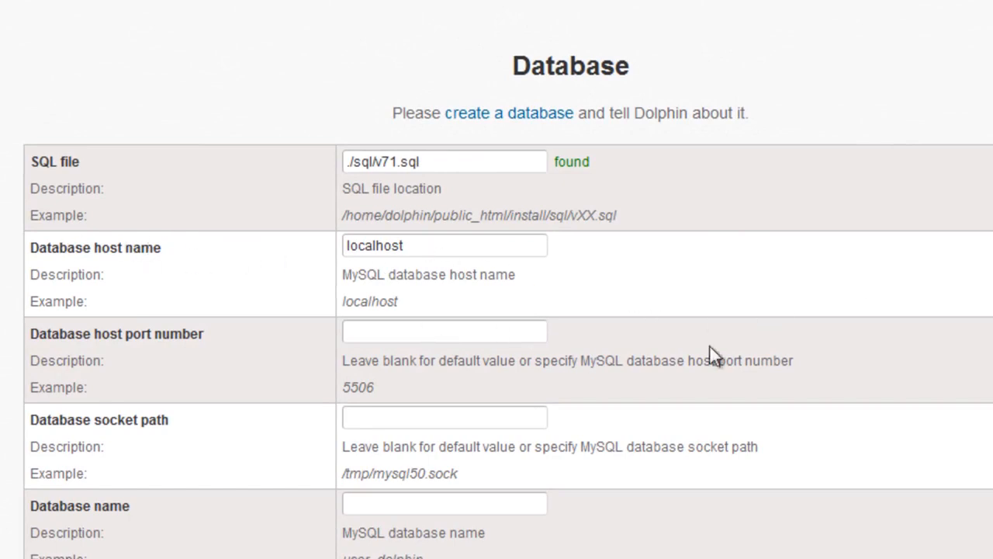
pyautogui.scroll(-3)
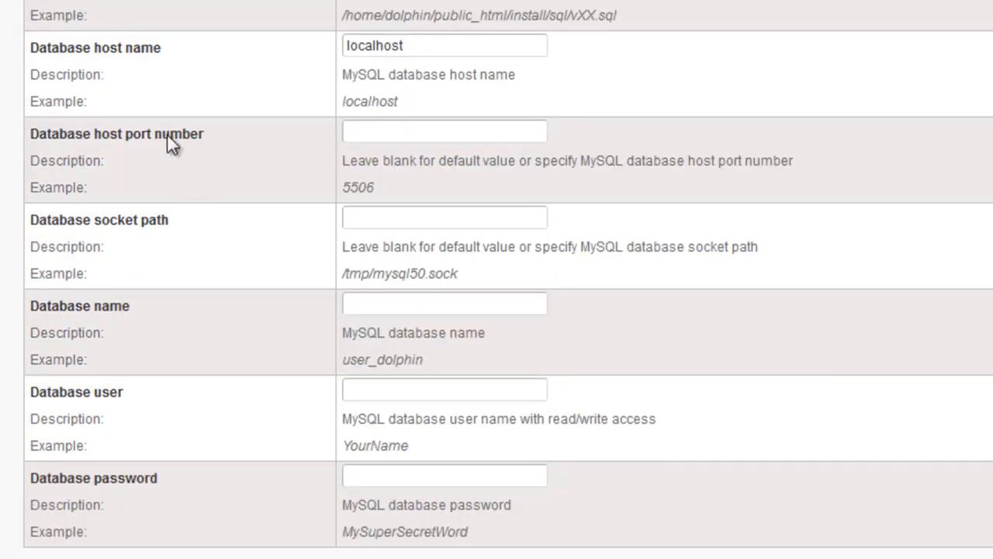
pyautogui.moveTo(235, 257)
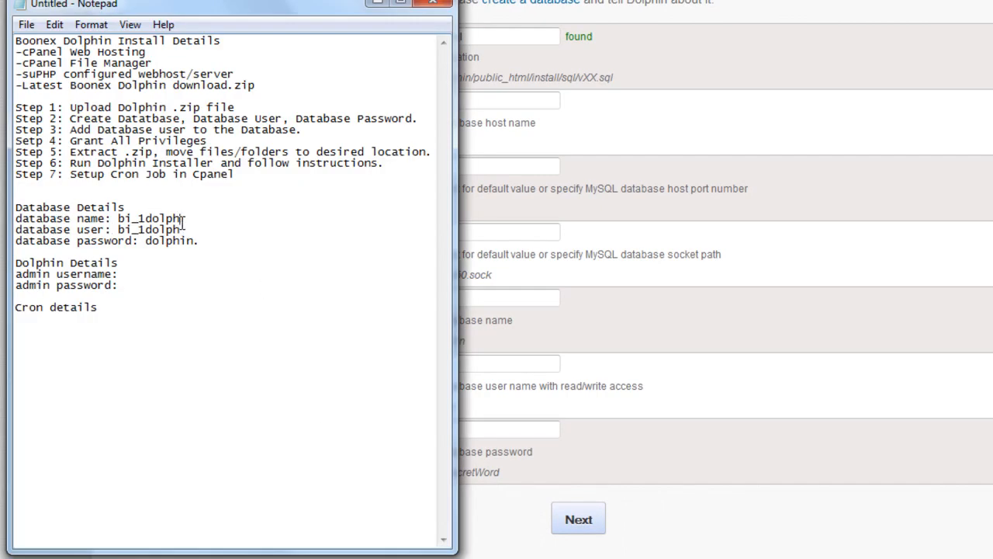
pyautogui.doubleClick(149, 217)
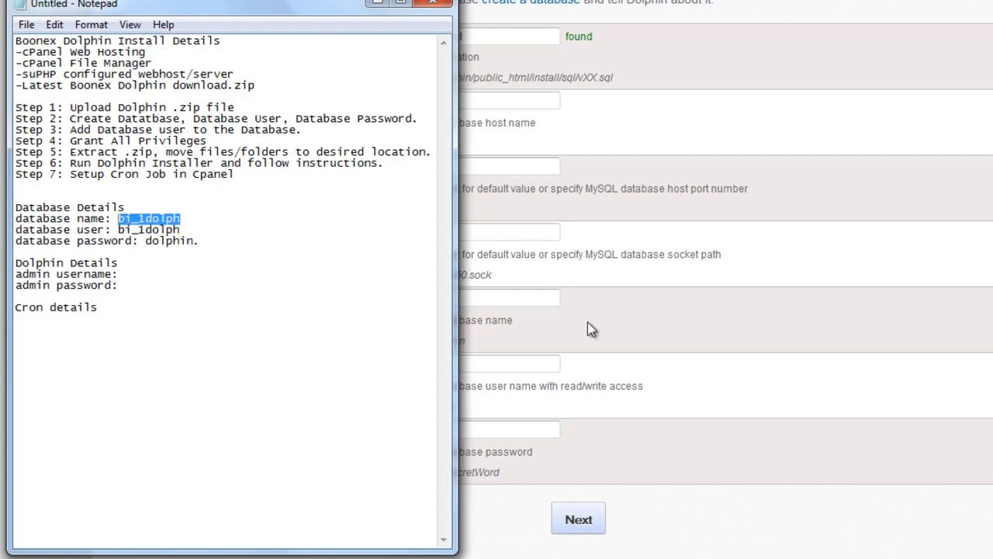
pyautogui.rightClick(481, 298)
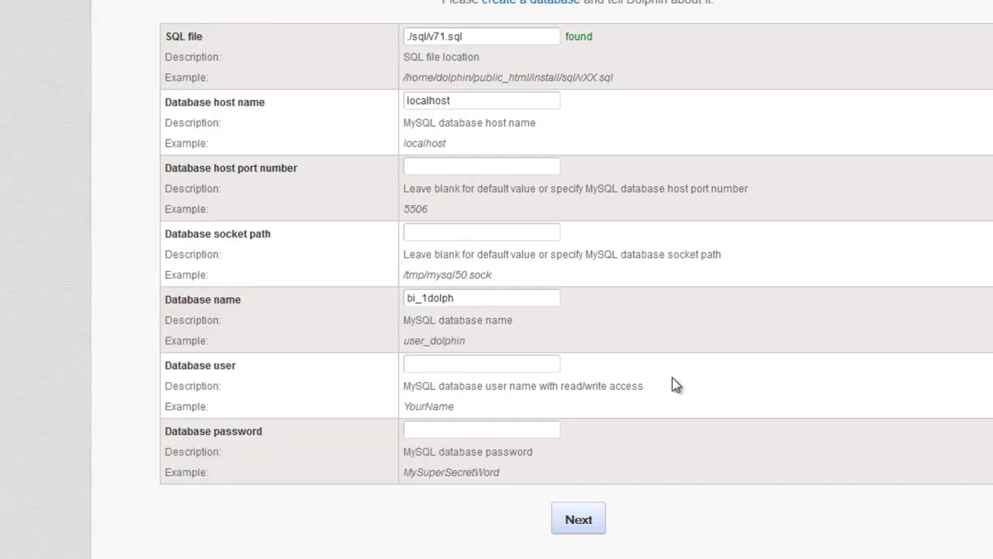
pyautogui.write('bi_1dolph')
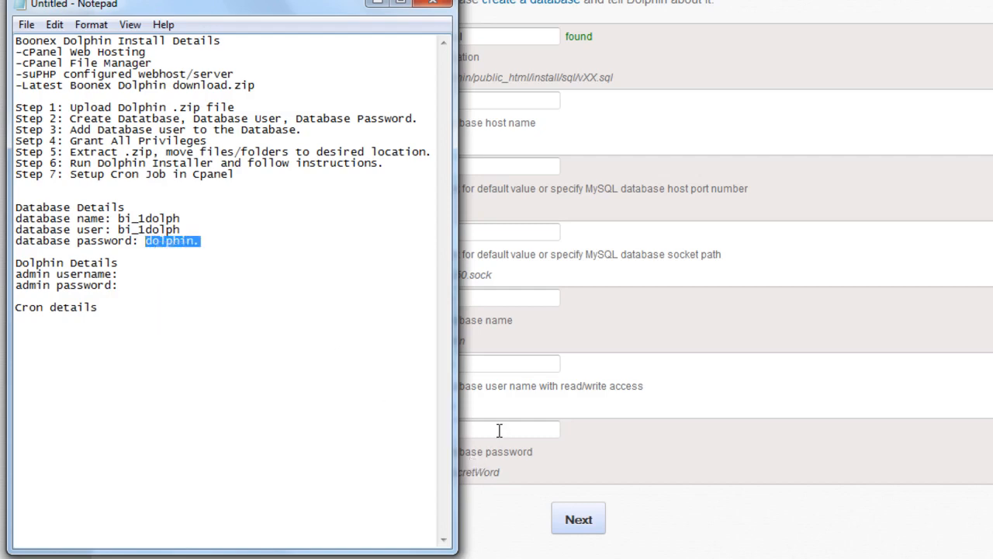
# Paste the database password and submit the database settings.
pyautogui.rightClick(462, 430)
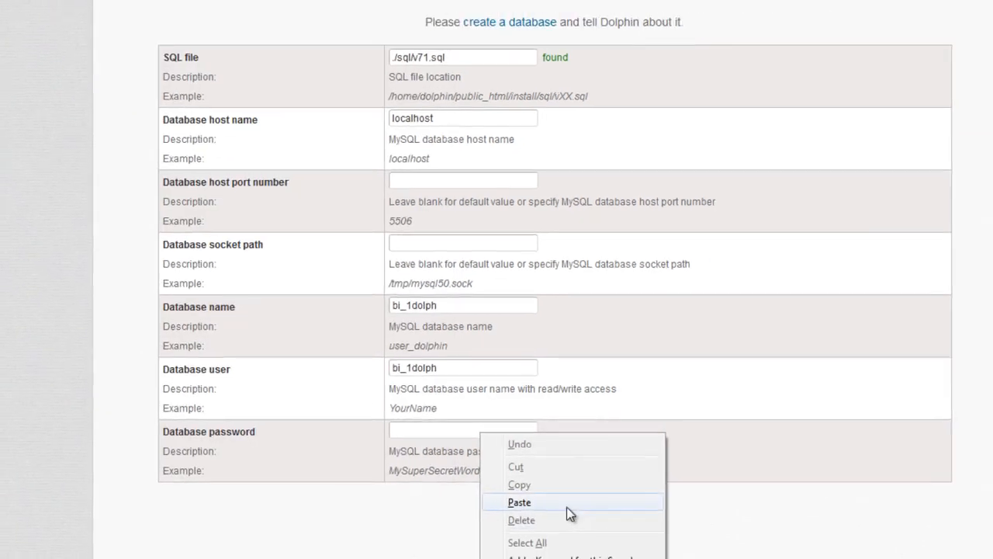
pyautogui.click(522, 502)
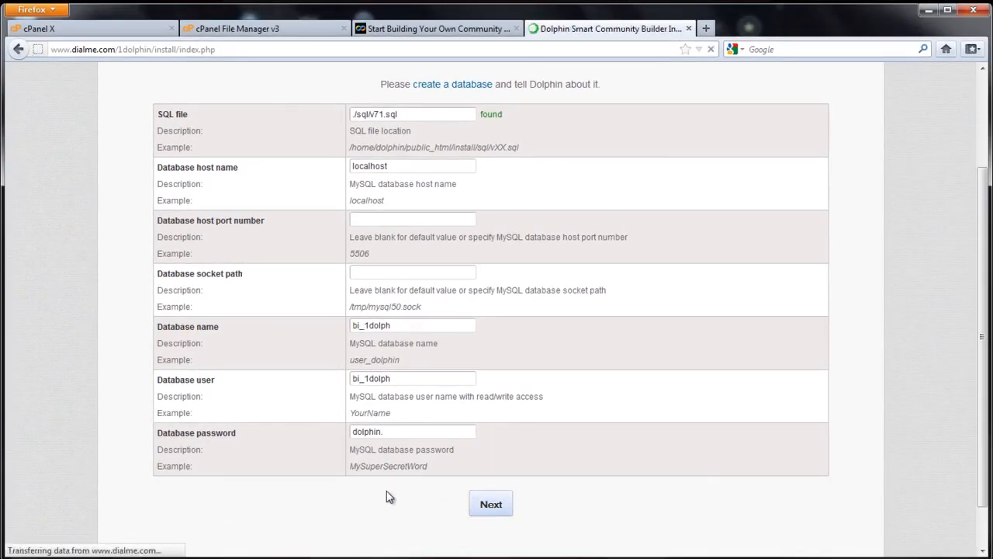
pyautogui.click(491, 502)
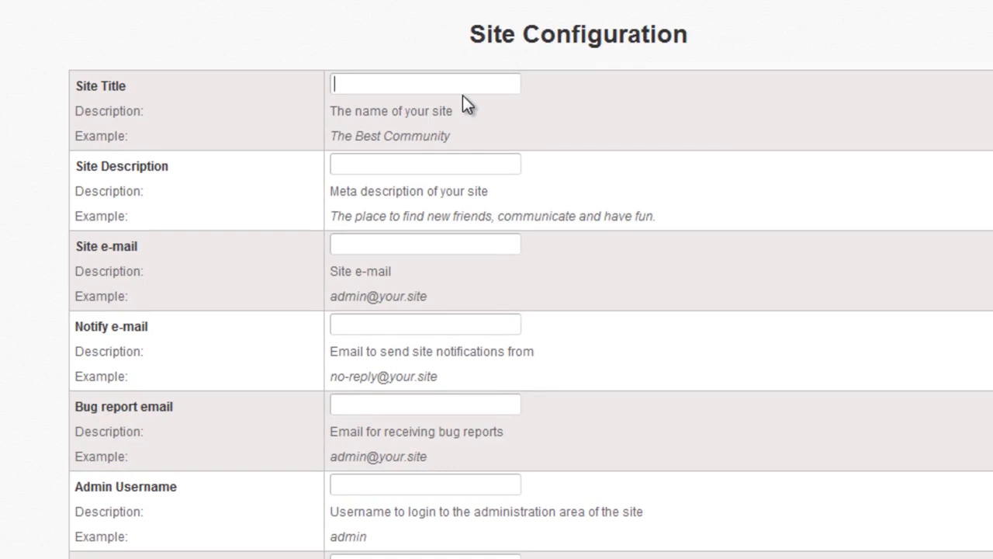
# Set the site title and description both to Dolphin 7.1.
pyautogui.write('Dolph')
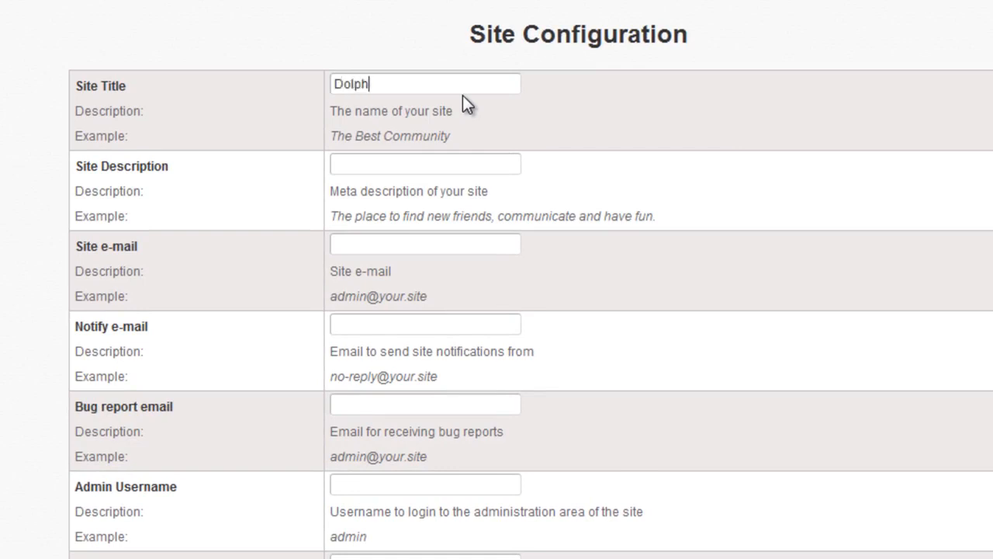
pyautogui.write('in 7.1')
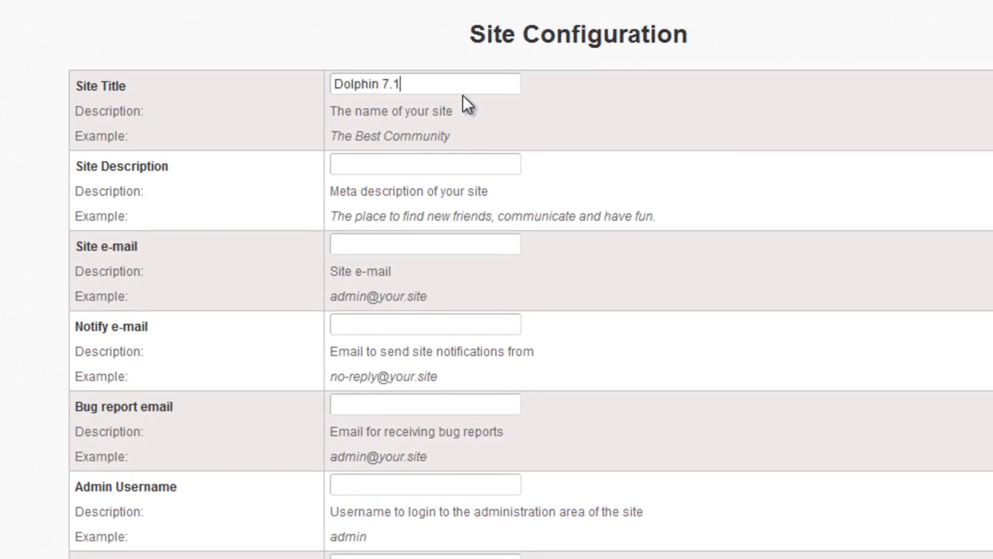
pyautogui.write('Dolphin 7')
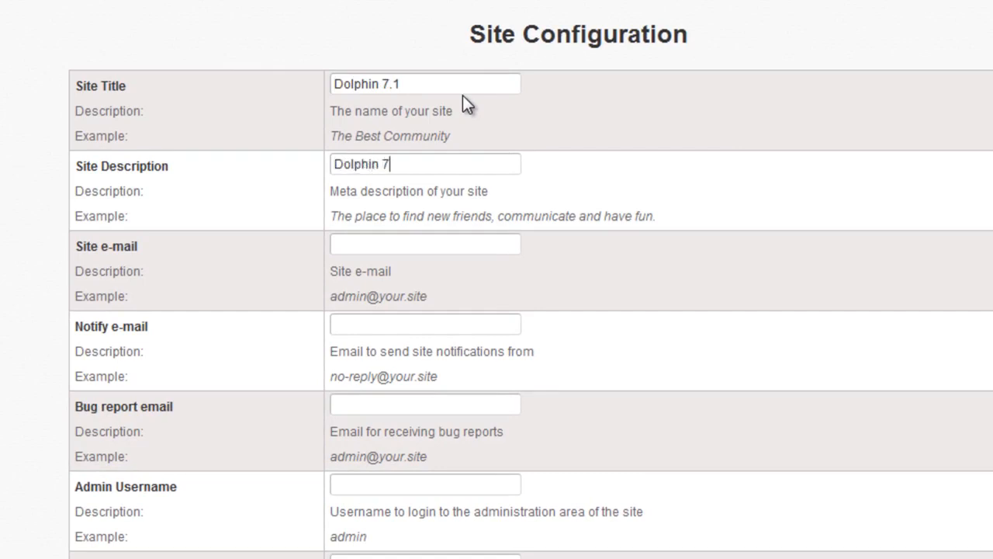
pyautogui.write('.1')
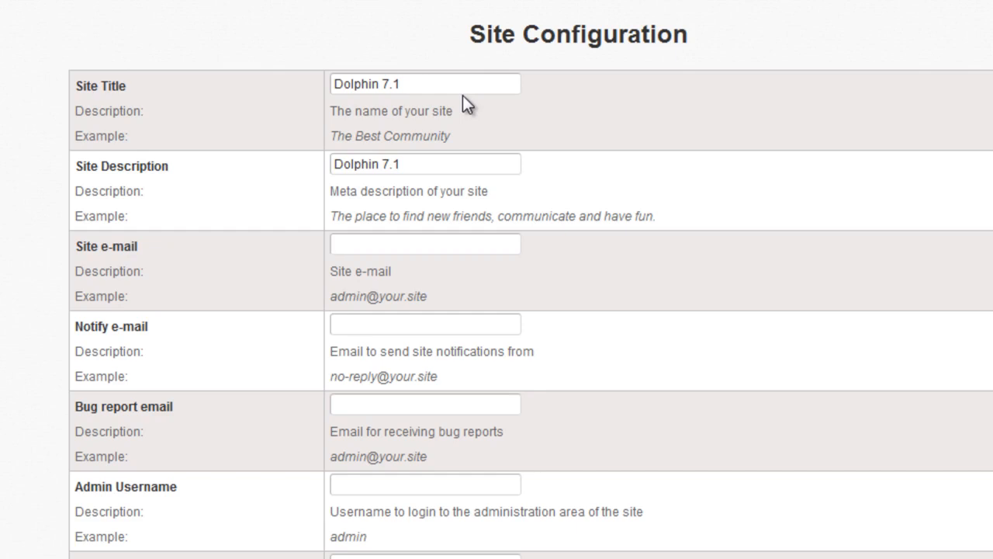
pyautogui.write('you@yoursite.com')
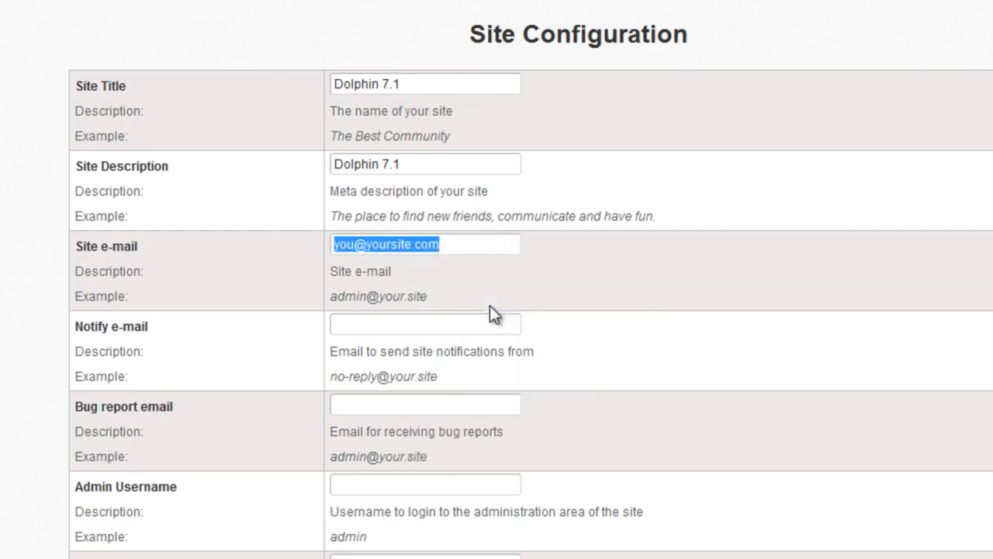
pyautogui.write('you@yoursite.com')
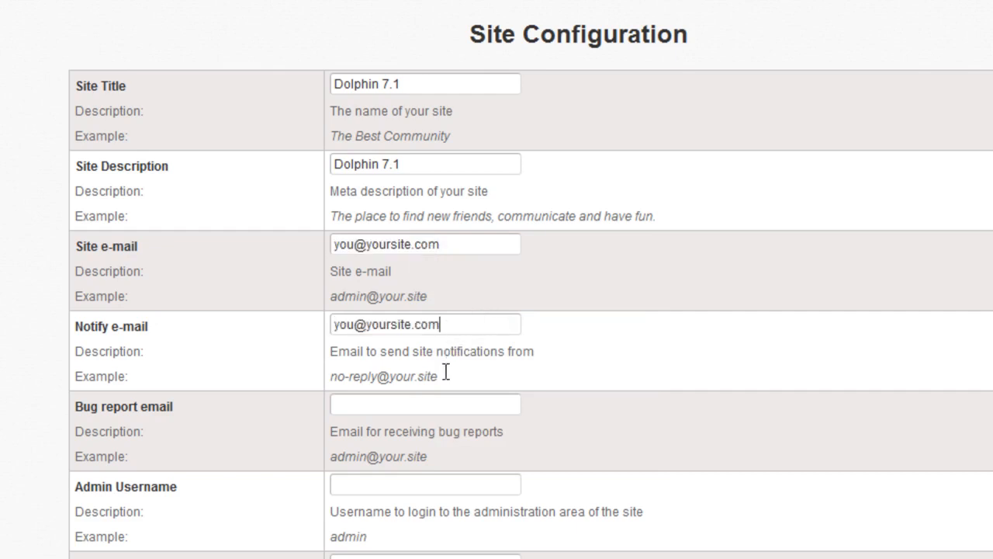
pyautogui.write('you@yoursite.com')
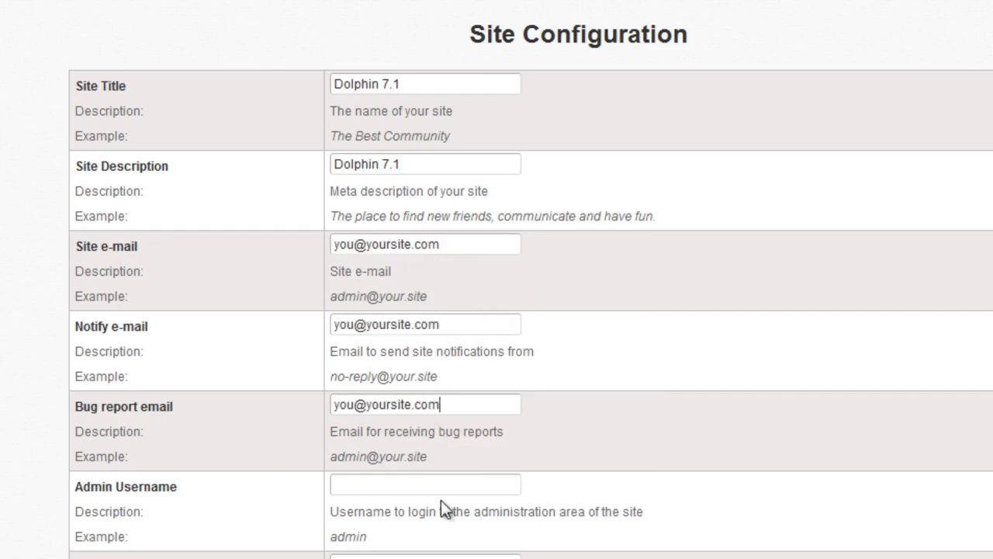
pyautogui.write('a')
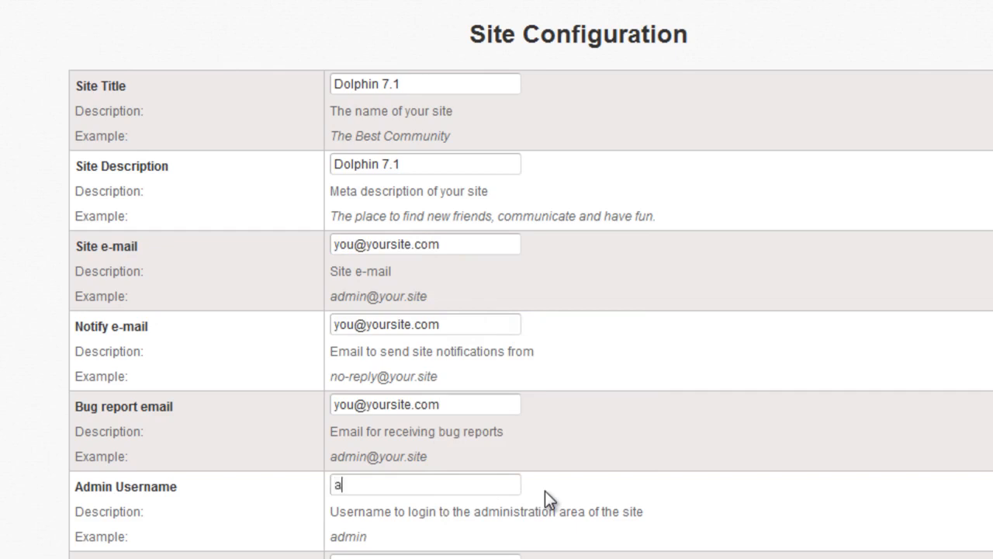
pyautogui.write('dmin')
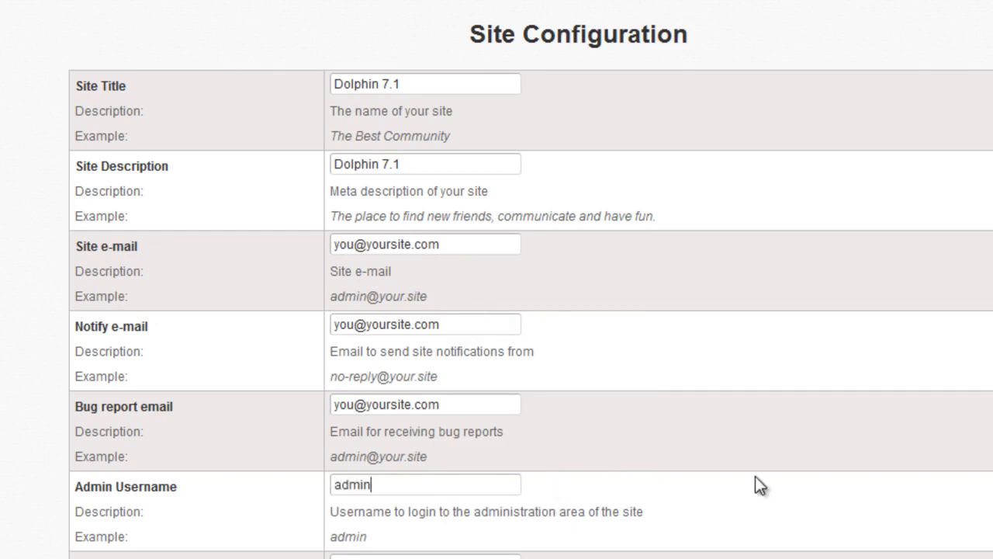
pyautogui.scroll(-3)
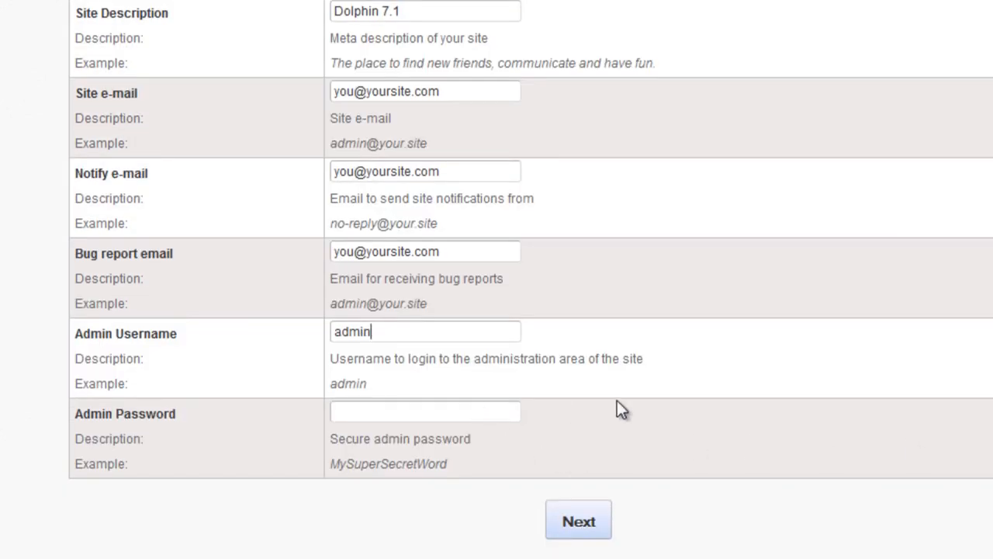
pyautogui.click(425, 411)
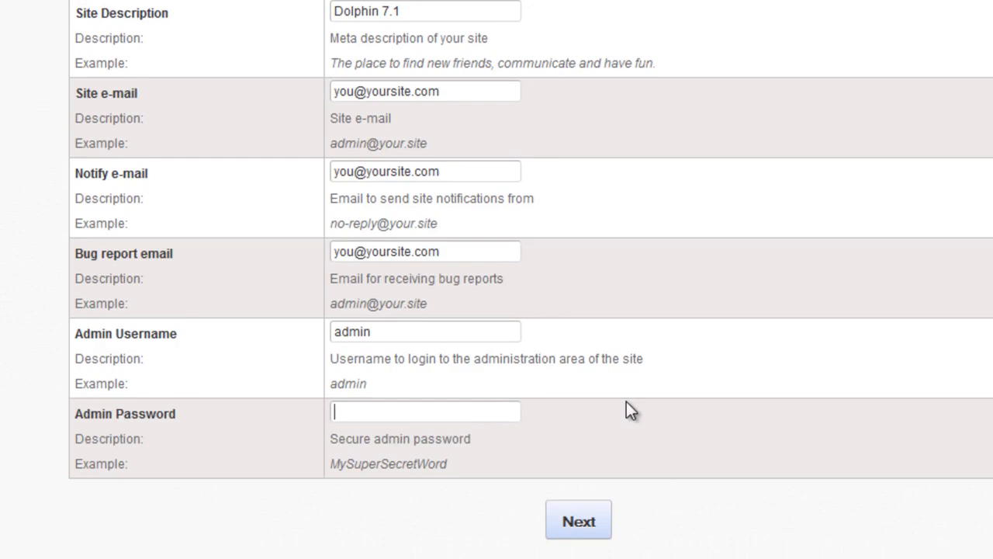
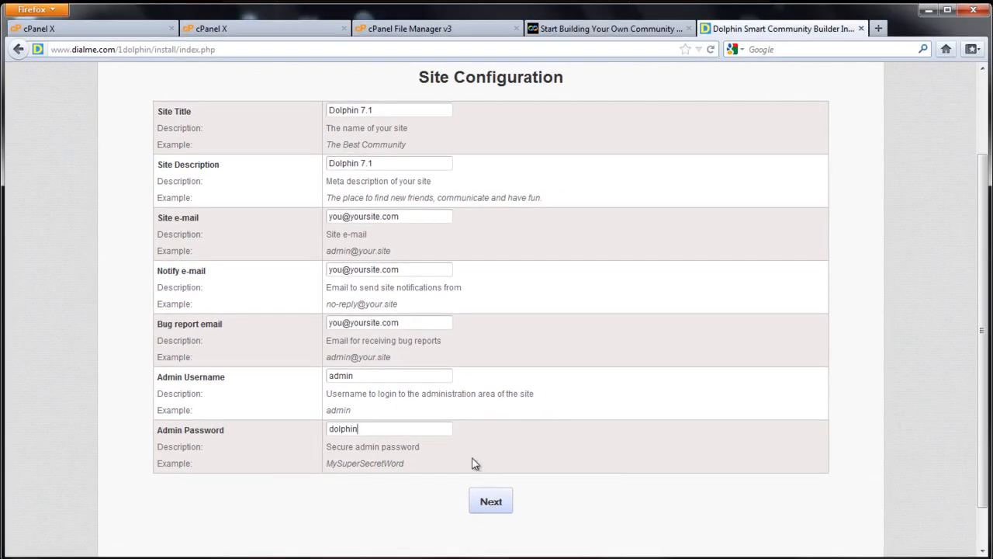
pyautogui.moveTo(490, 499)
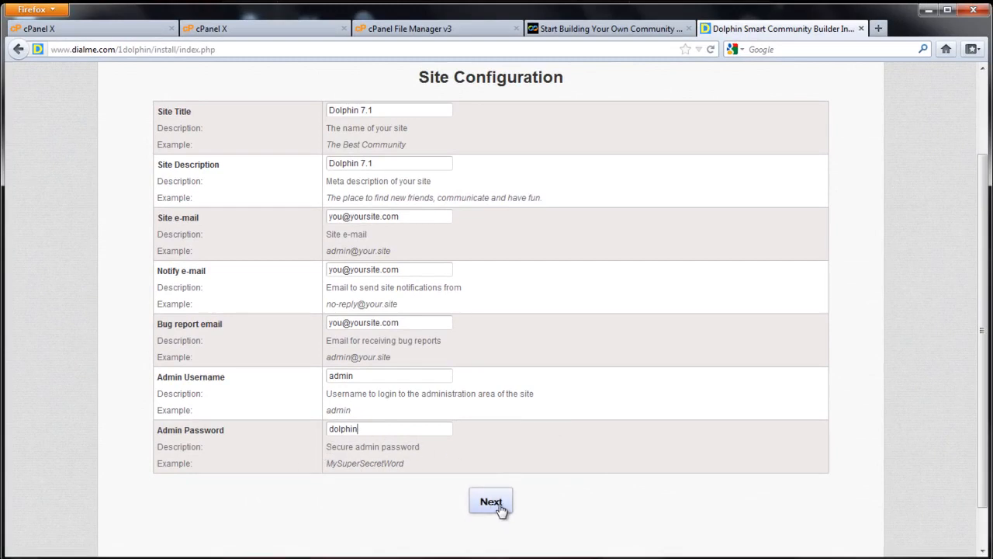
pyautogui.click(490, 499)
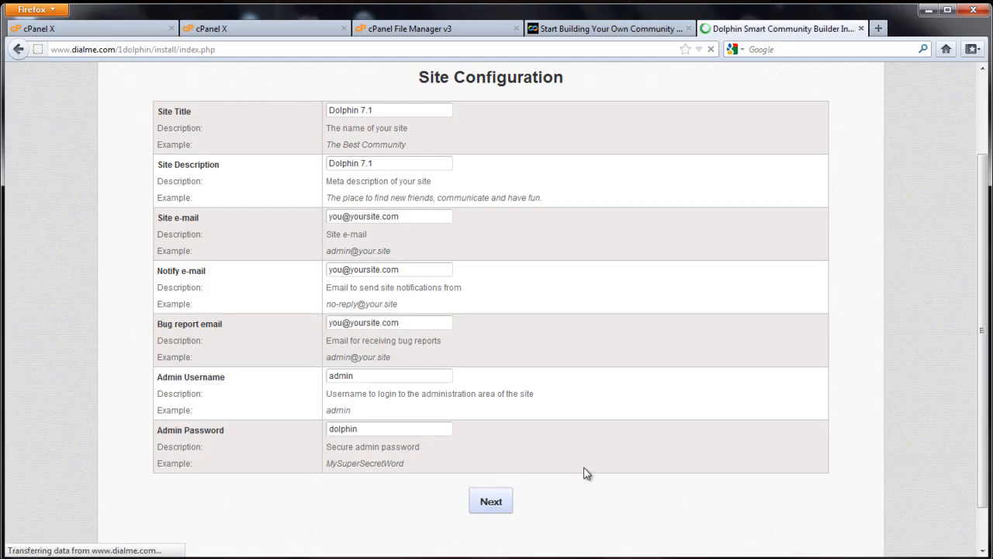
# Copy the MAILTO and periodic cron.php command lines from the Cron Jobs step.
pyautogui.click(490, 500)
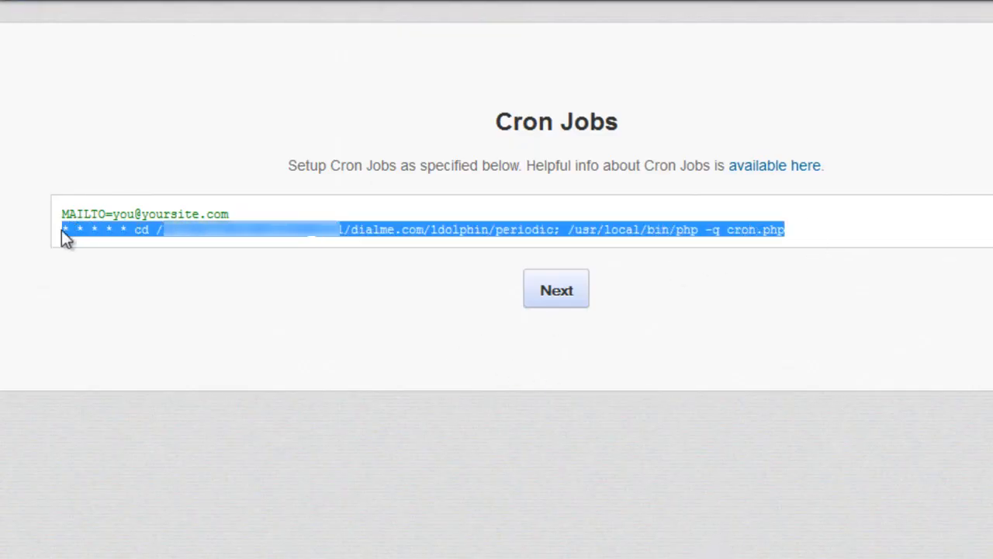
pyautogui.rightClick(65, 236)
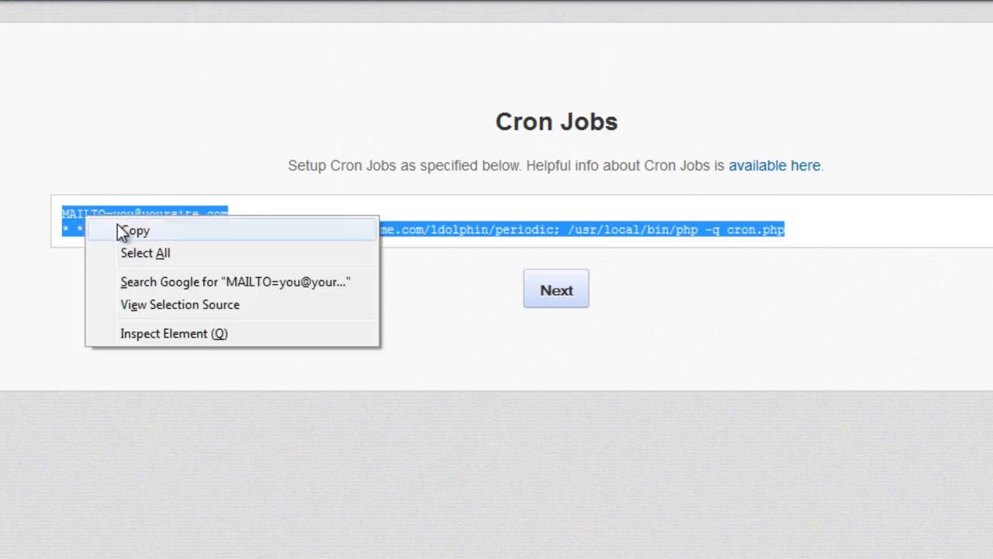
pyautogui.moveTo(129, 236)
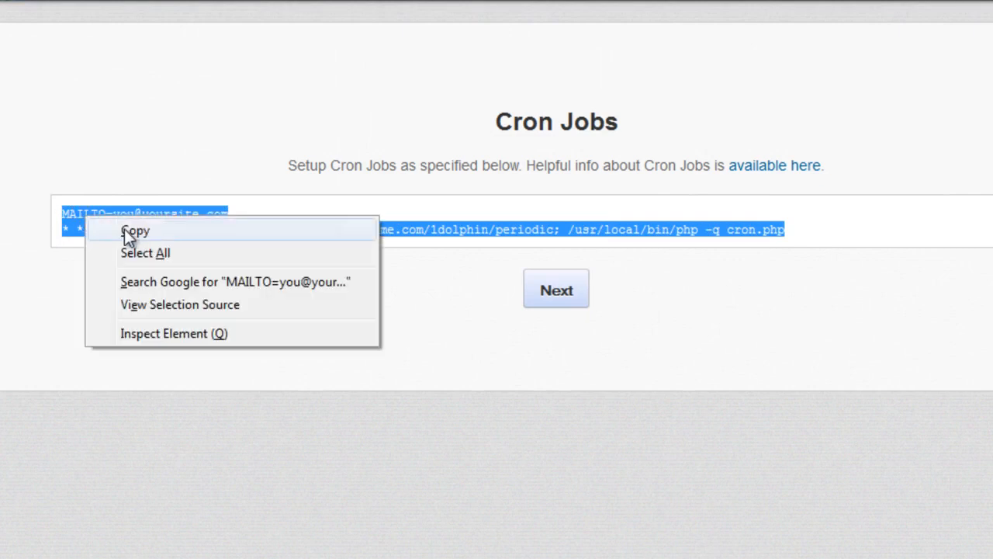
pyautogui.click(135, 230)
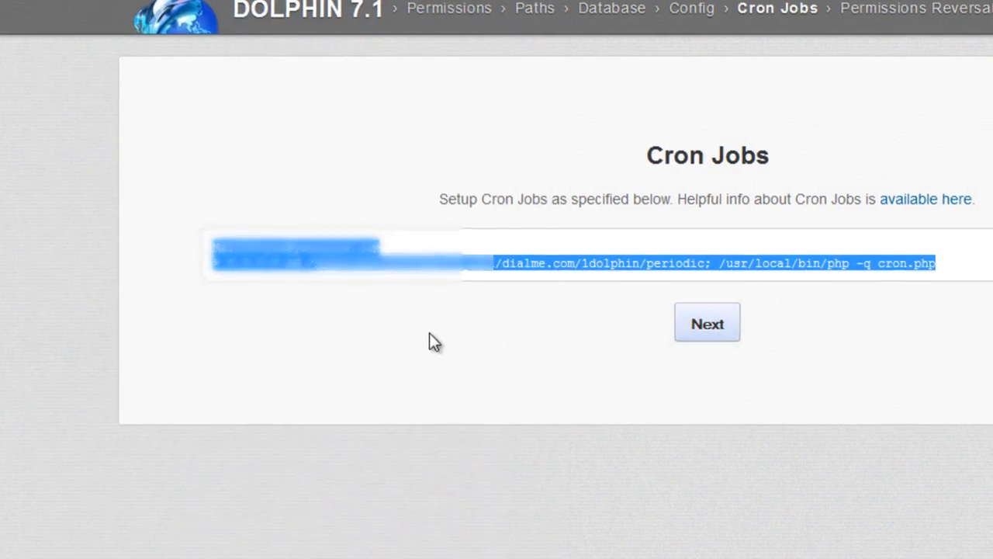
# Advance to Permissions Reversal, which lists the inc directory as still writable.
pyautogui.click(707, 322)
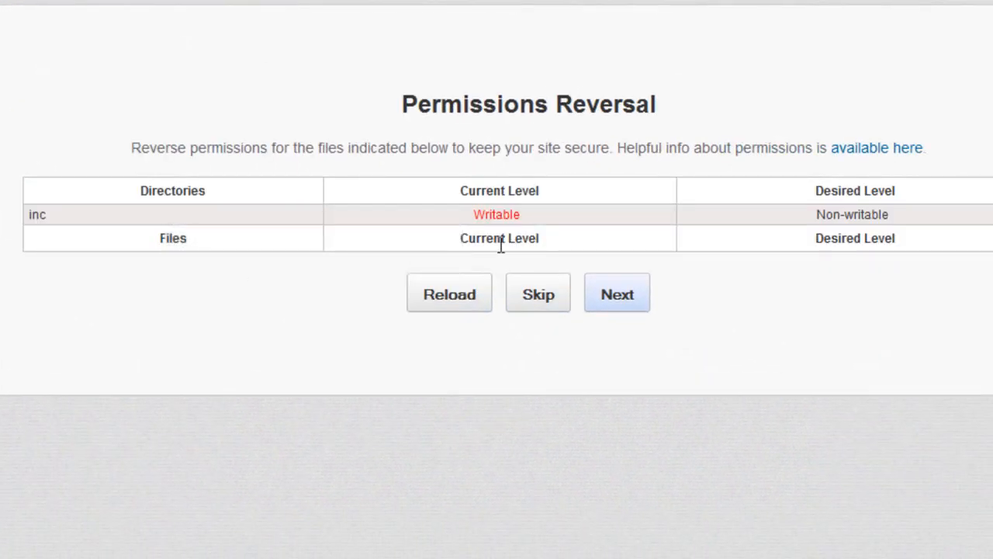
pyautogui.moveTo(139, 236)
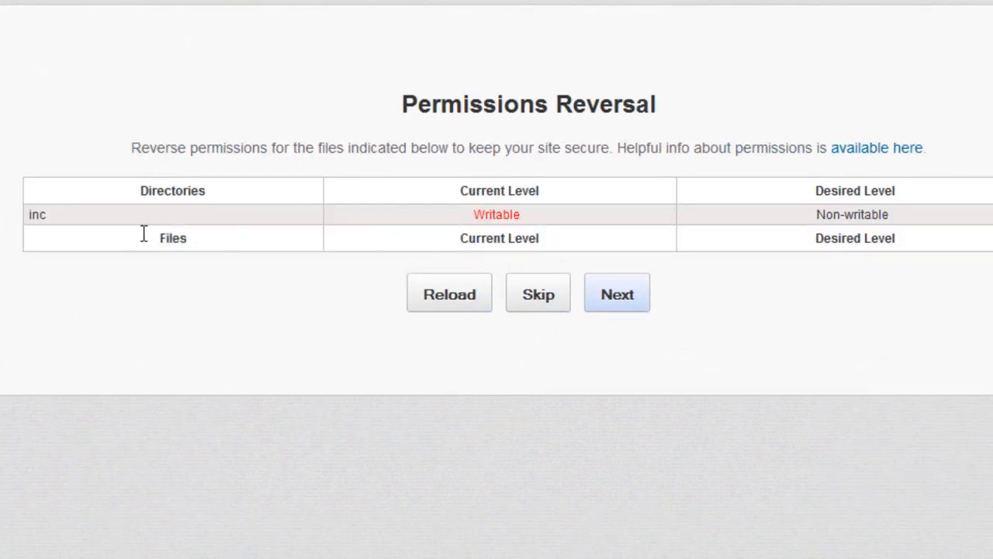
pyautogui.moveTo(385, 298)
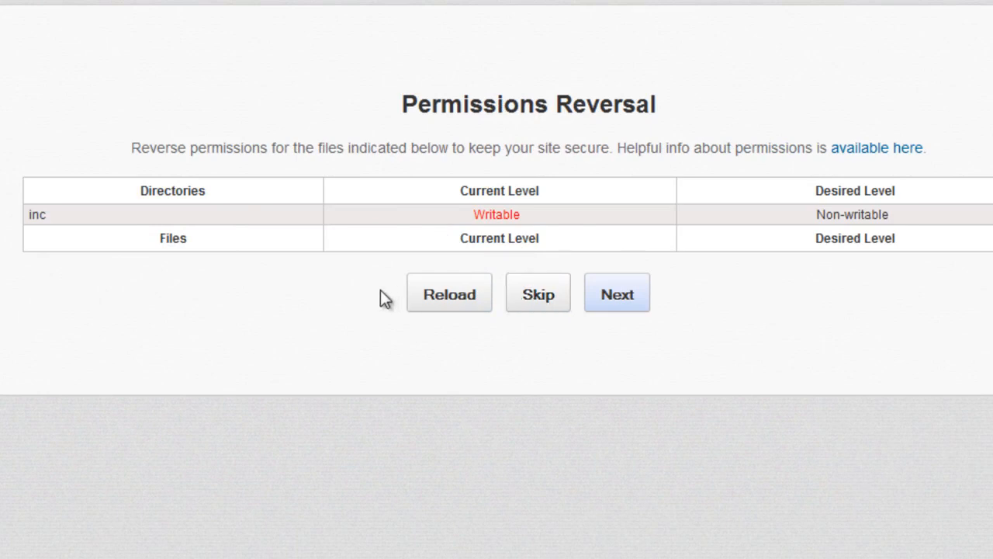
pyautogui.moveTo(720, 239)
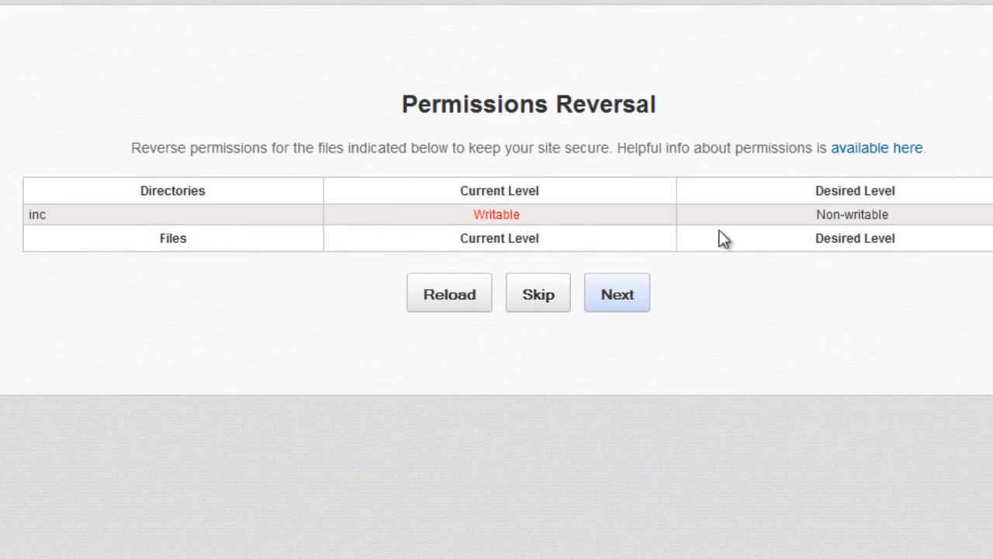
pyautogui.moveTo(453, 241)
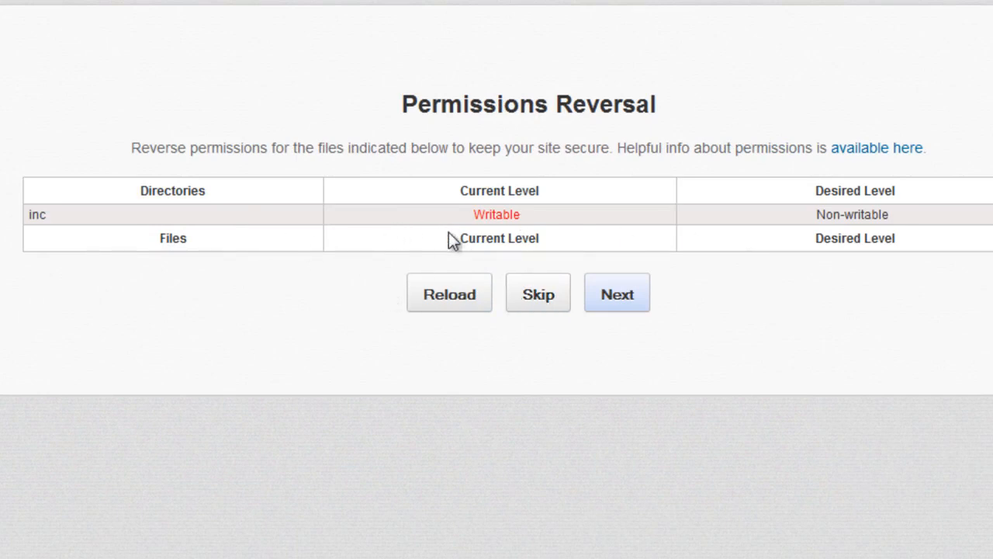
pyautogui.moveTo(722, 261)
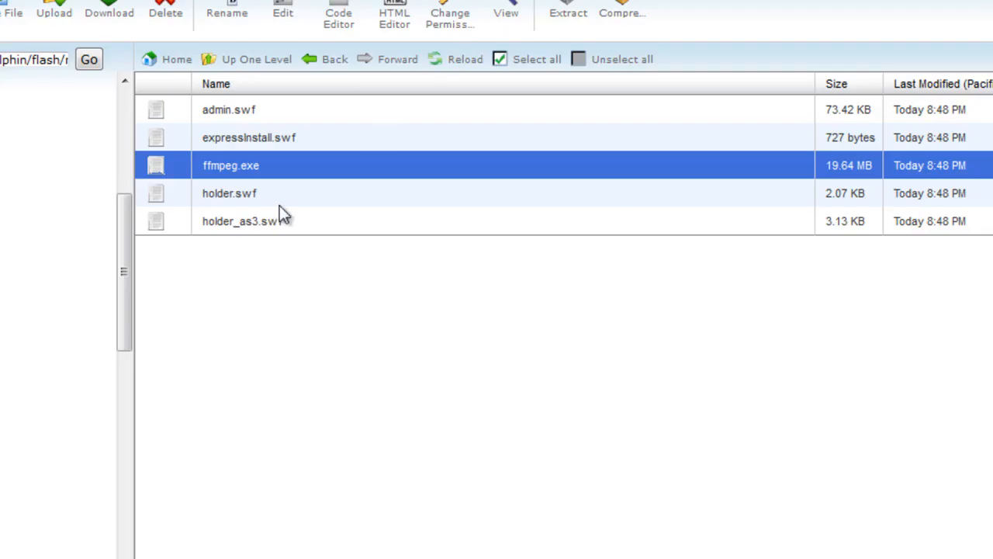
# Remove owner write on the inc folder so its permissions become 555.
pyautogui.click(256, 59)
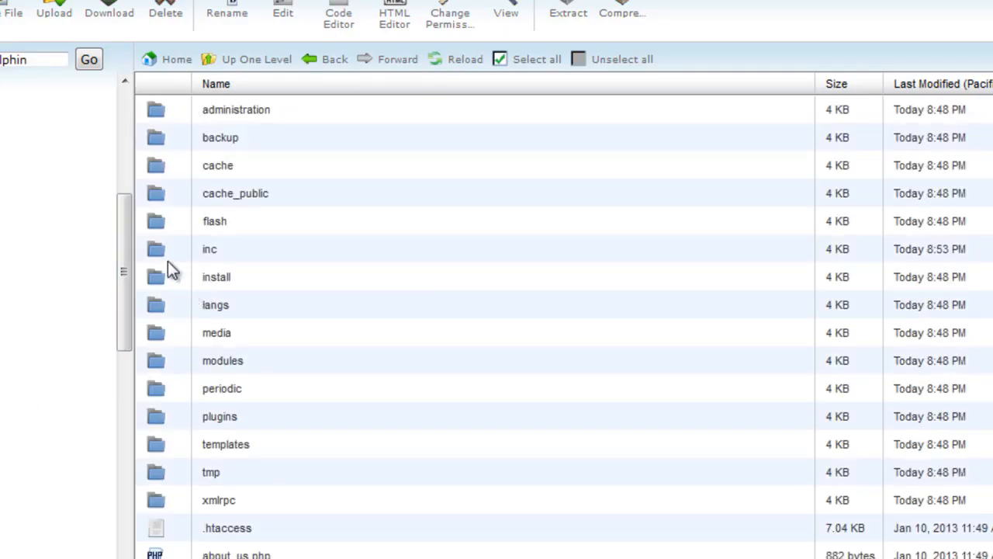
pyautogui.click(209, 248)
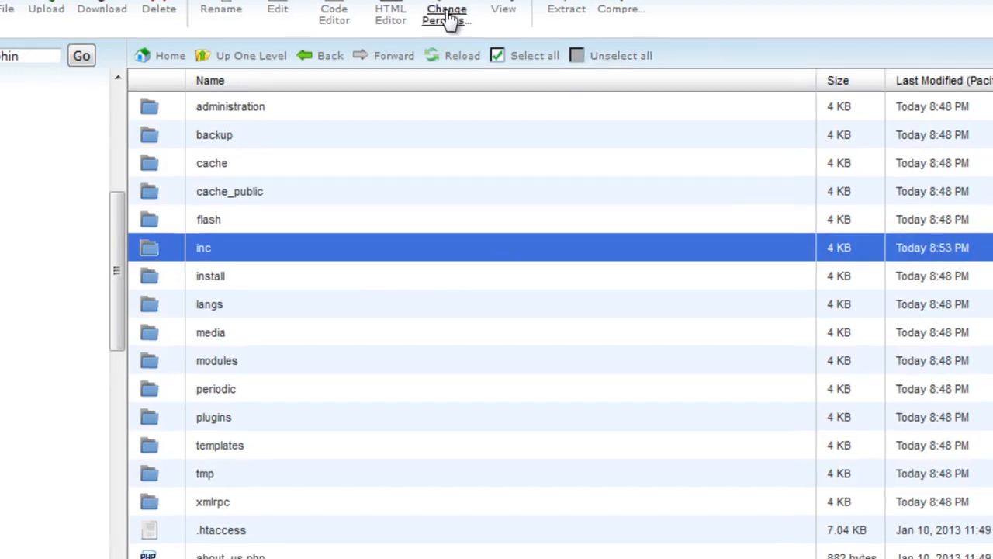
pyautogui.click(447, 14)
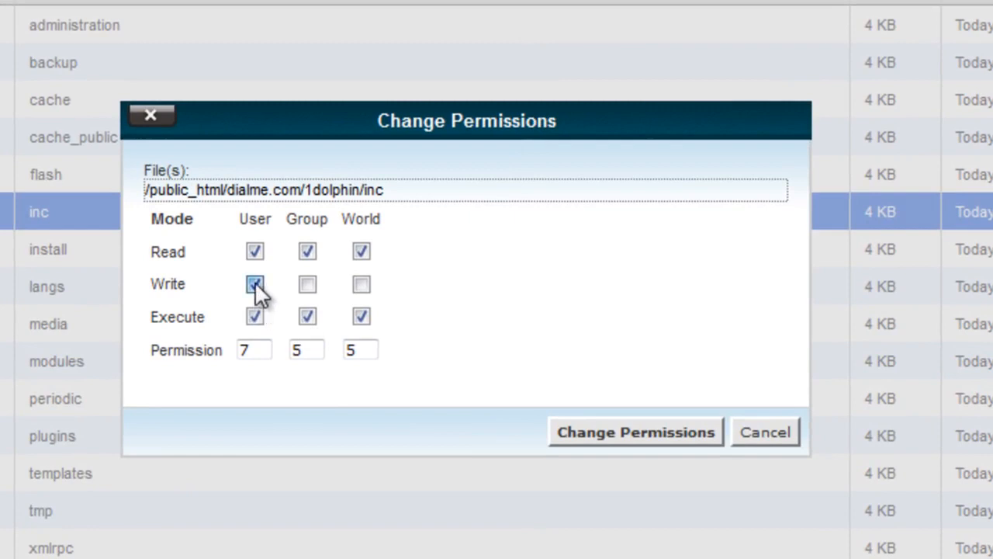
pyautogui.click(254, 285)
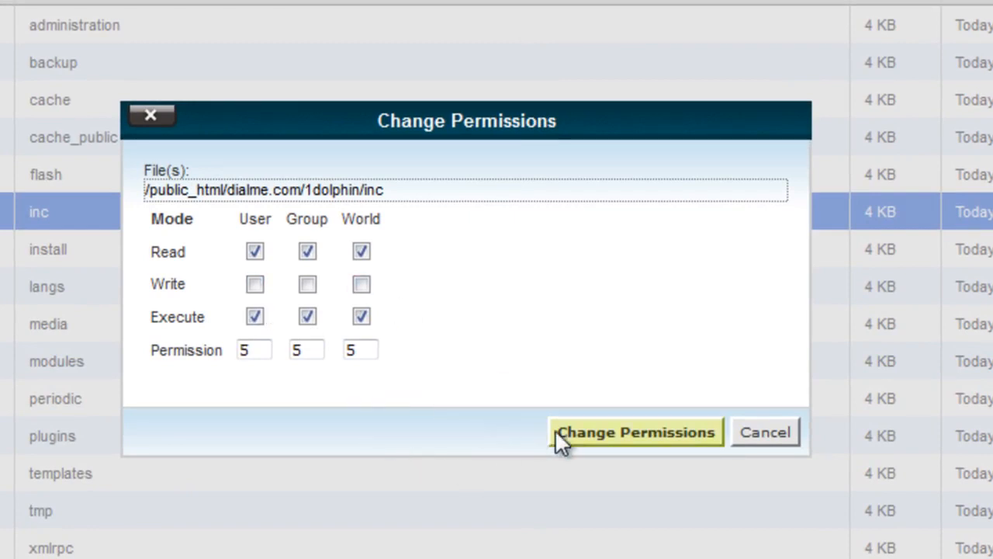
pyautogui.click(636, 431)
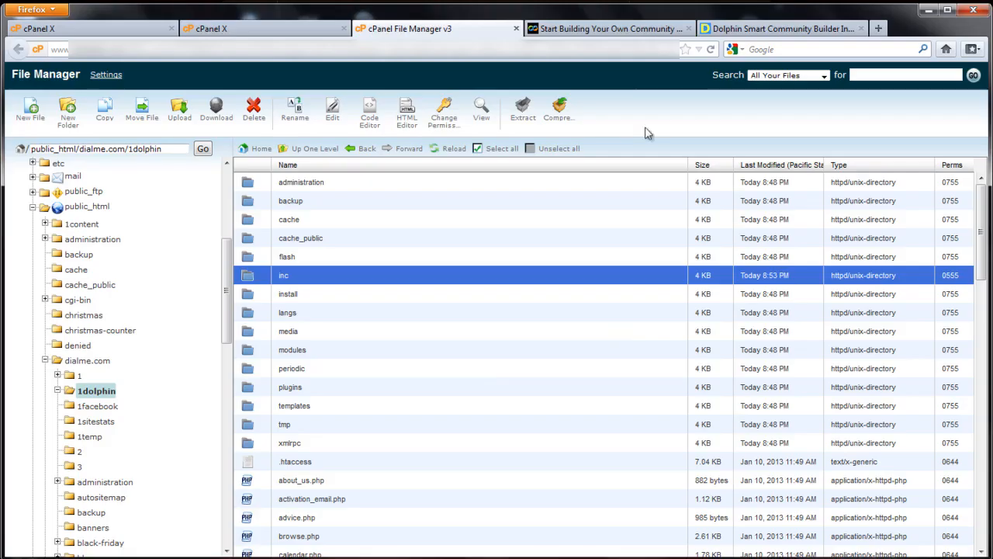
# Confirm inc shows Non-writable in the installer and continue past Permissions Reversal.
pyautogui.click(779, 28)
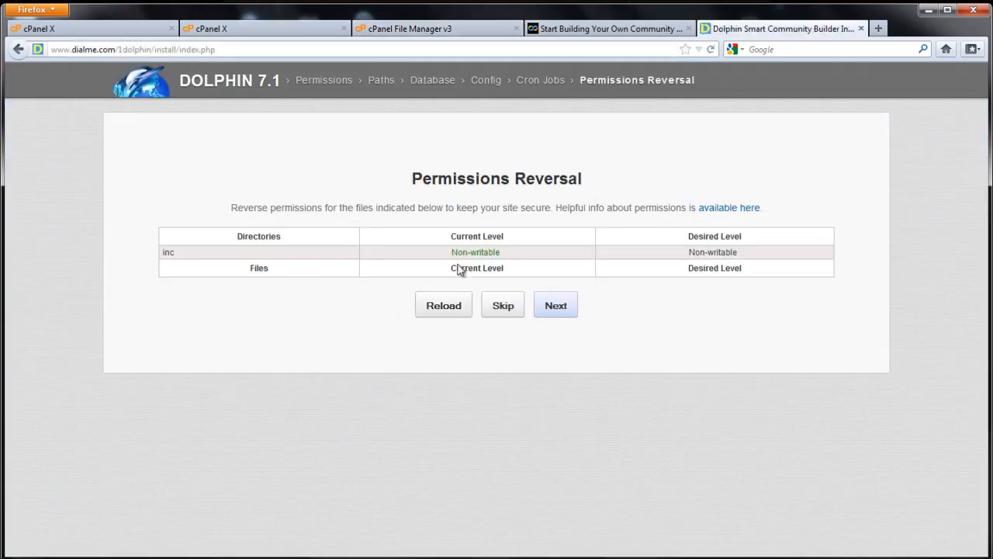
pyautogui.moveTo(556, 310)
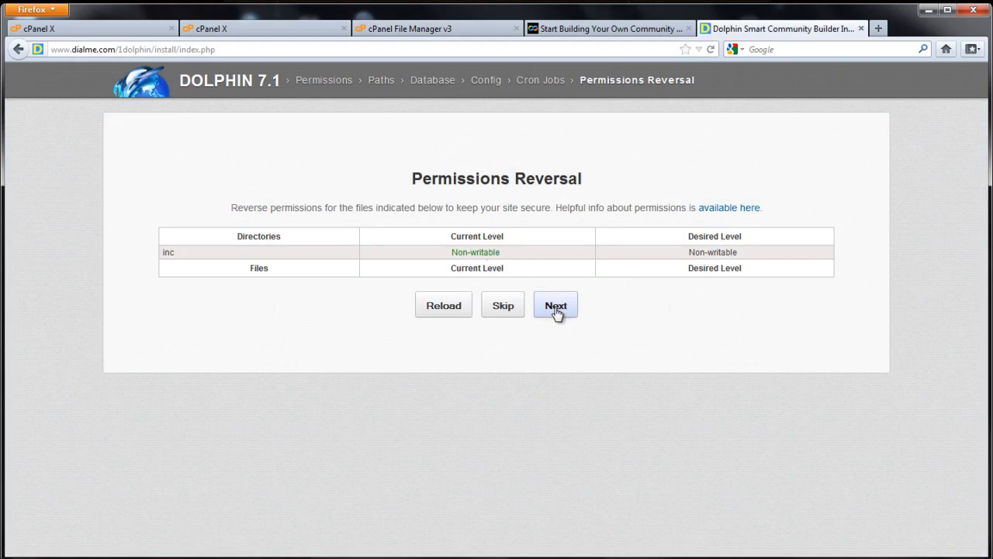
pyautogui.click(555, 304)
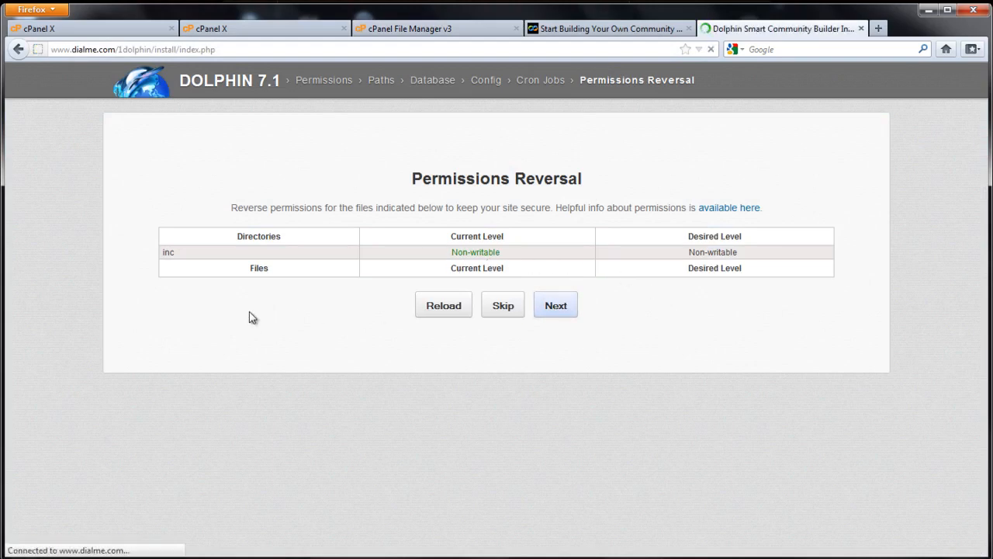
# Complete the final installer page so it confirms Dolphin is installed.
pyautogui.click(555, 304)
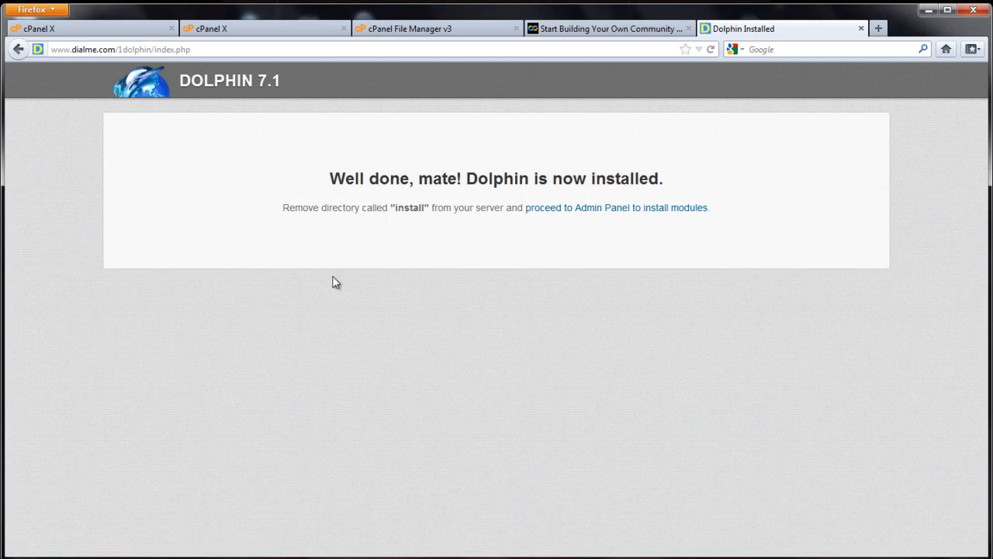
pyautogui.moveTo(293, 245)
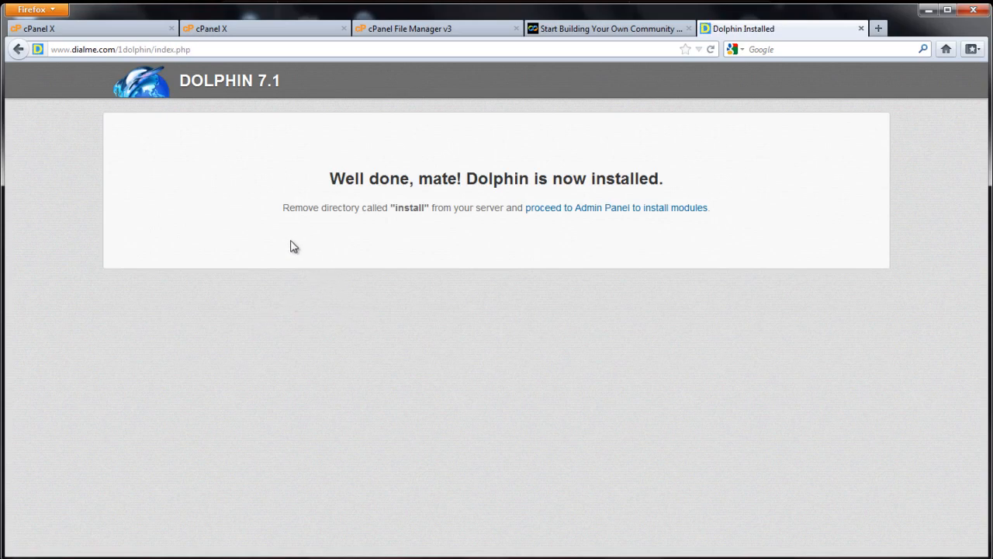
pyautogui.moveTo(396, 220)
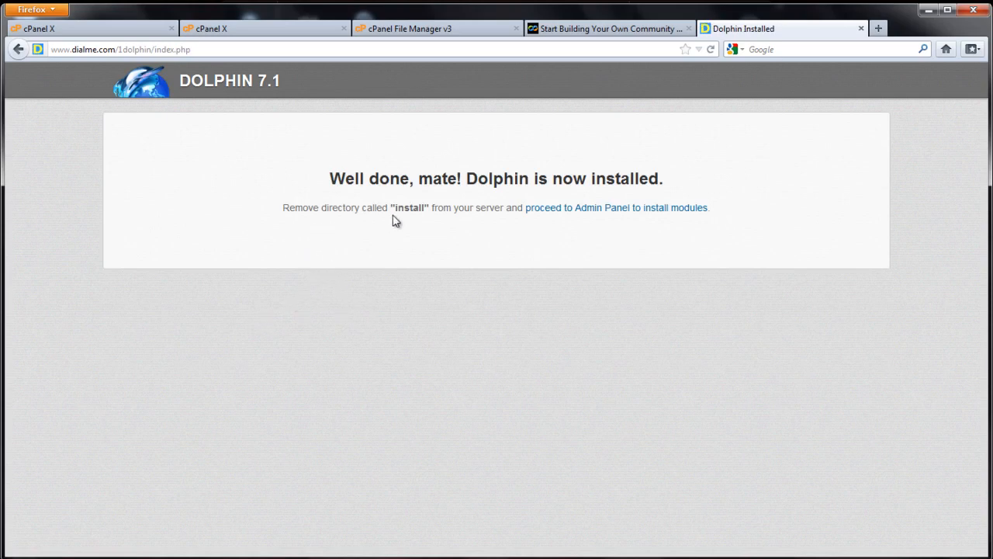
pyautogui.moveTo(540, 287)
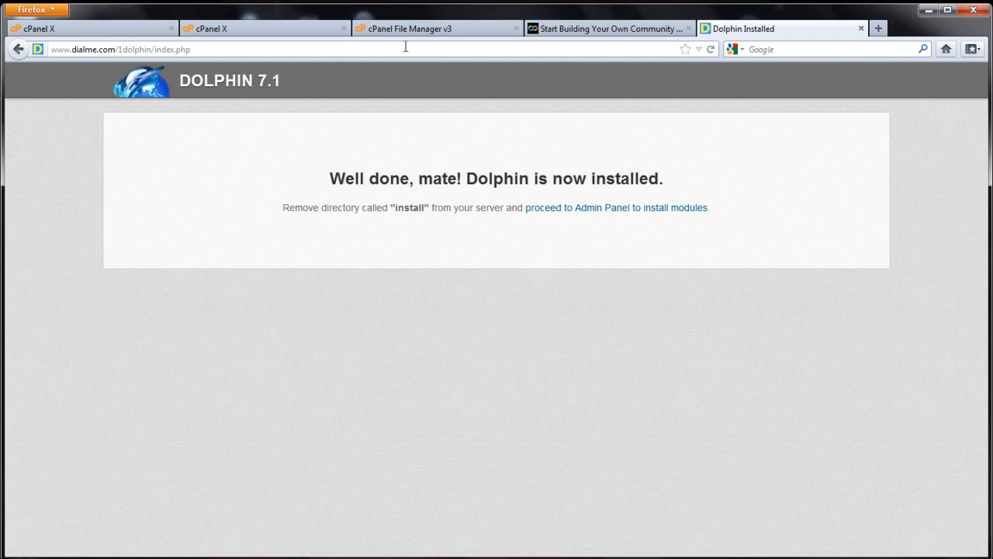
# Delete the install folder from the 1dolphin directory in File Manager and confirm.
pyautogui.click(435, 28)
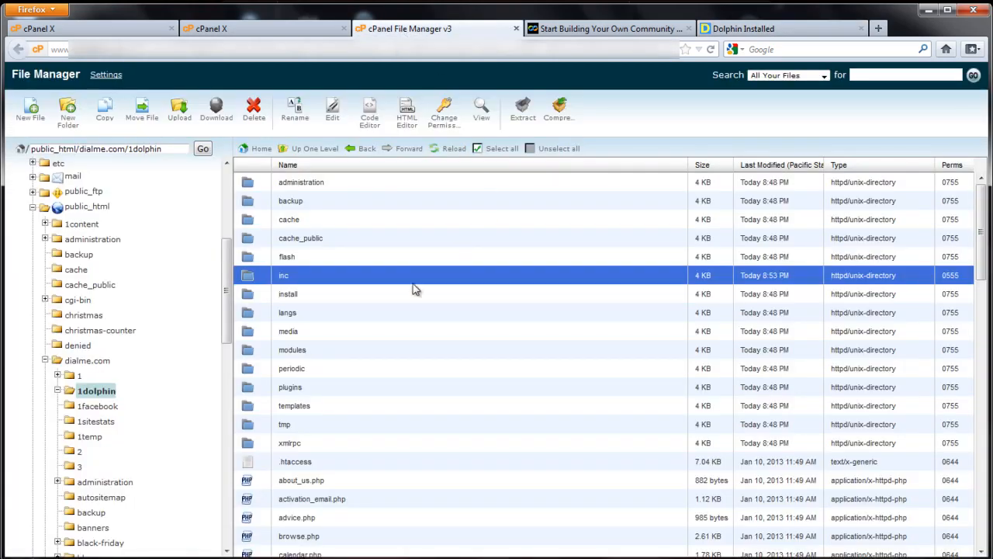
pyautogui.click(289, 293)
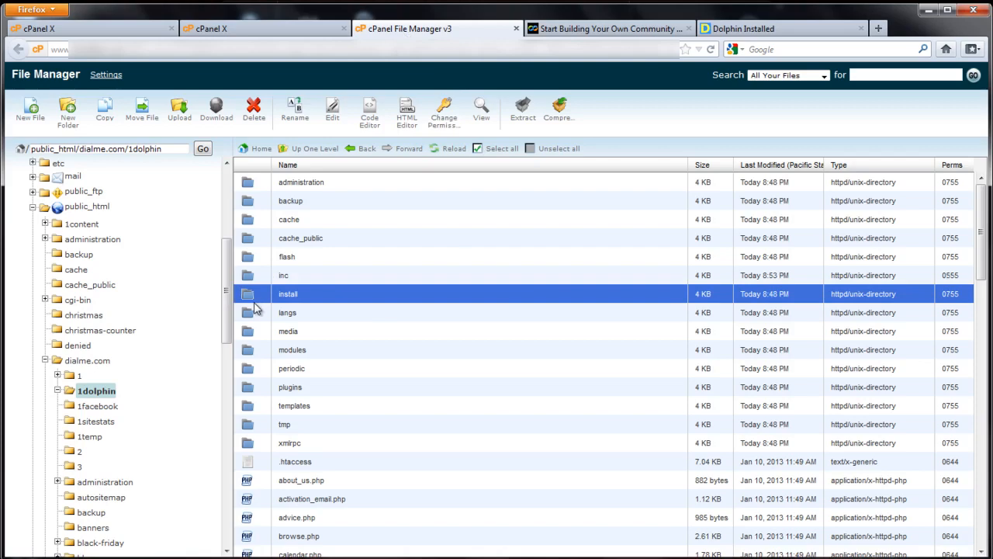
pyautogui.moveTo(270, 222)
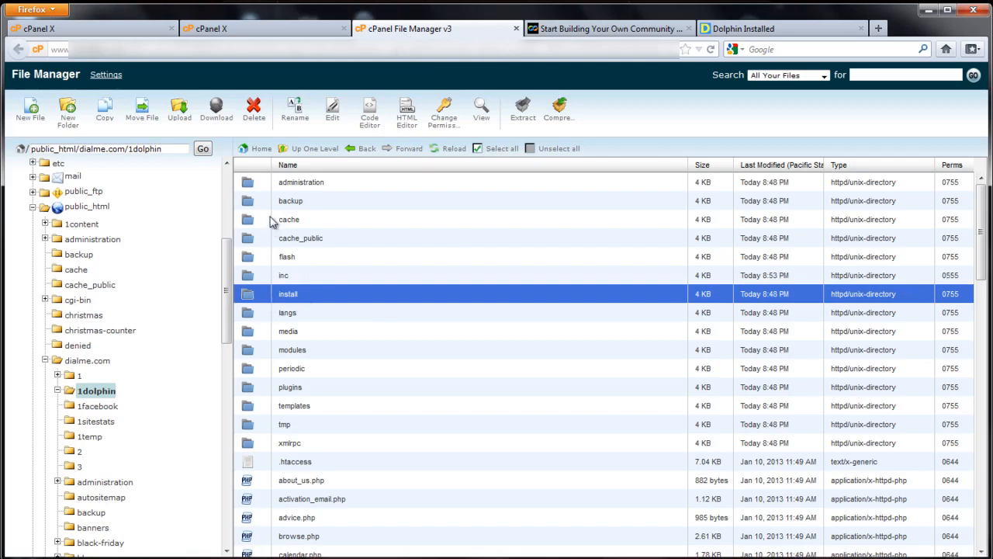
pyautogui.click(254, 107)
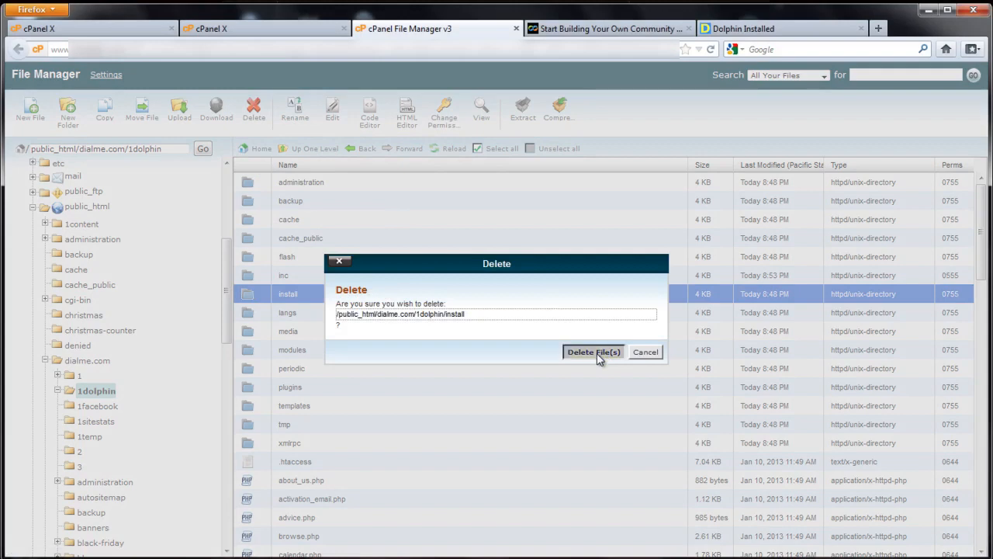
pyautogui.click(772, 28)
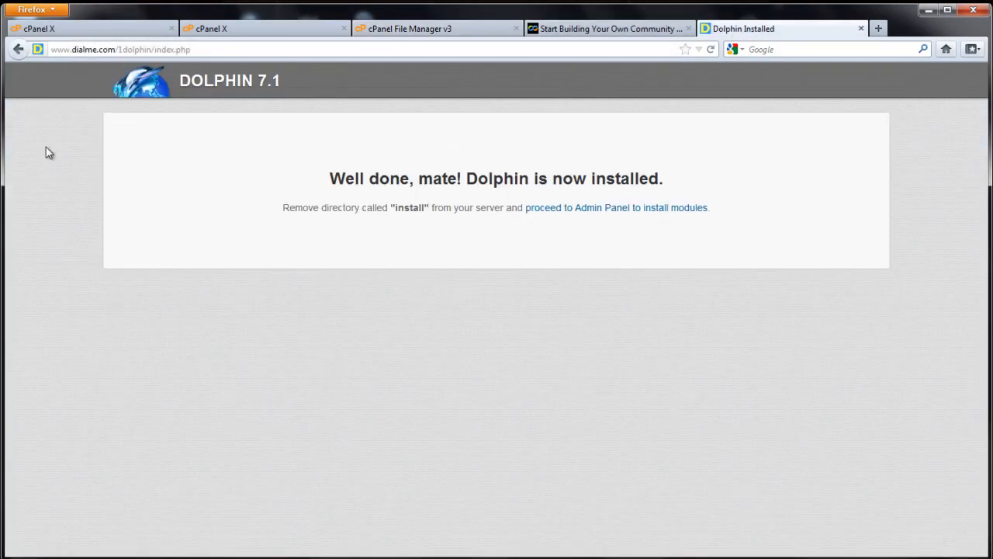
# Reload dialme.com/1dolphin to show the homepage with BoonEx news and the admin member.
pyautogui.click(617, 208)
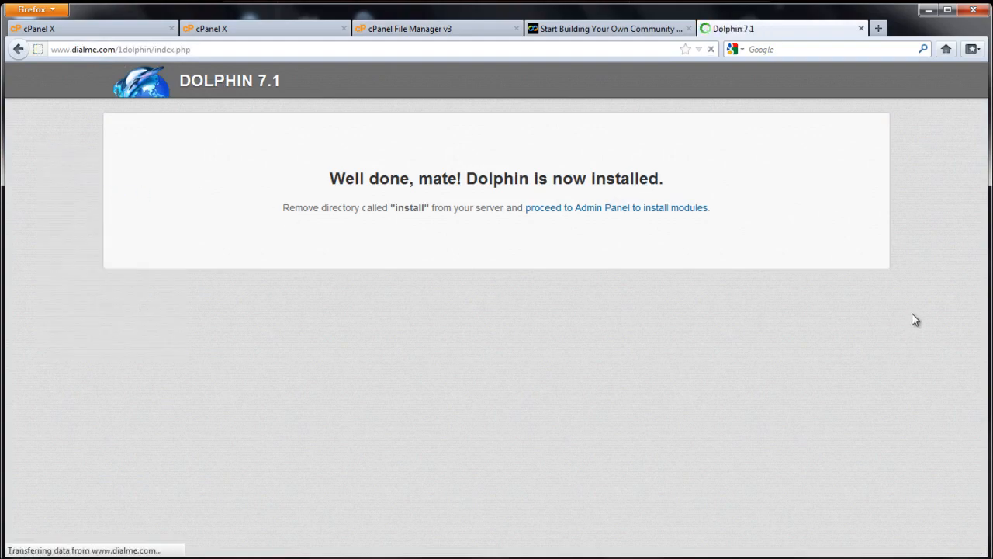
pyautogui.click(617, 208)
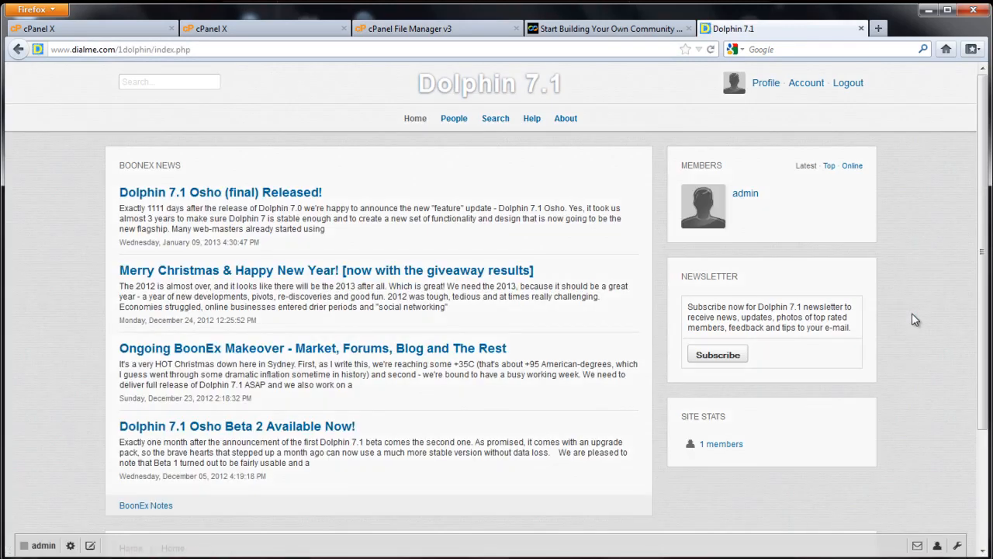
pyautogui.moveTo(422, 50)
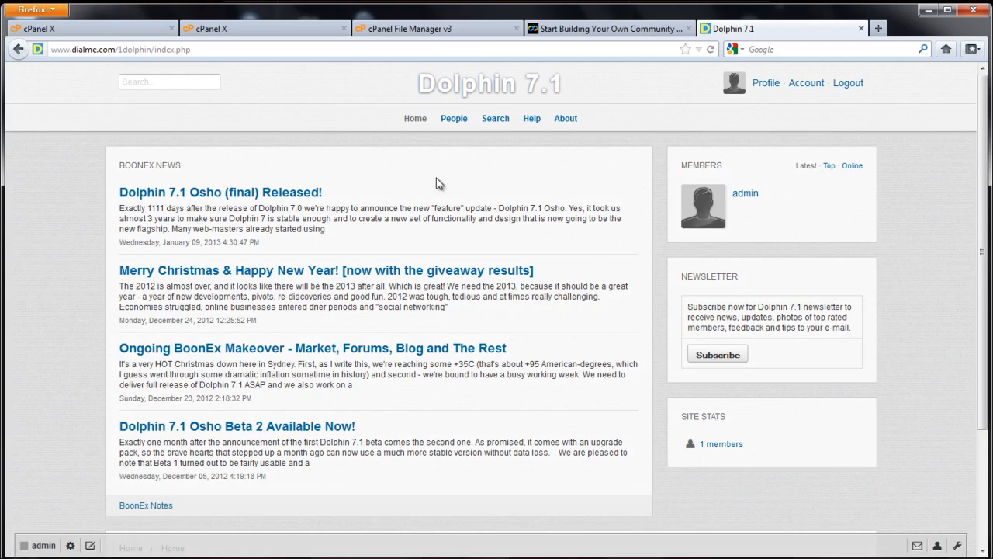
pyautogui.moveTo(256, 34)
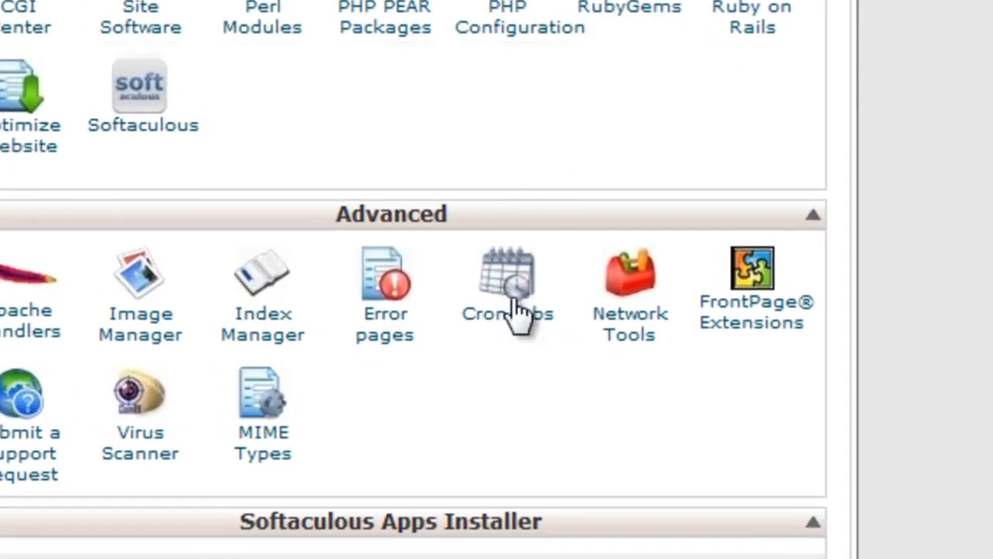
# Add a cron job running Dolphin's cron.php every minute using the command copied from Notepad.
pyautogui.click(508, 276)
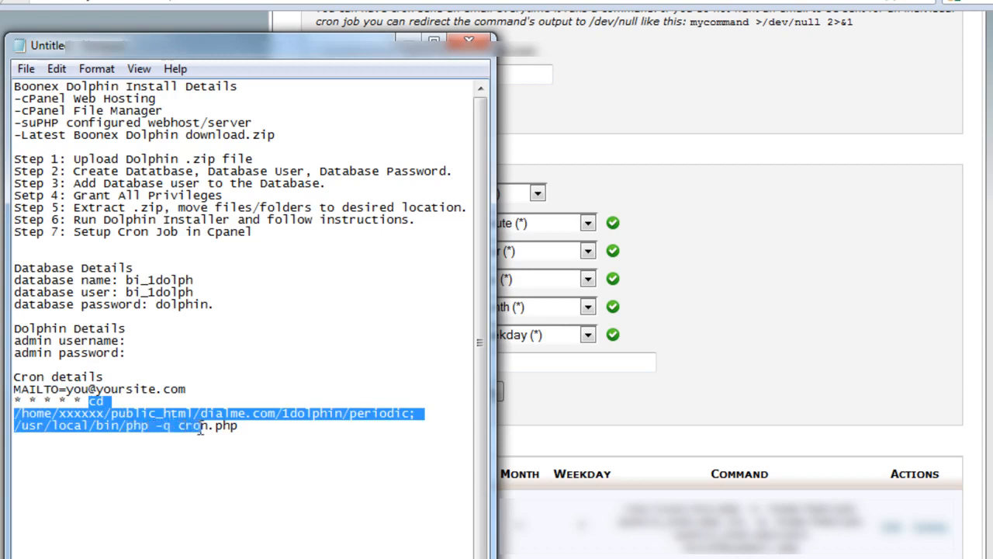
pyautogui.rightClick(200, 426)
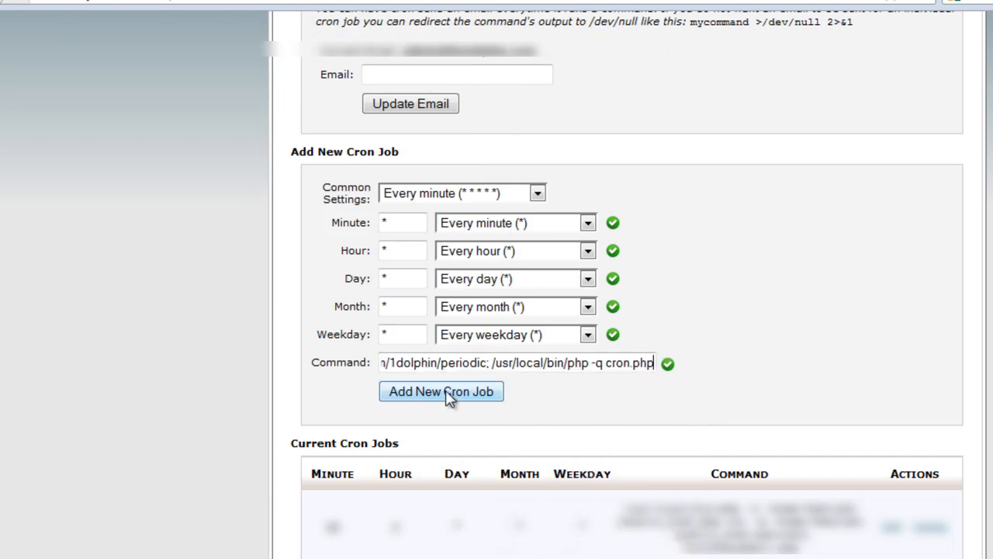
pyautogui.click(441, 391)
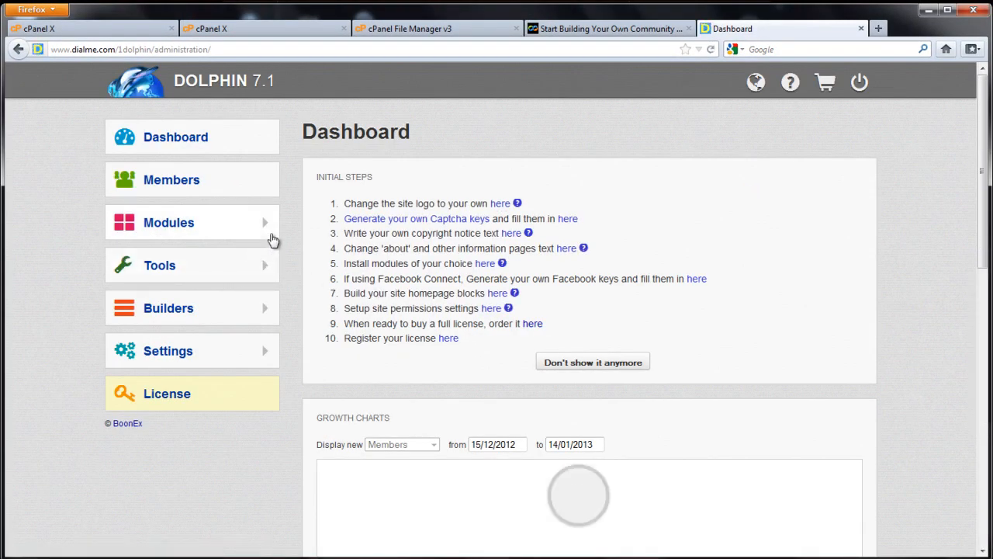
# Open Modules > Add & Manage listing uninstalled BoonEx modules, then expand the Tools section.
pyautogui.click(169, 224)
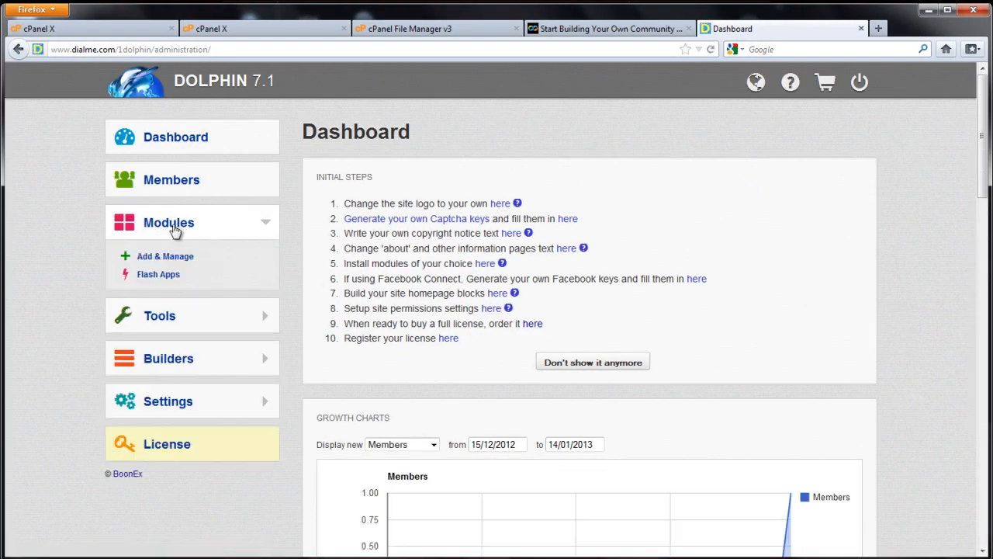
pyautogui.click(168, 223)
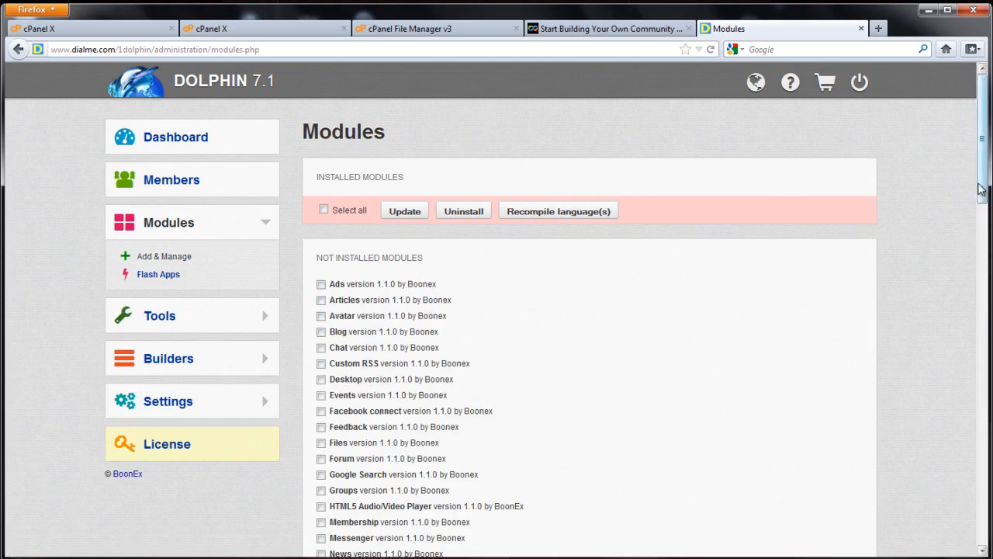
pyautogui.scroll(-3)
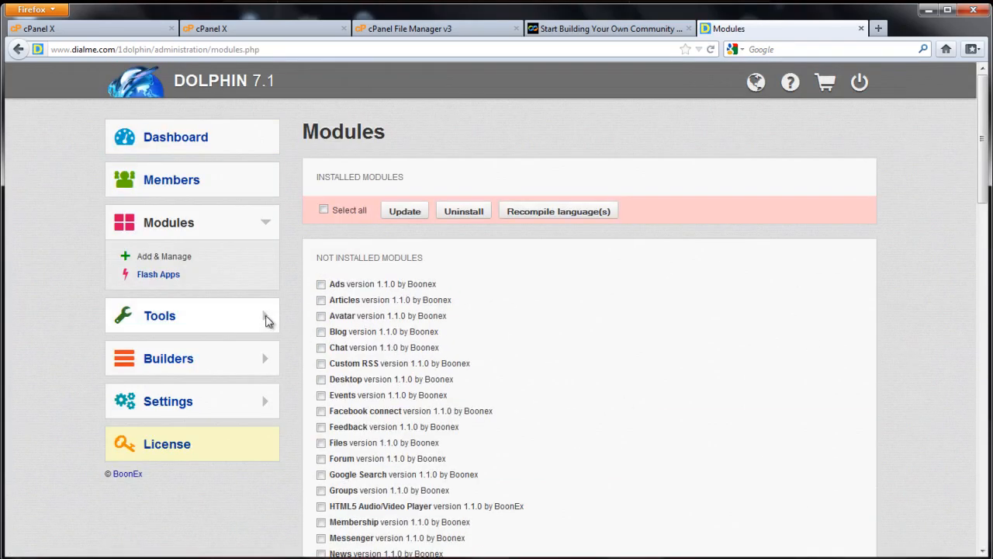
pyautogui.click(158, 317)
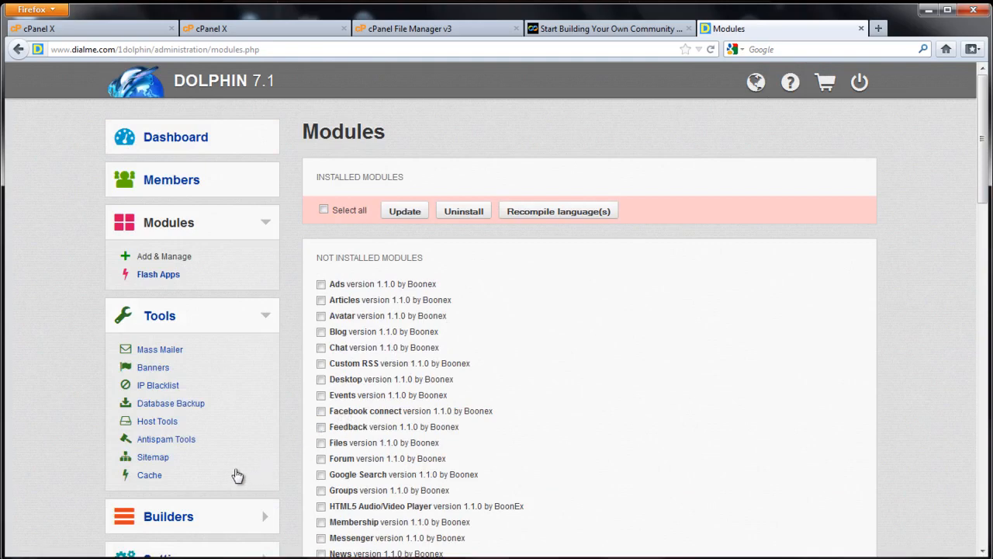
pyautogui.moveTo(158, 420)
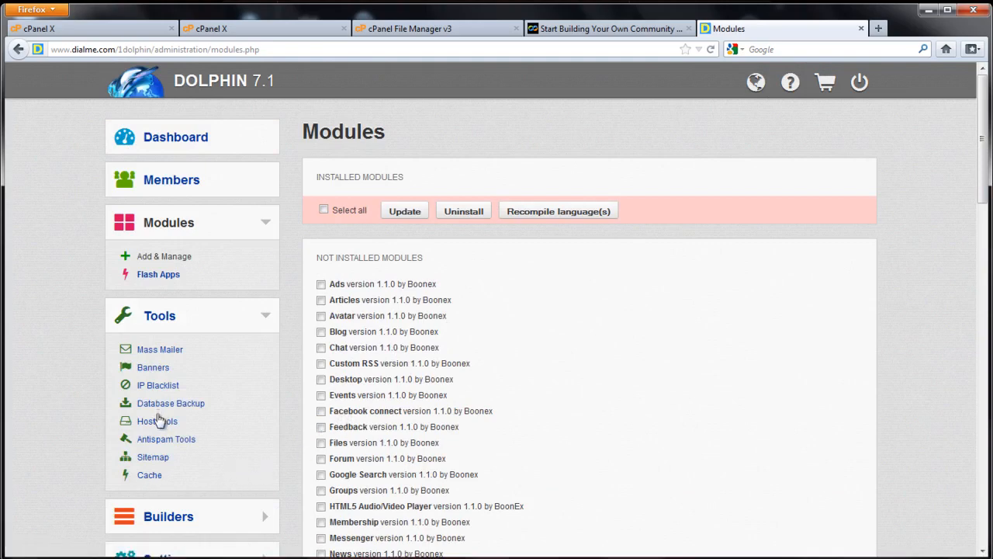
pyautogui.click(155, 422)
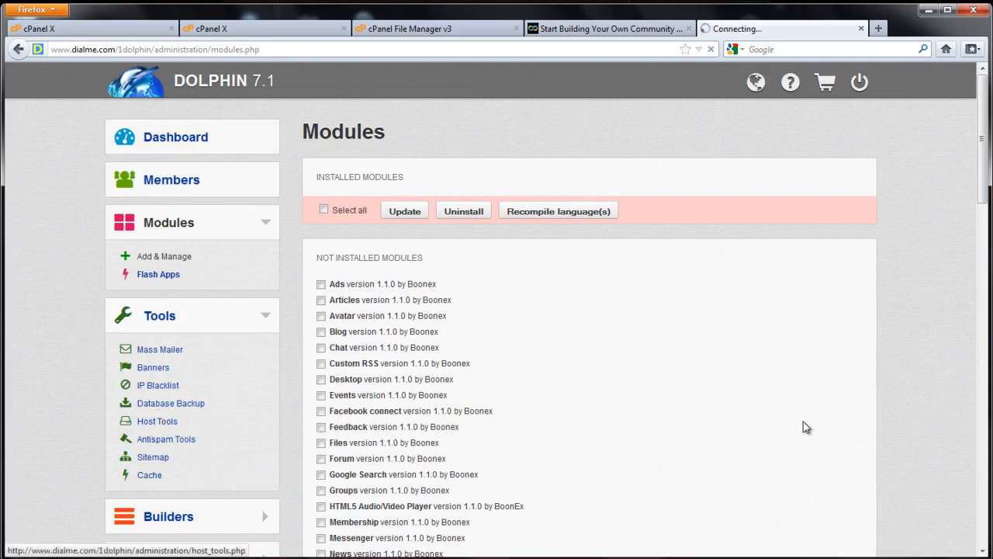
pyautogui.click(156, 421)
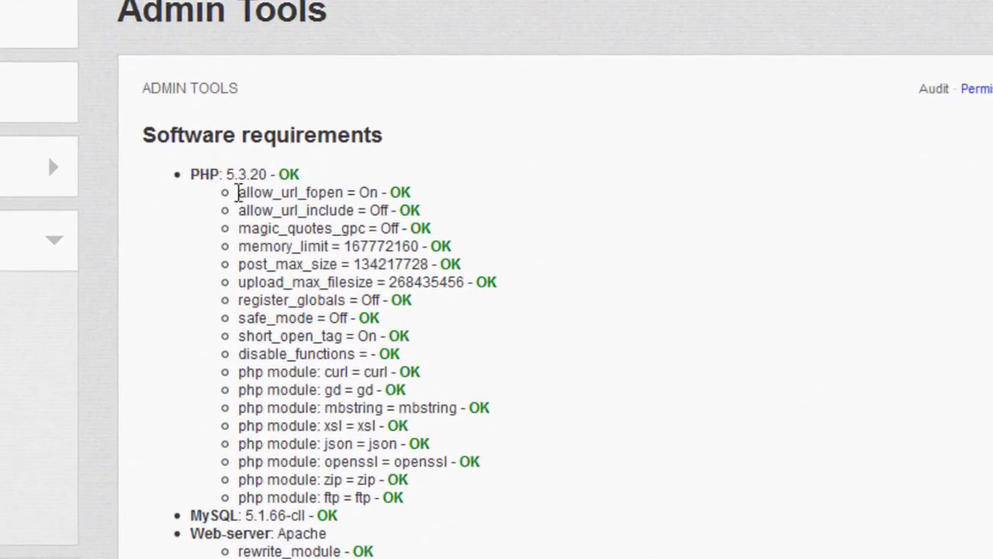
pyautogui.moveTo(384, 357)
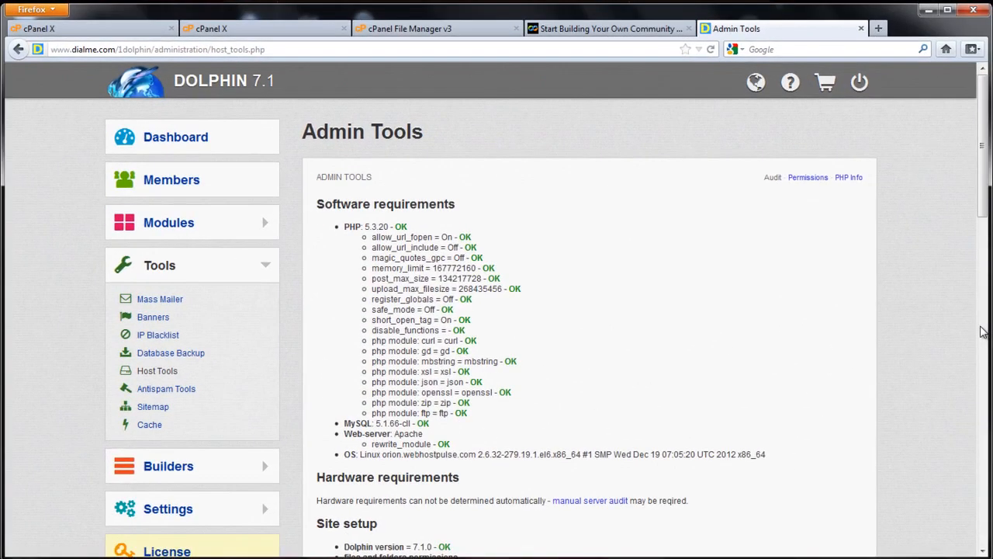
pyautogui.scroll(-3)
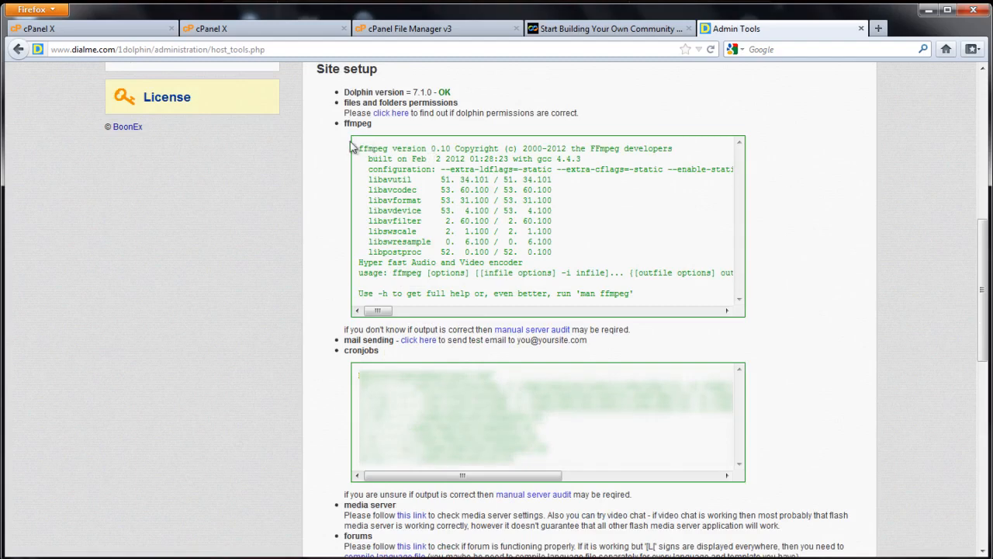
pyautogui.moveTo(436, 155)
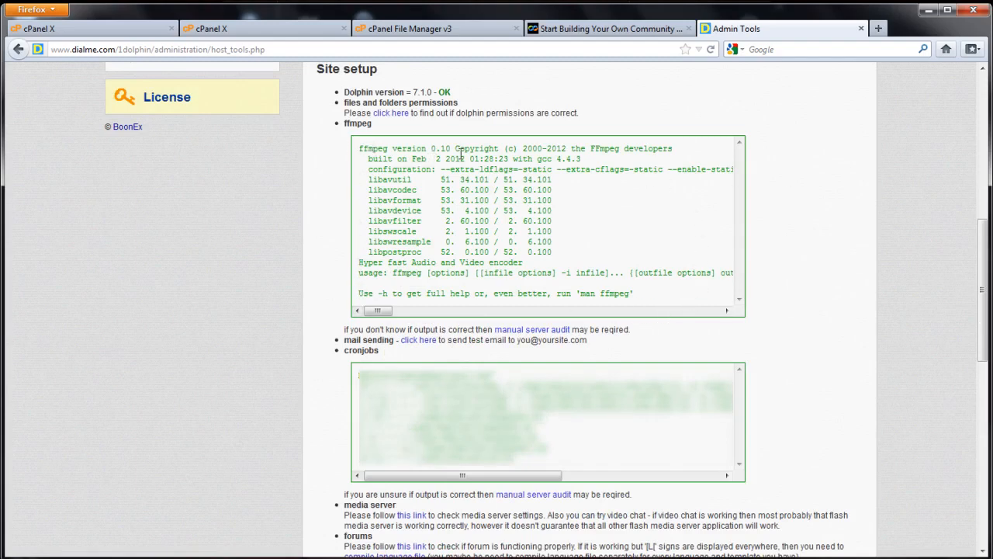
pyautogui.moveTo(571, 238)
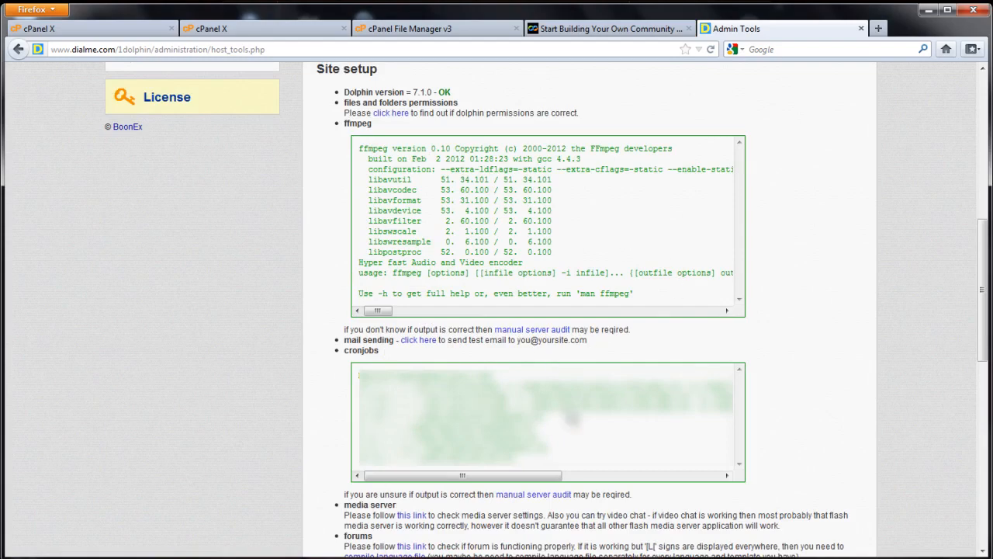
pyautogui.scroll(-3)
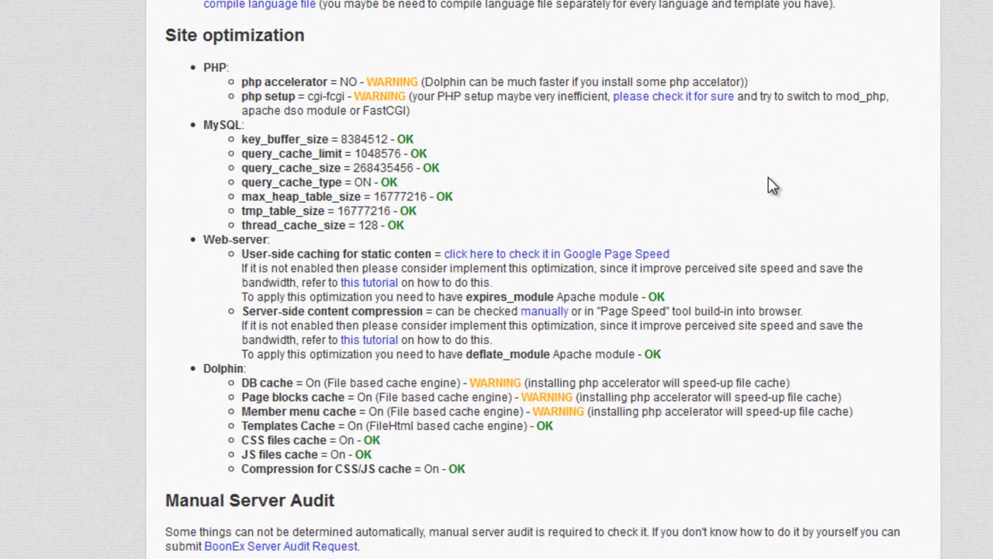
pyautogui.moveTo(245, 84)
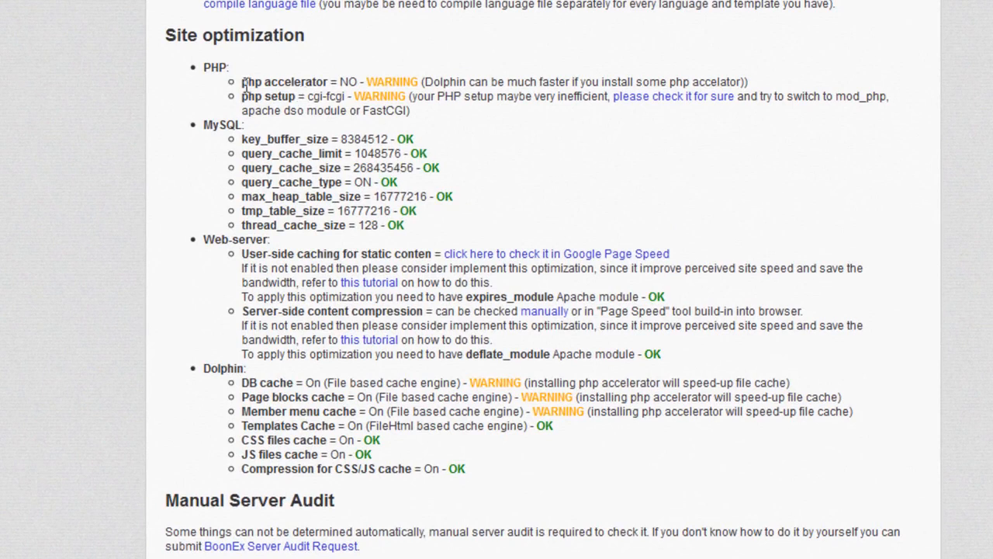
pyautogui.moveTo(261, 124)
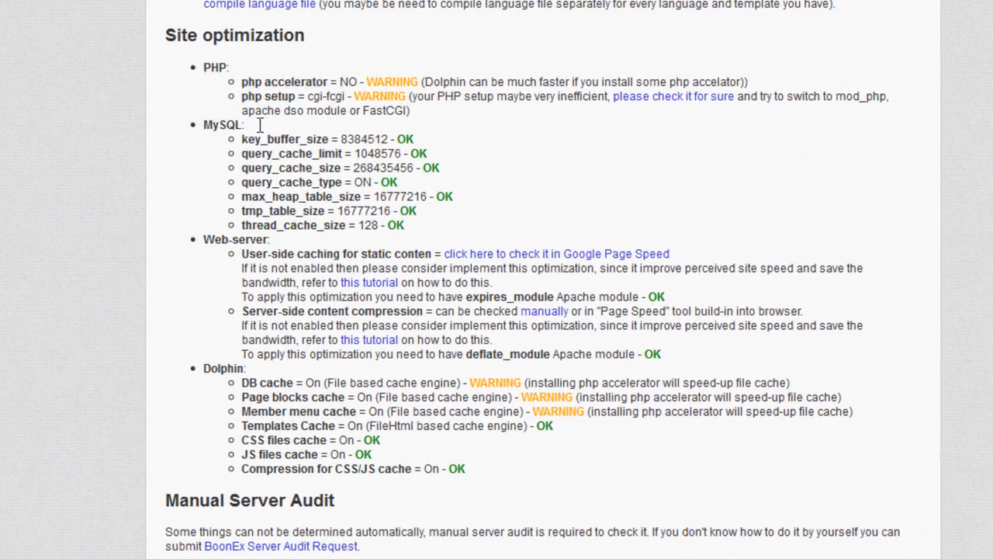
pyautogui.moveTo(360, 242)
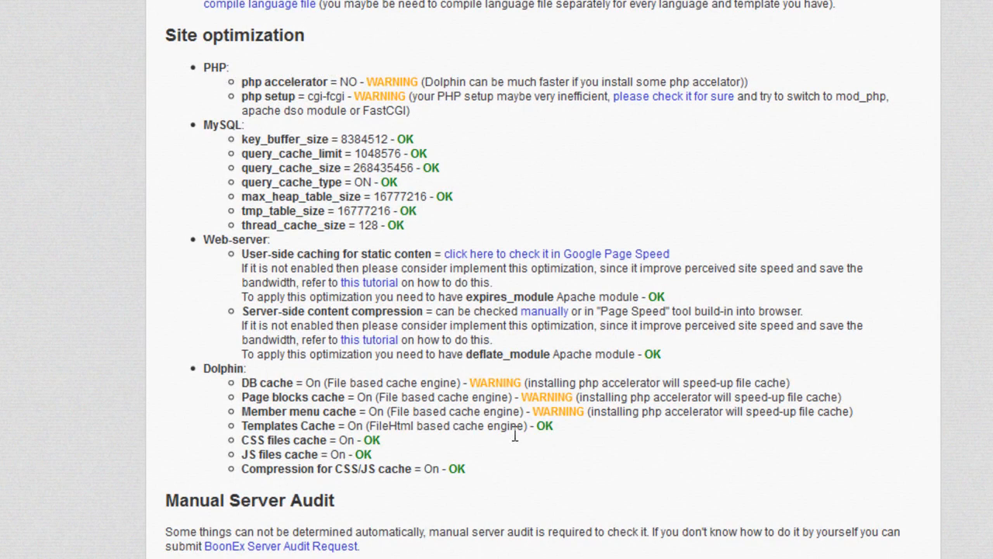
pyautogui.moveTo(492, 315)
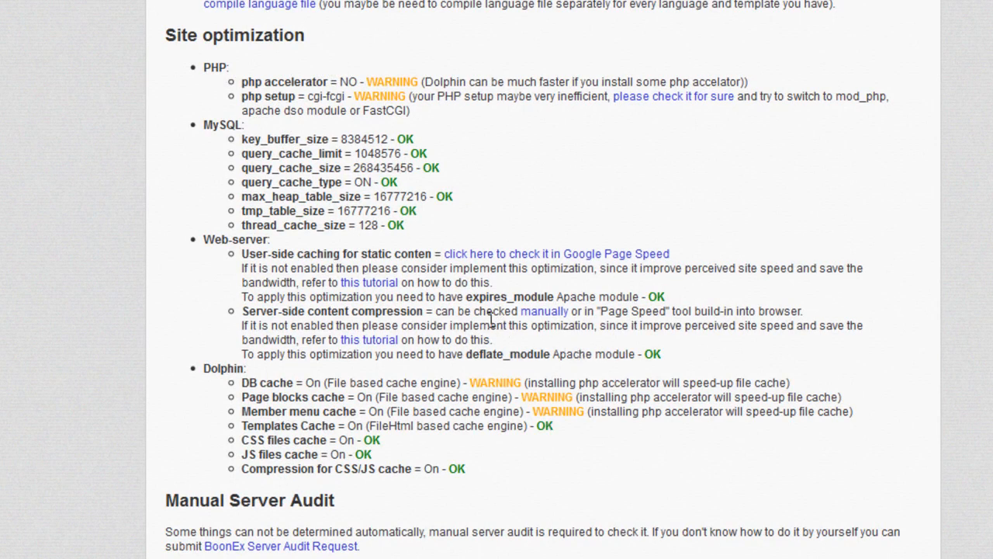
pyautogui.moveTo(425, 154)
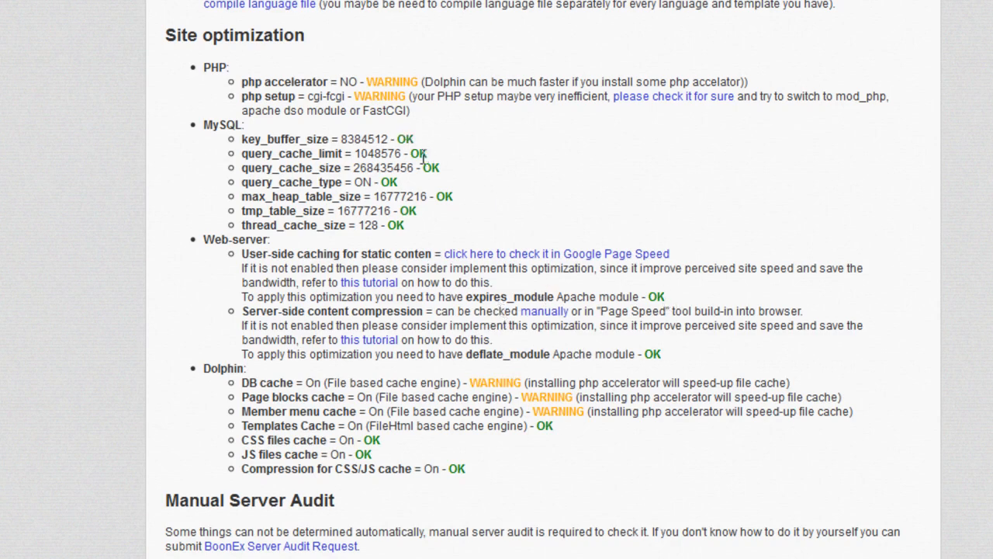
pyautogui.moveTo(305, 96)
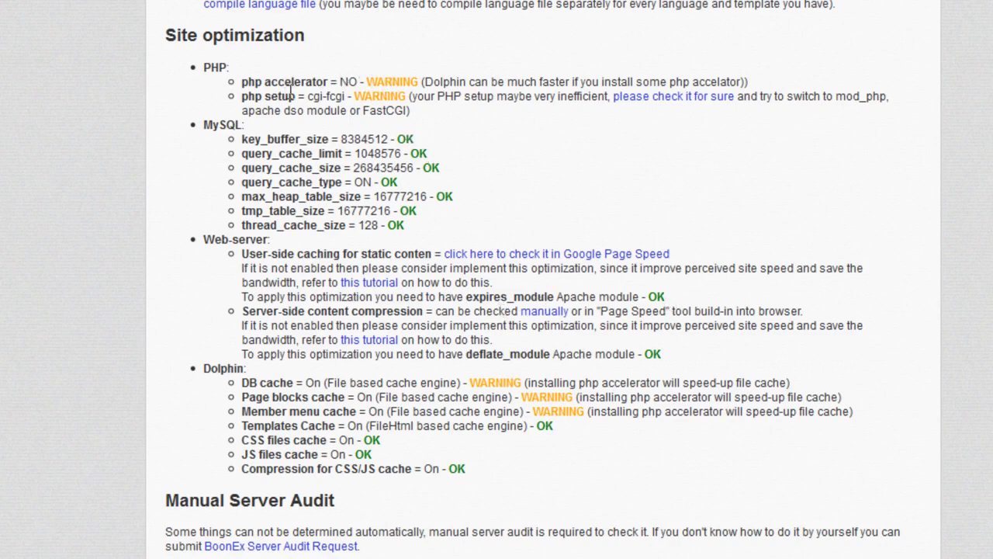
pyautogui.moveTo(307, 77)
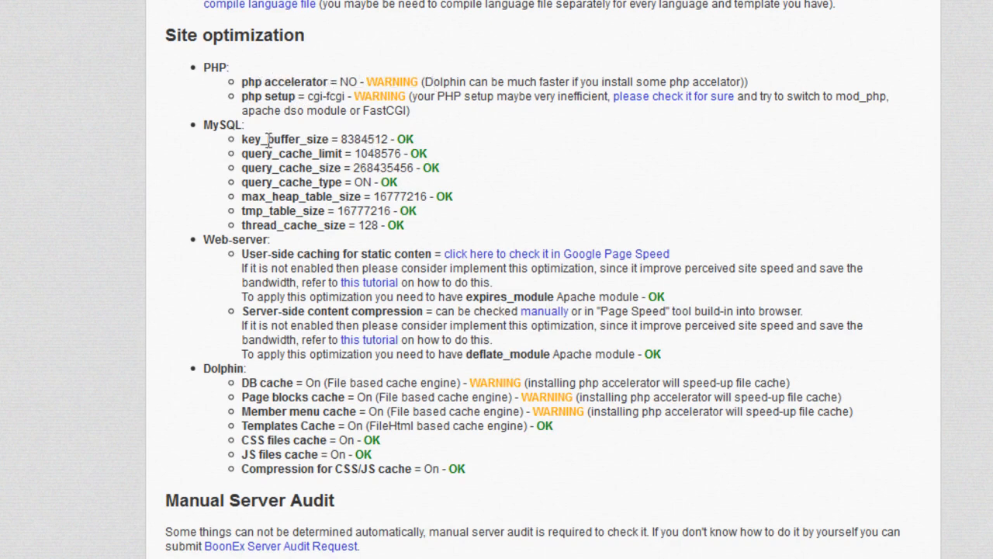
pyautogui.moveTo(442, 316)
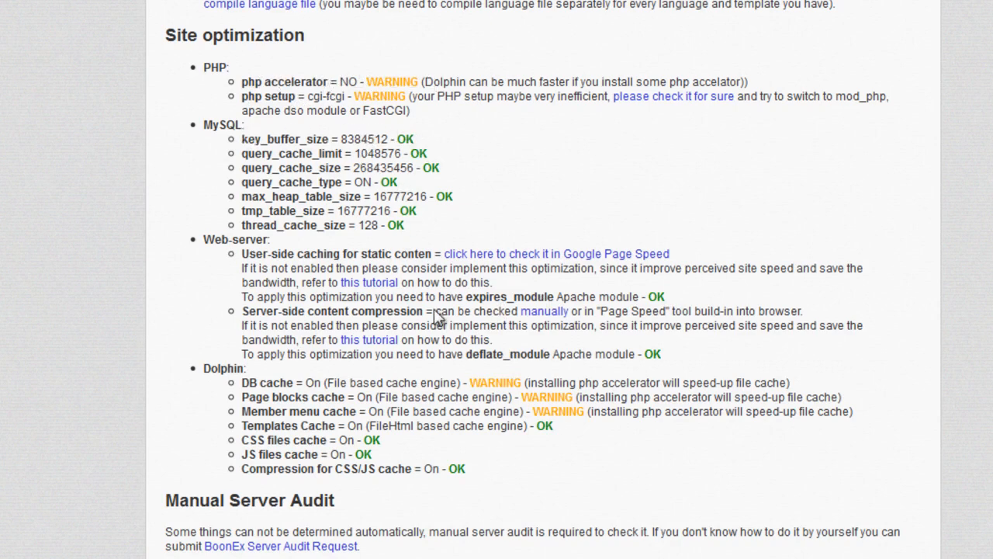
pyautogui.moveTo(639, 354)
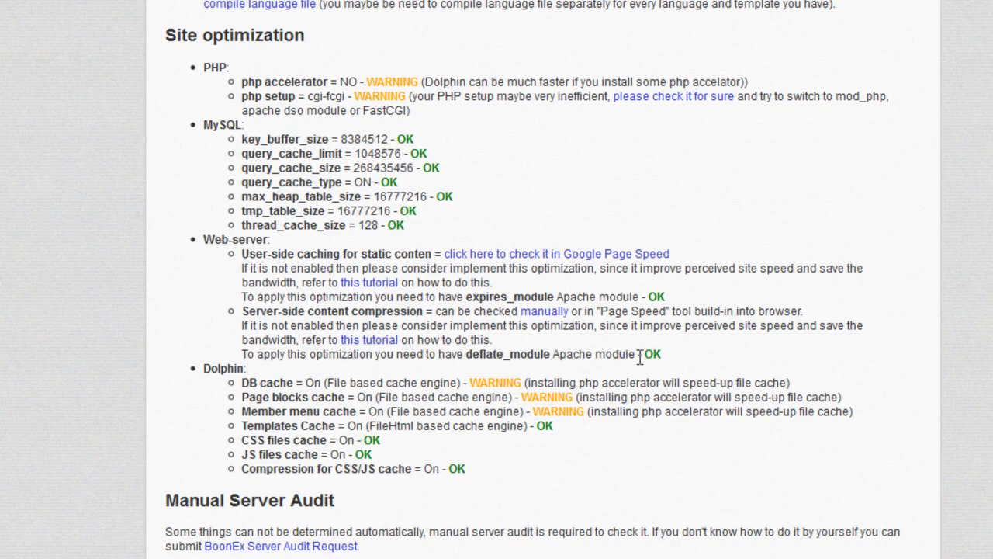
pyautogui.moveTo(363, 335)
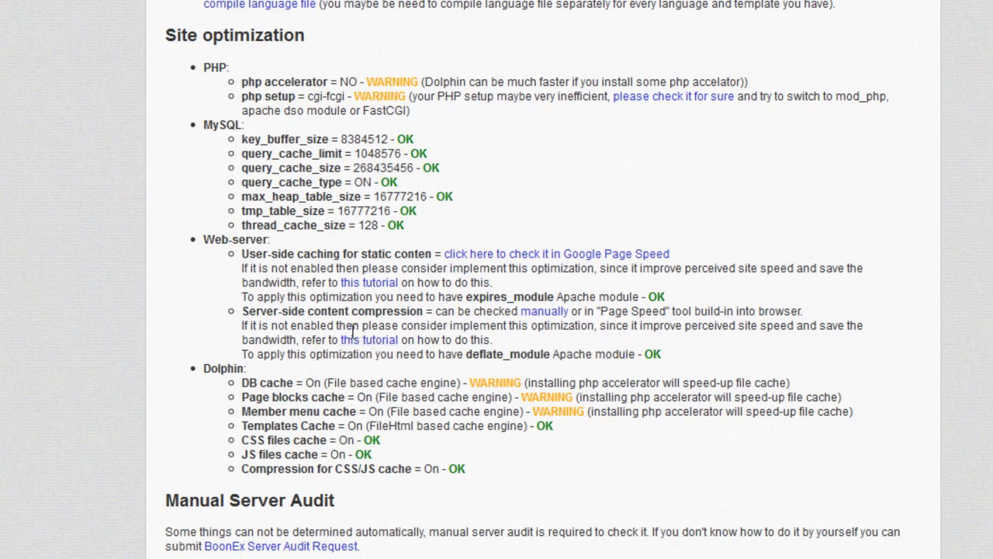
pyautogui.moveTo(276, 443)
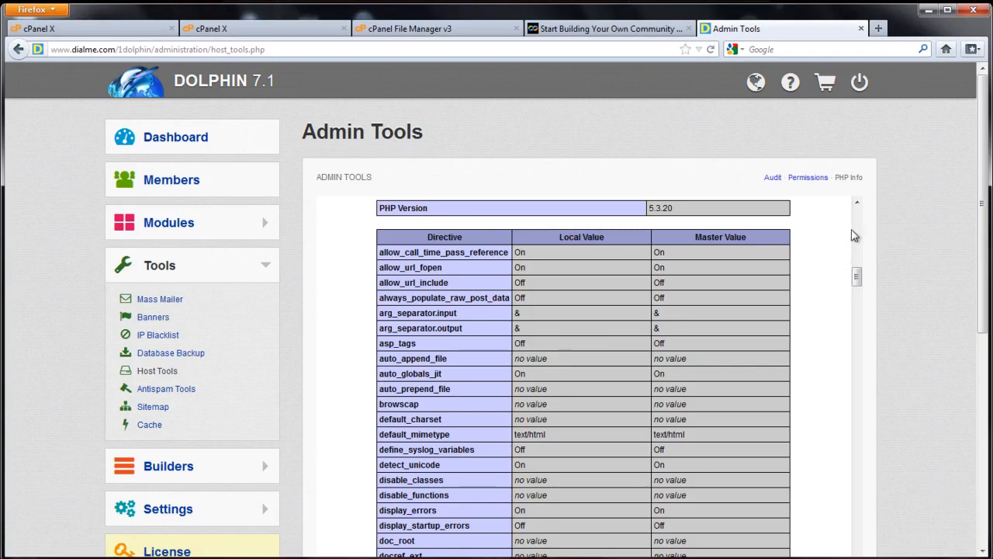
pyautogui.moveTo(855, 177)
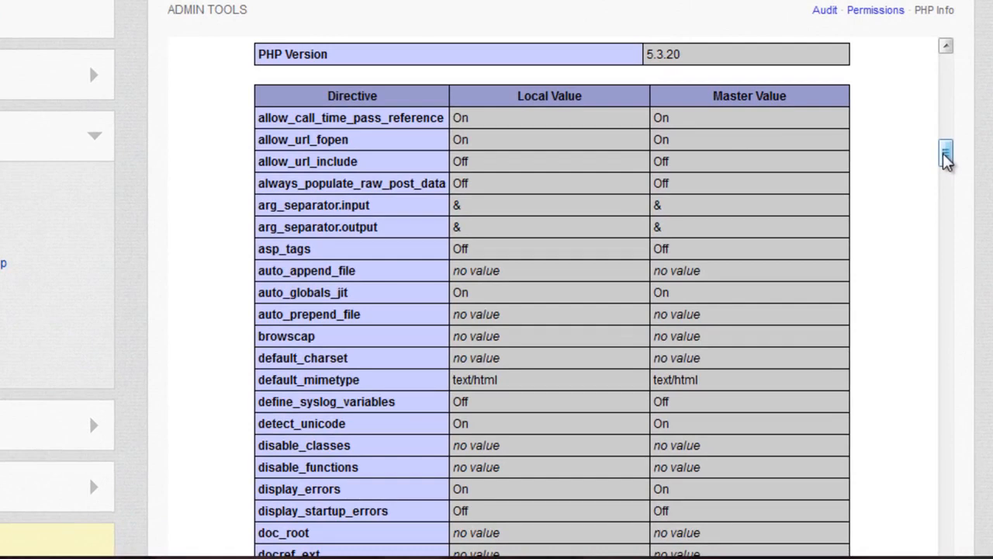
pyautogui.moveTo(949, 158)
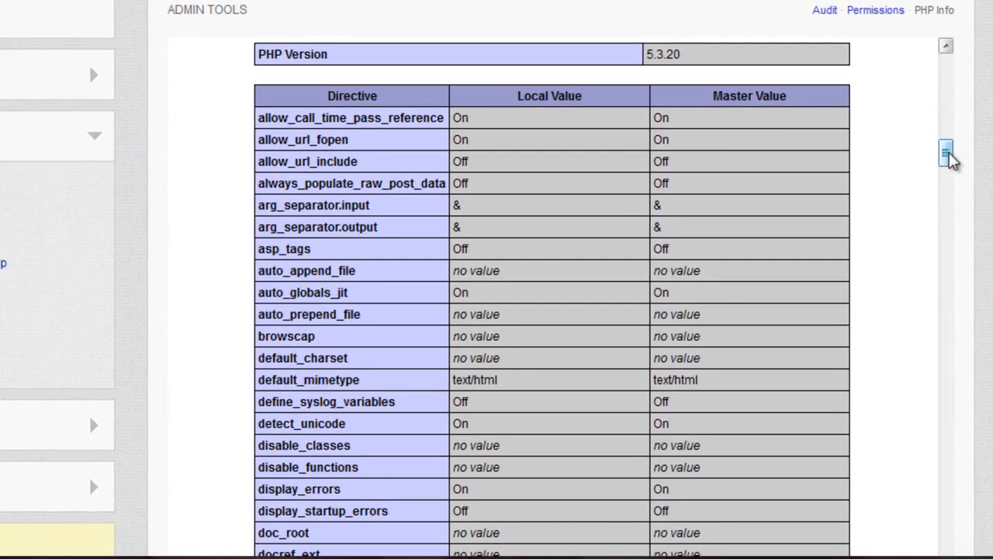
# Scroll PHP Info to memory_limit 160M and upload_max_filesize 256M, then return to the Dashboard.
pyautogui.scroll(-3)
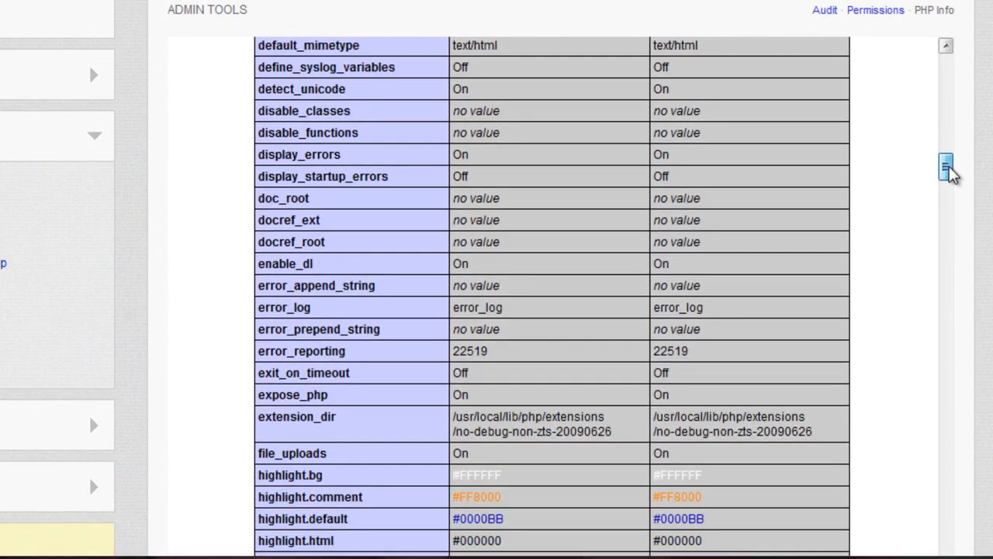
pyautogui.scroll(-3)
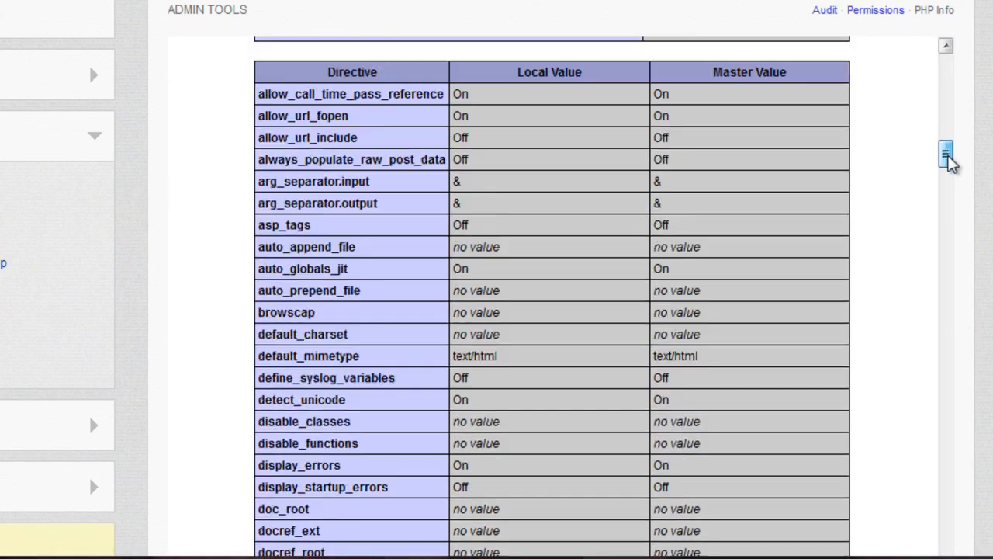
pyautogui.scroll(-3)
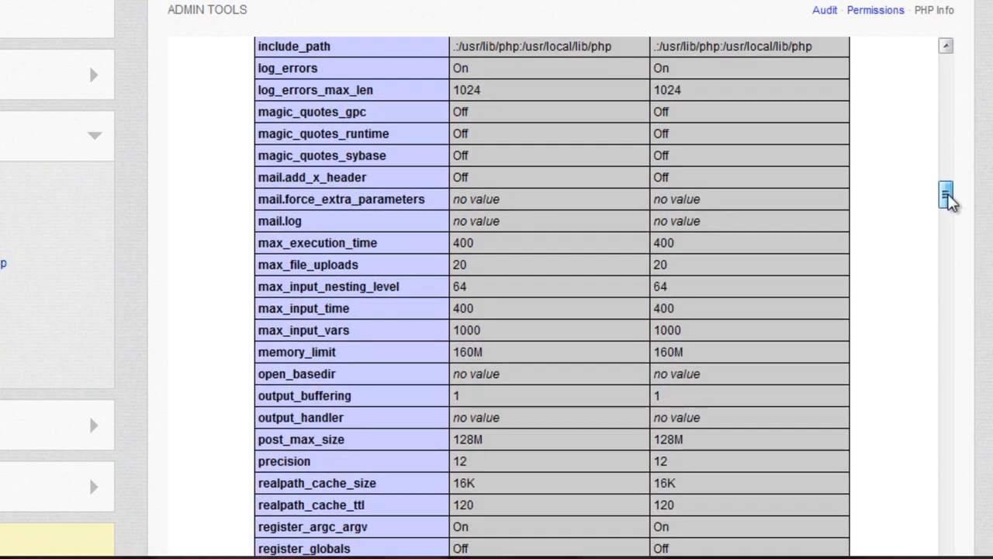
pyautogui.scroll(-3)
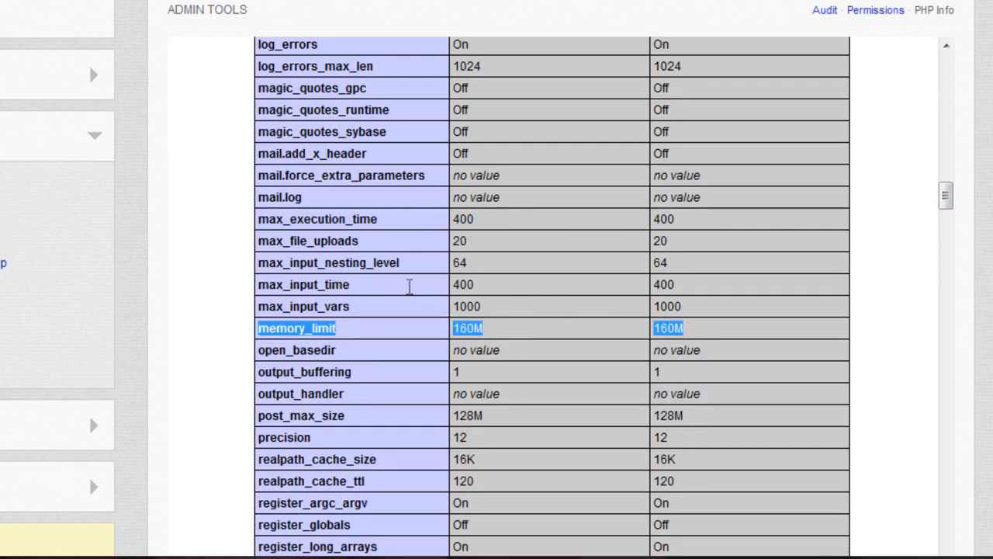
pyautogui.moveTo(826, 346)
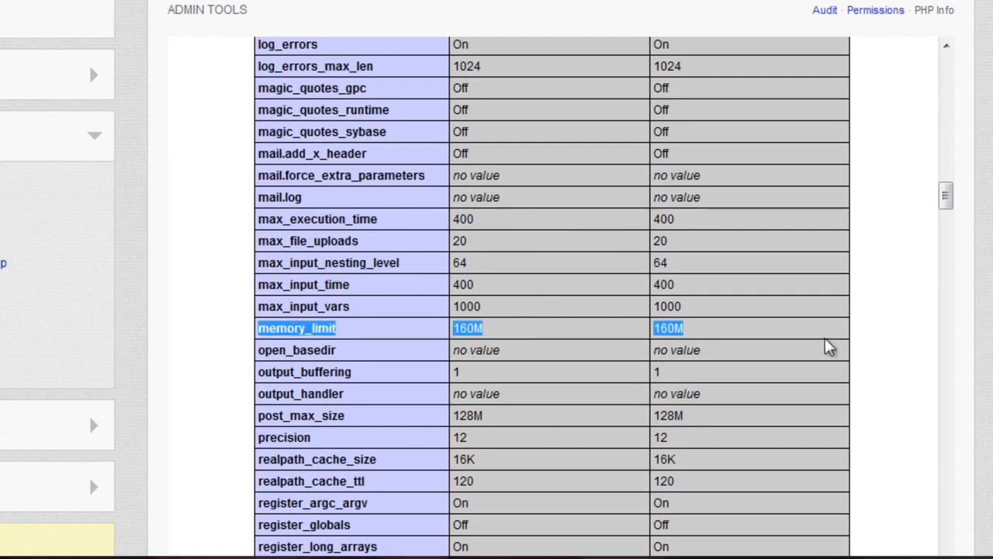
pyautogui.scroll(-3)
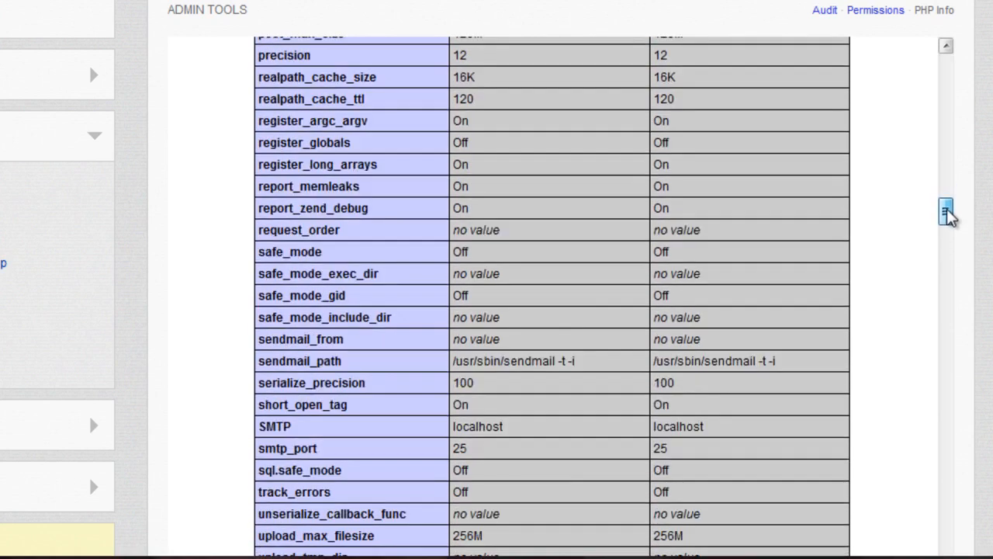
pyautogui.scroll(-3)
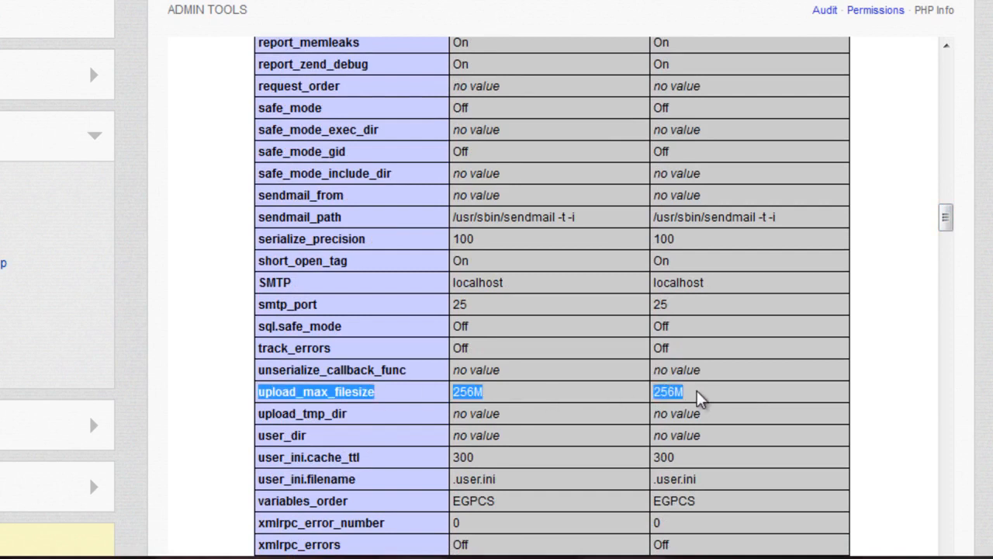
pyautogui.moveTo(810, 382)
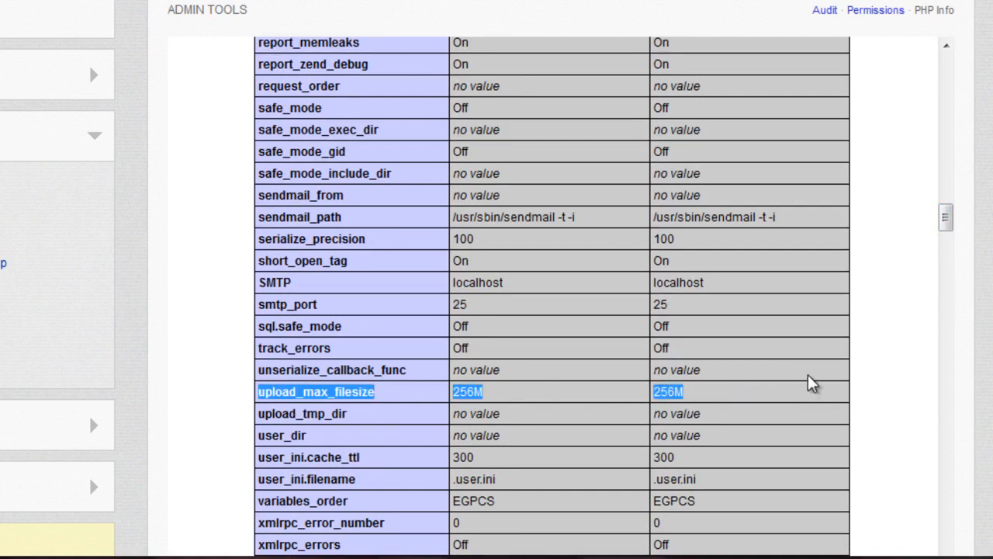
pyautogui.moveTo(818, 380)
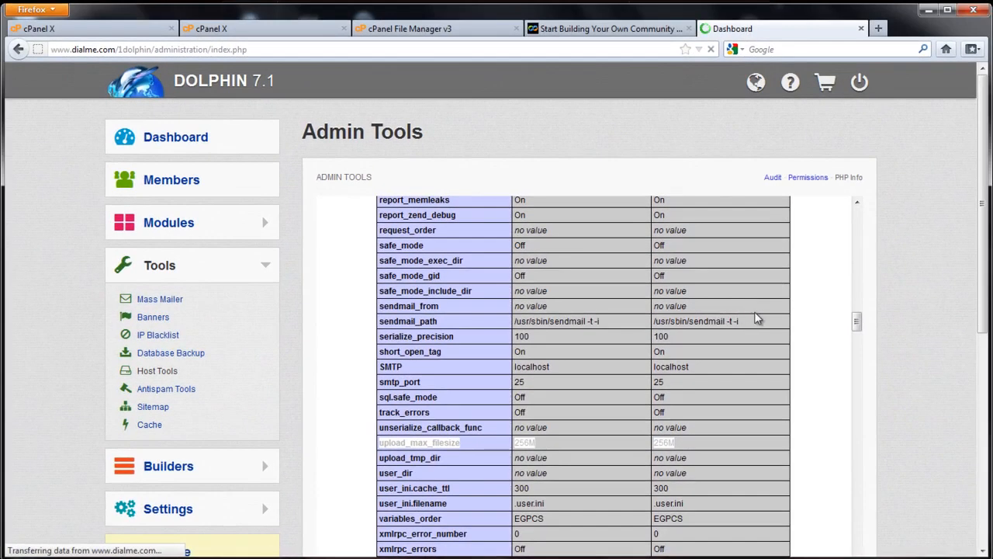
pyautogui.click(175, 136)
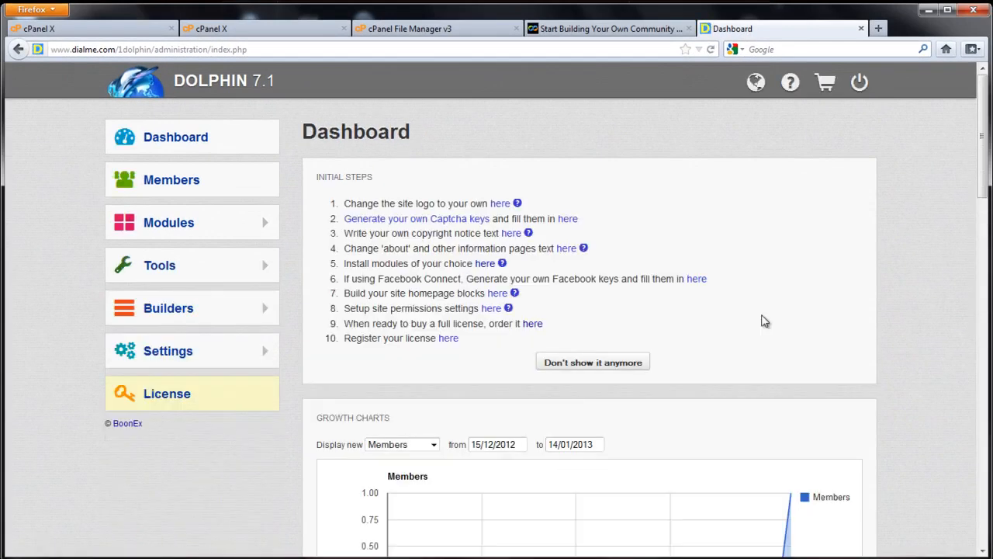